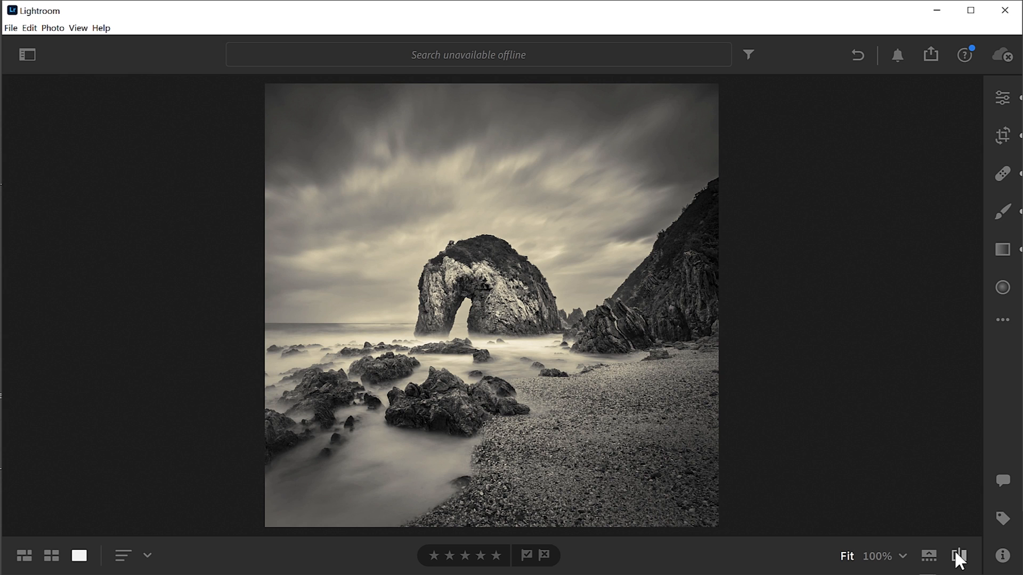
Step: Compare the original unedited photo against the edited version, then return to the edit
{"action": "left_click", "coordinate": [958, 555]}
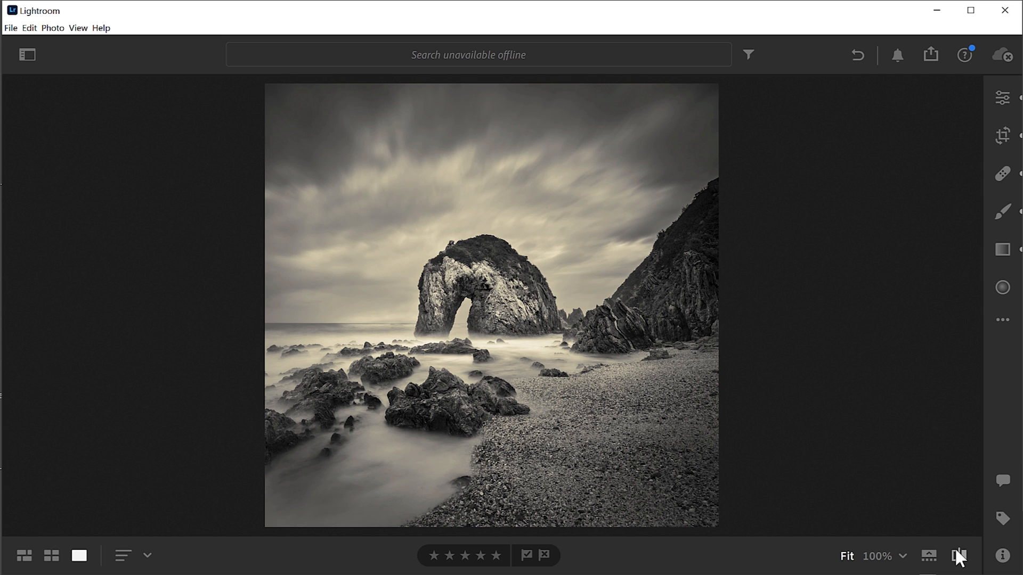
{"action": "left_click", "coordinate": [958, 557]}
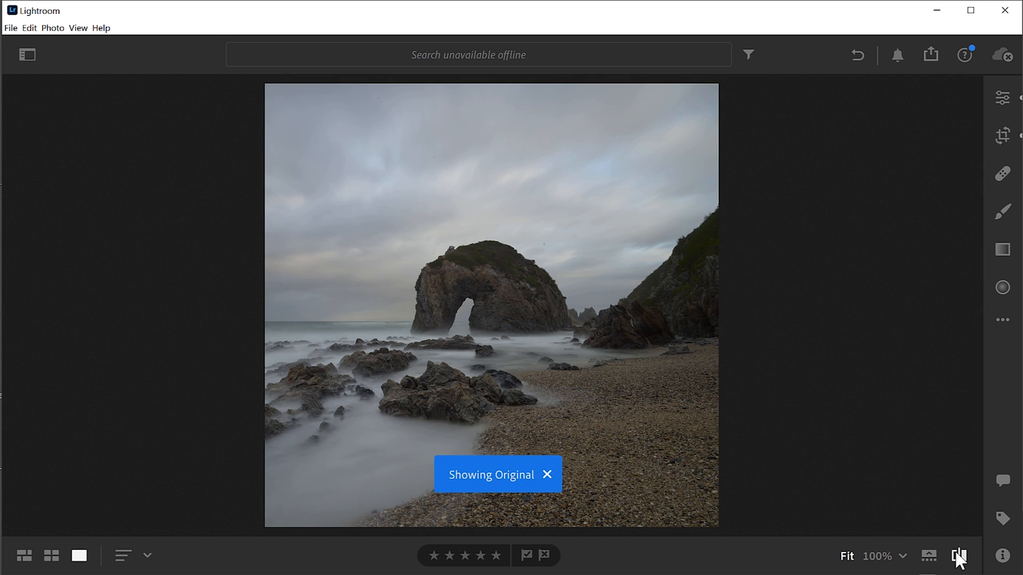
{"action": "left_click", "coordinate": [547, 474]}
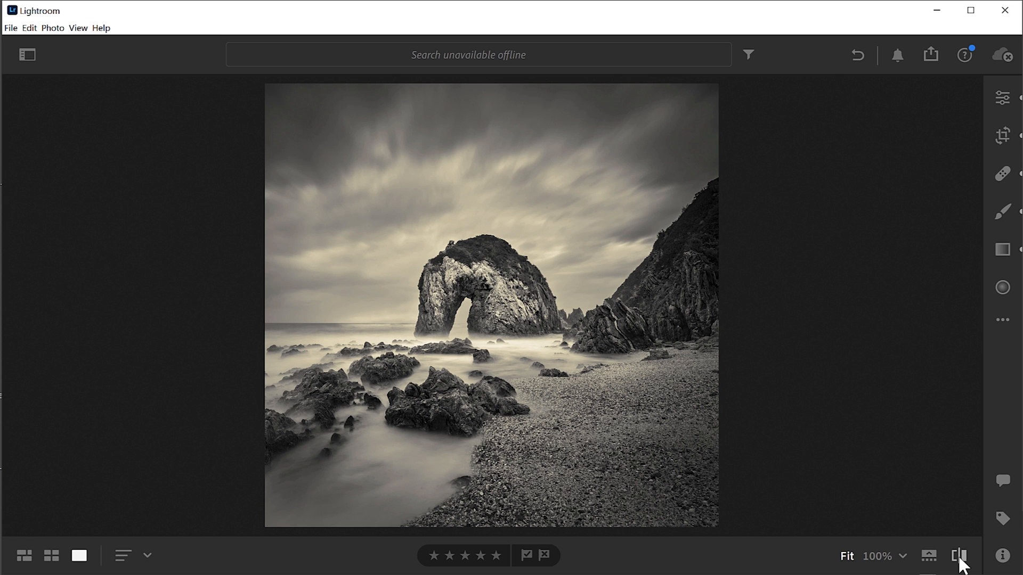
Step: Push Geometry Aspect to its maximum (+100) and constrain the crop so no blank borders remain
{"action": "left_click", "coordinate": [1002, 98]}
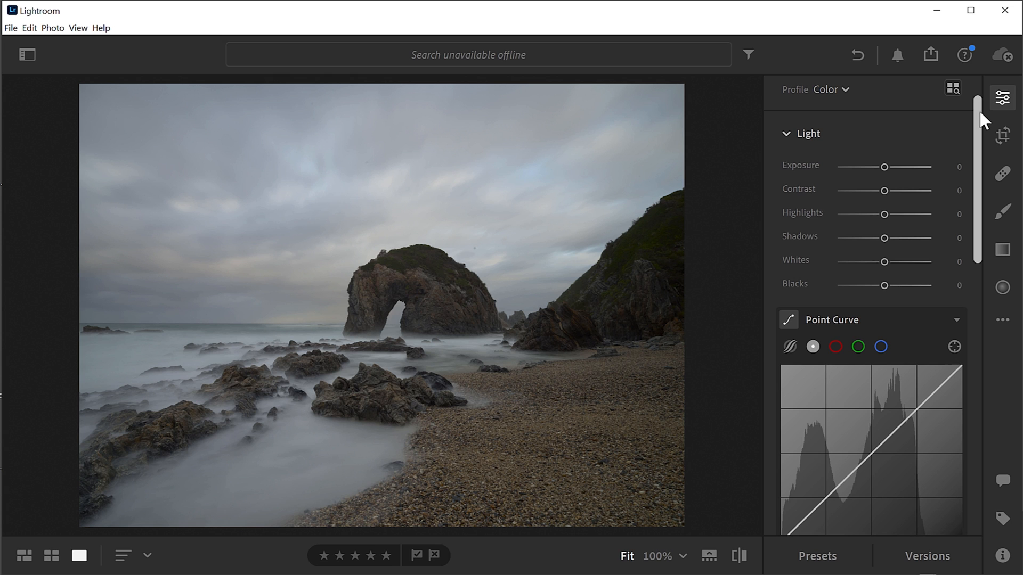
{"action": "mouse_move", "coordinate": [976, 120]}
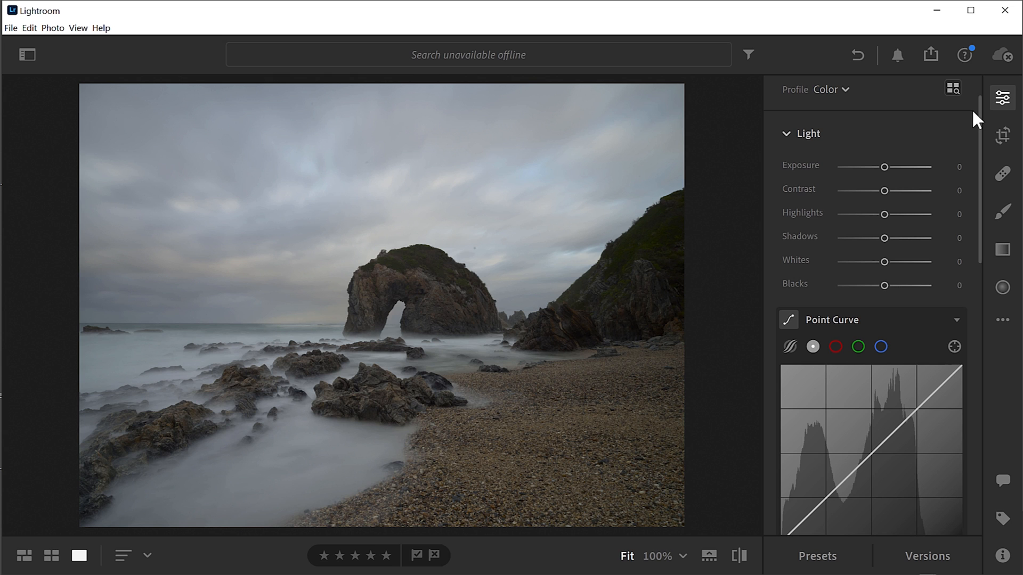
{"action": "scroll", "scroll_direction": "down", "scroll_amount": 3}
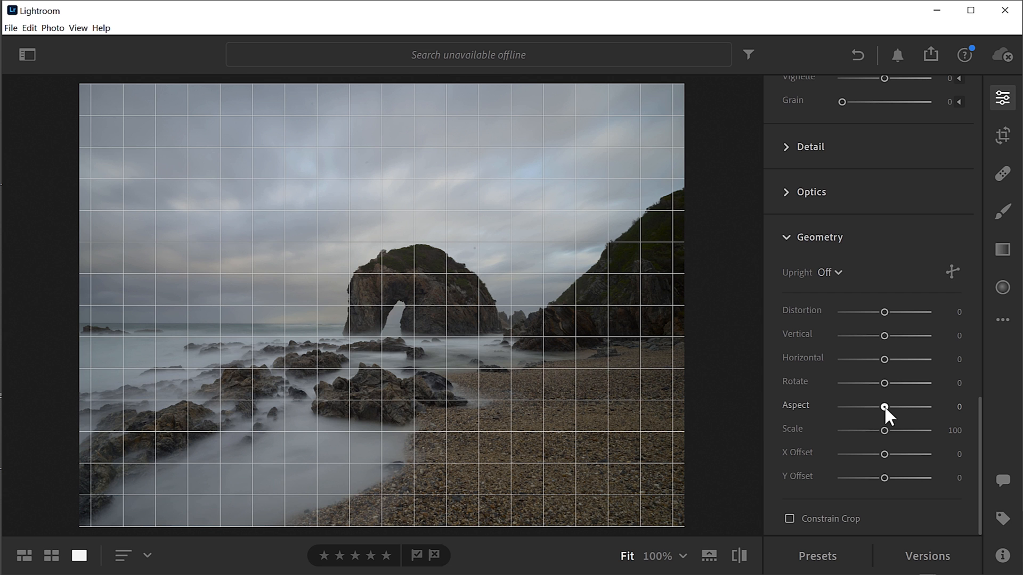
{"action": "left_click_drag", "start_coordinate": [885, 407], "coordinate": [893, 407]}
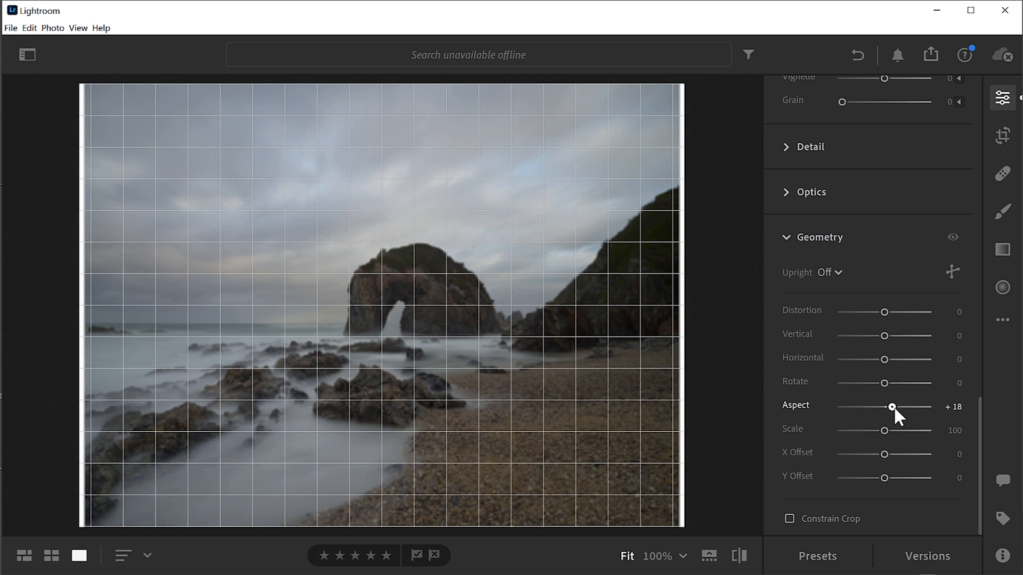
{"action": "left_click_drag", "start_coordinate": [893, 406], "coordinate": [861, 406]}
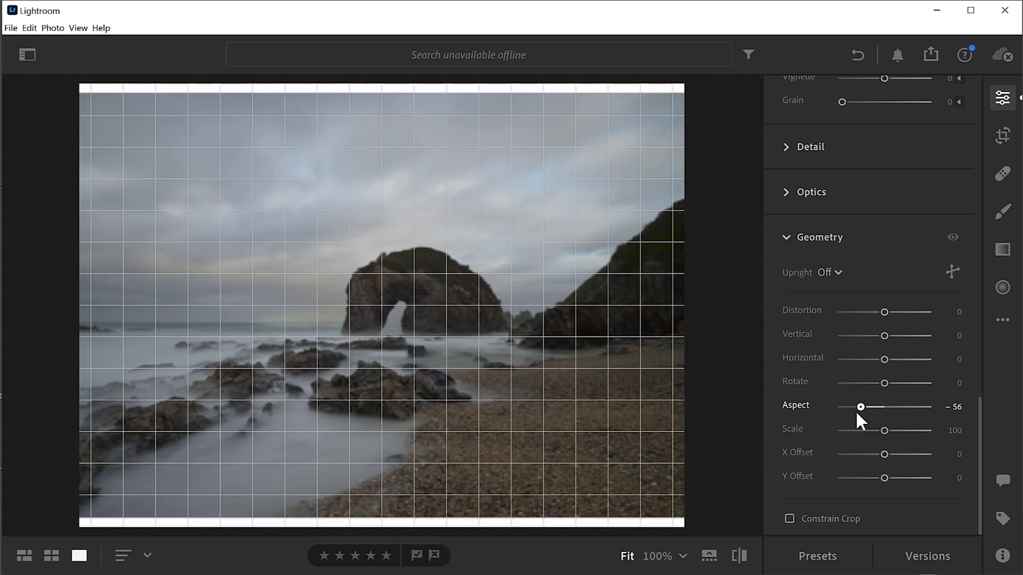
{"action": "left_click_drag", "start_coordinate": [860, 407], "coordinate": [926, 407]}
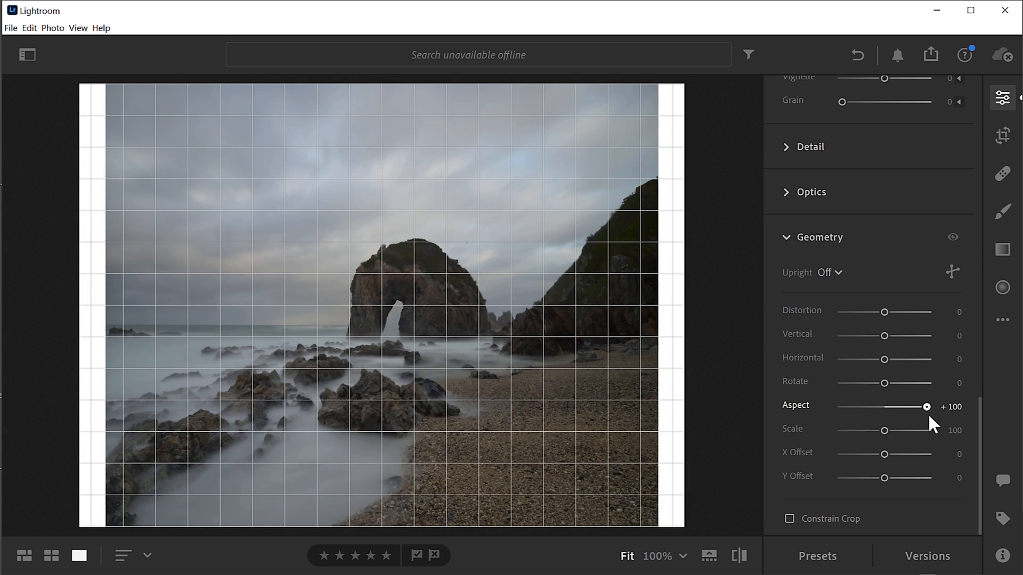
{"action": "left_click_drag", "start_coordinate": [926, 406], "coordinate": [895, 407]}
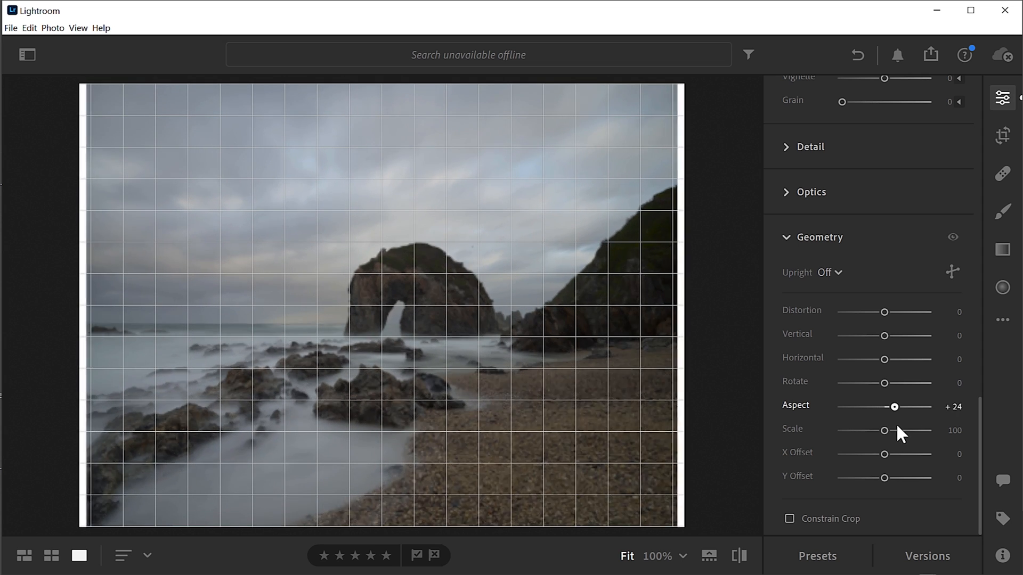
{"action": "left_click_drag", "start_coordinate": [894, 407], "coordinate": [926, 407]}
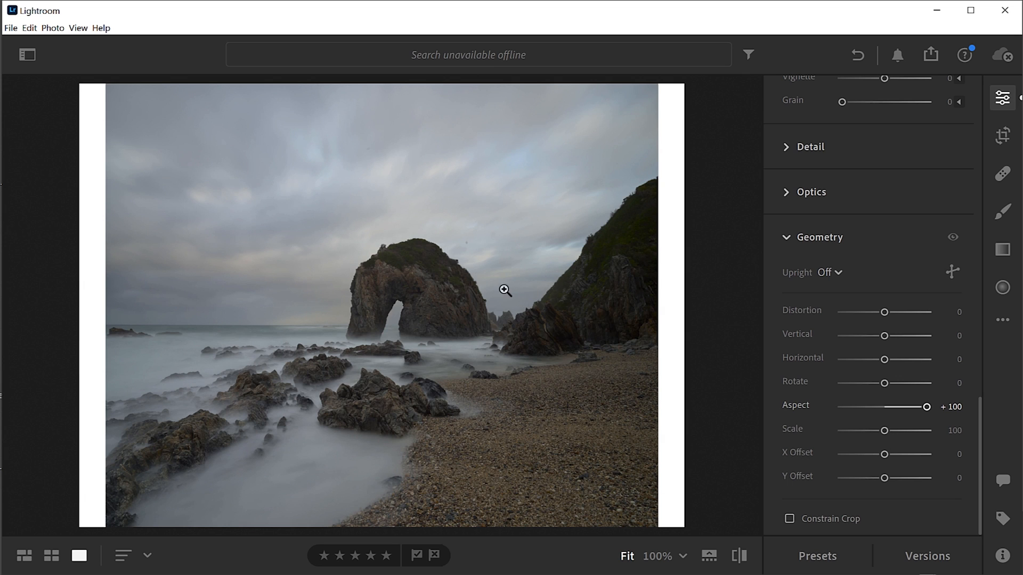
{"action": "mouse_move", "coordinate": [502, 291]}
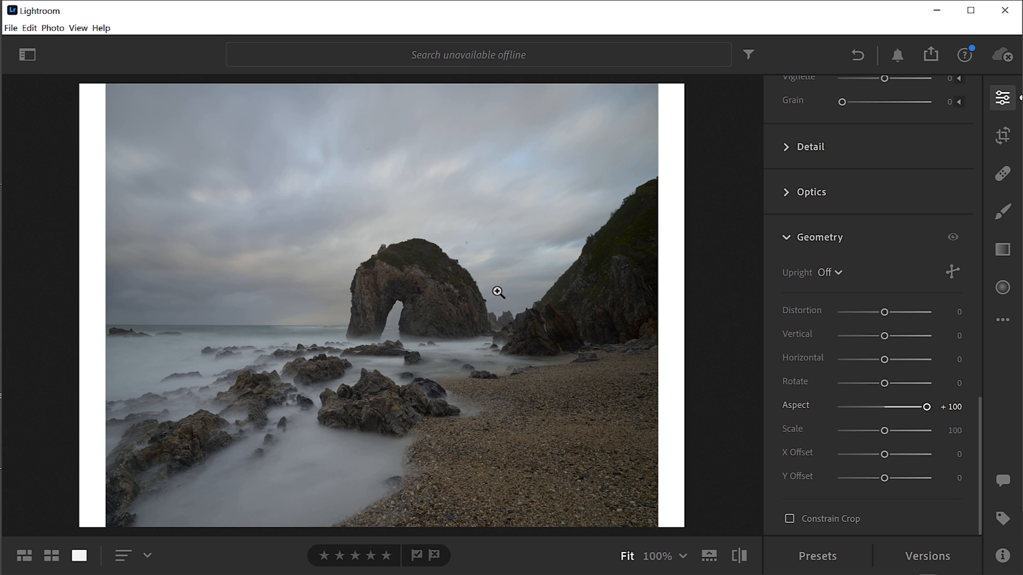
{"action": "mouse_move", "coordinate": [490, 352]}
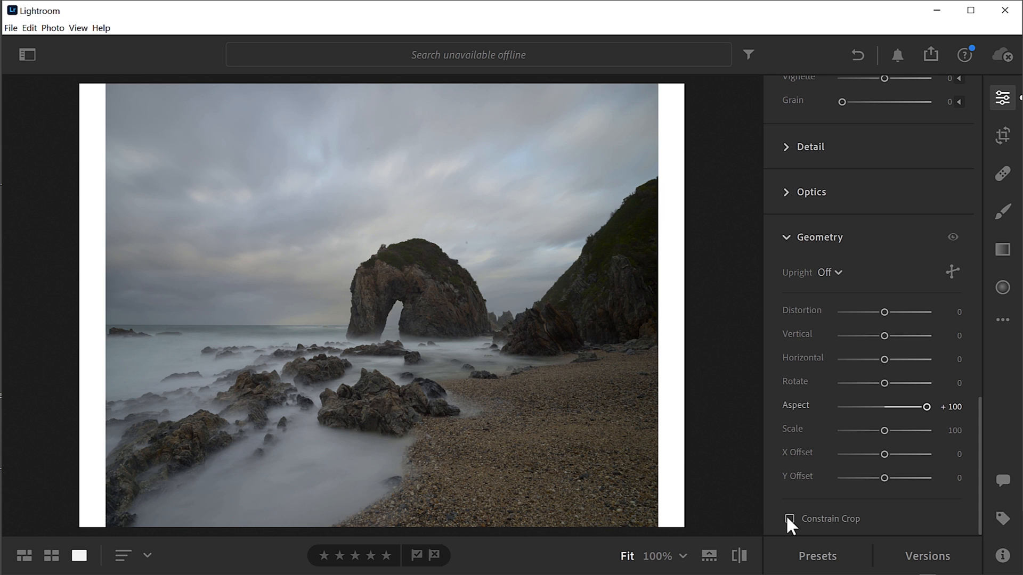
{"action": "left_click", "coordinate": [790, 519]}
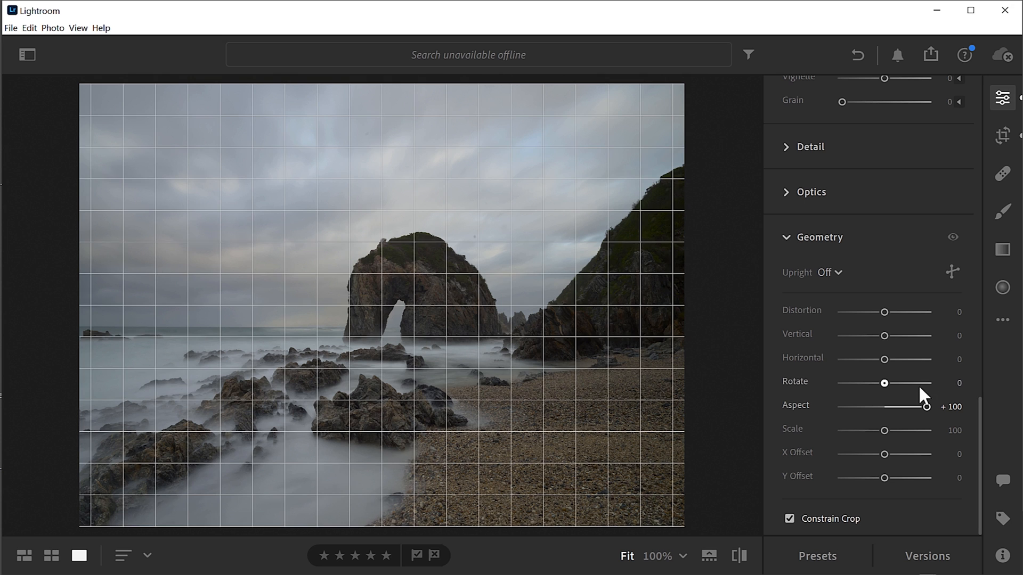
Step: Crop to a 1 x 1 square, framing the arch left of centre with the pebble beach on the right
{"action": "left_click", "coordinate": [1003, 136]}
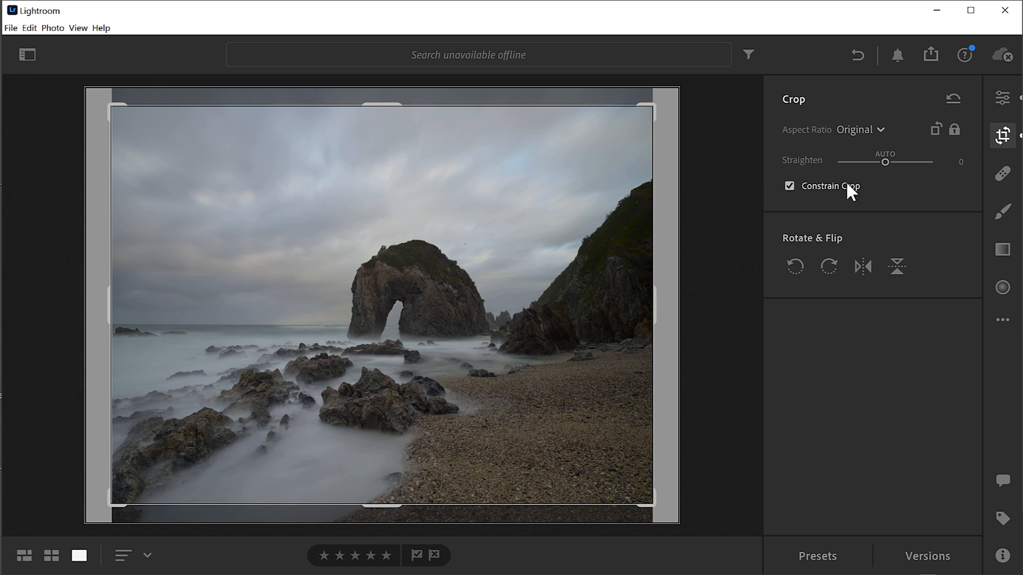
{"action": "mouse_move", "coordinate": [947, 144]}
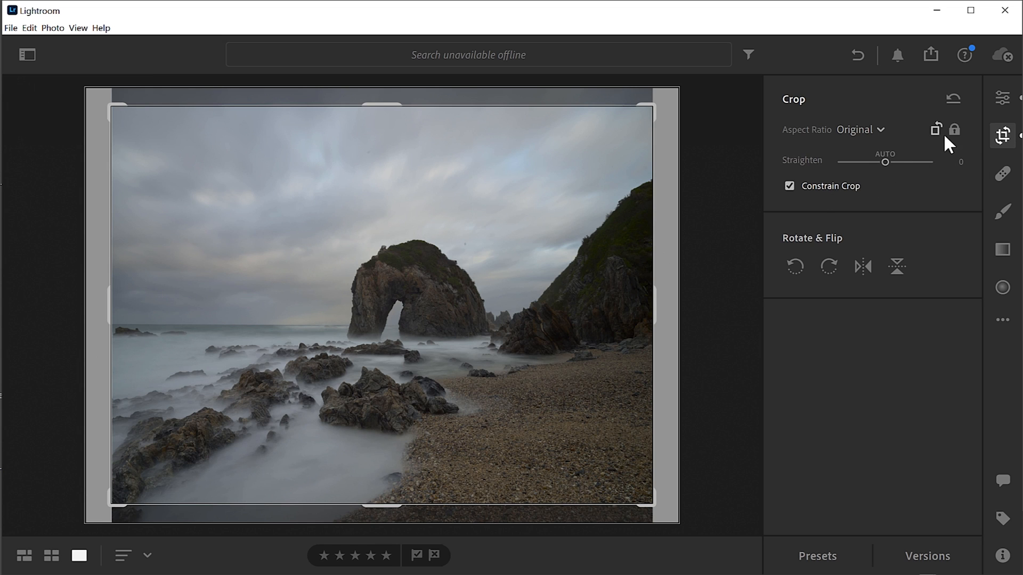
{"action": "left_click", "coordinate": [862, 129]}
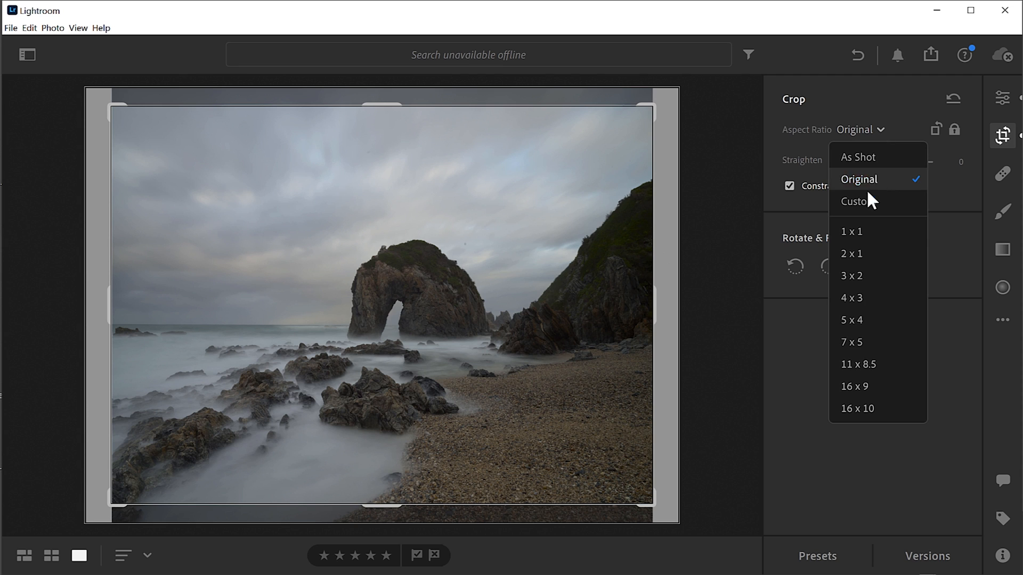
{"action": "mouse_move", "coordinate": [865, 235]}
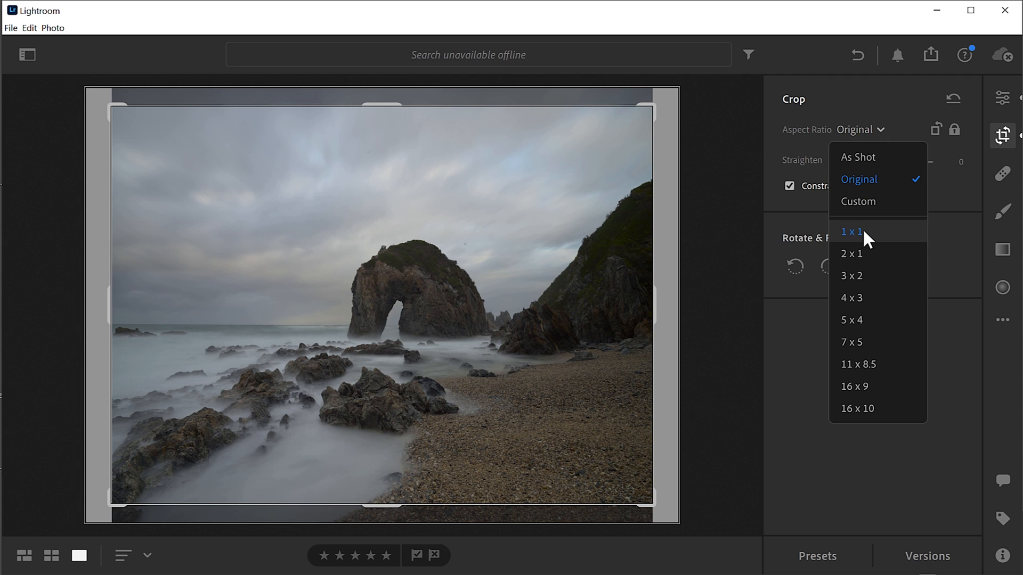
{"action": "left_click", "coordinate": [851, 232]}
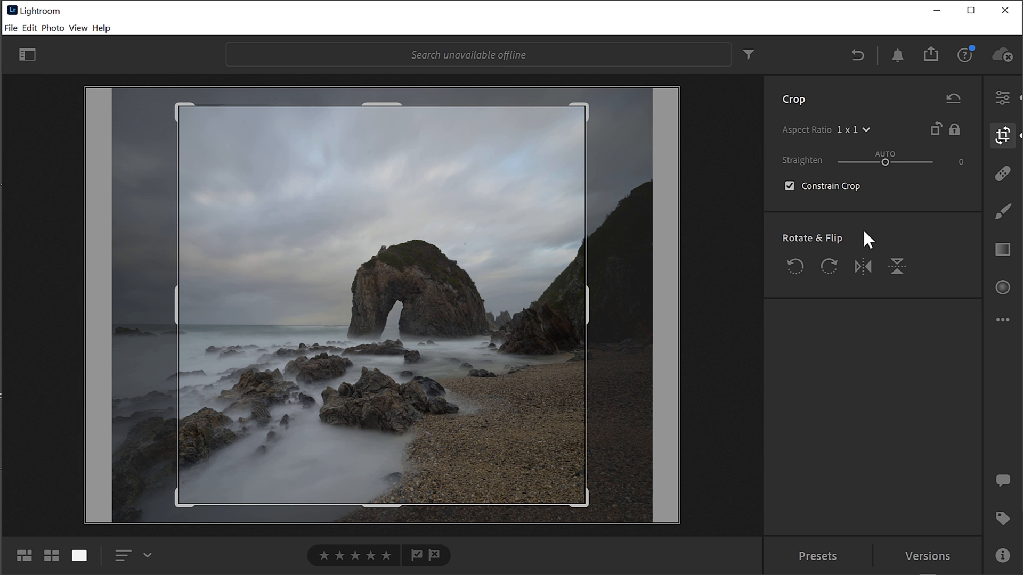
{"action": "mouse_move", "coordinate": [486, 184]}
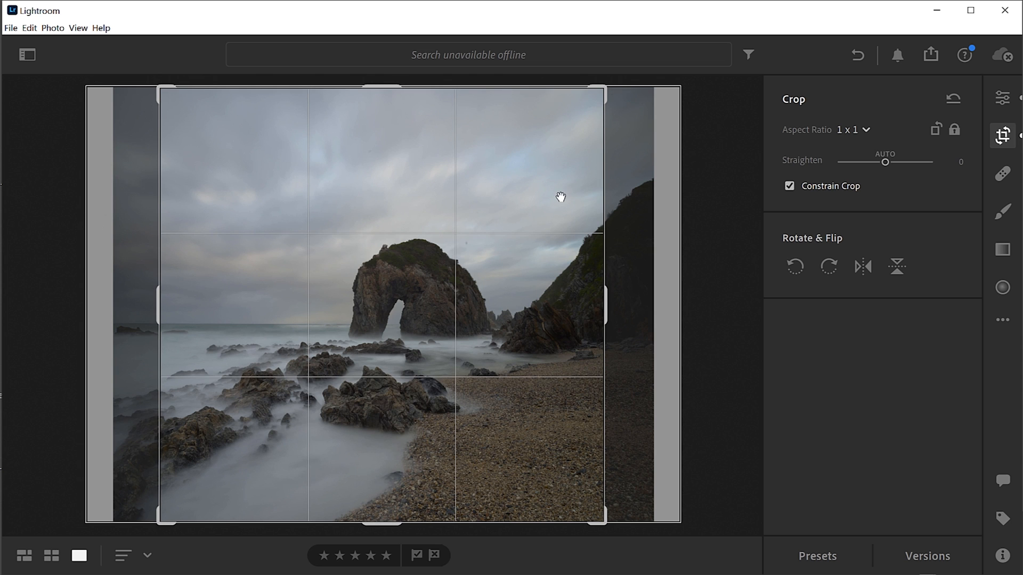
{"action": "left_click_drag", "start_coordinate": [560, 197], "coordinate": [523, 206]}
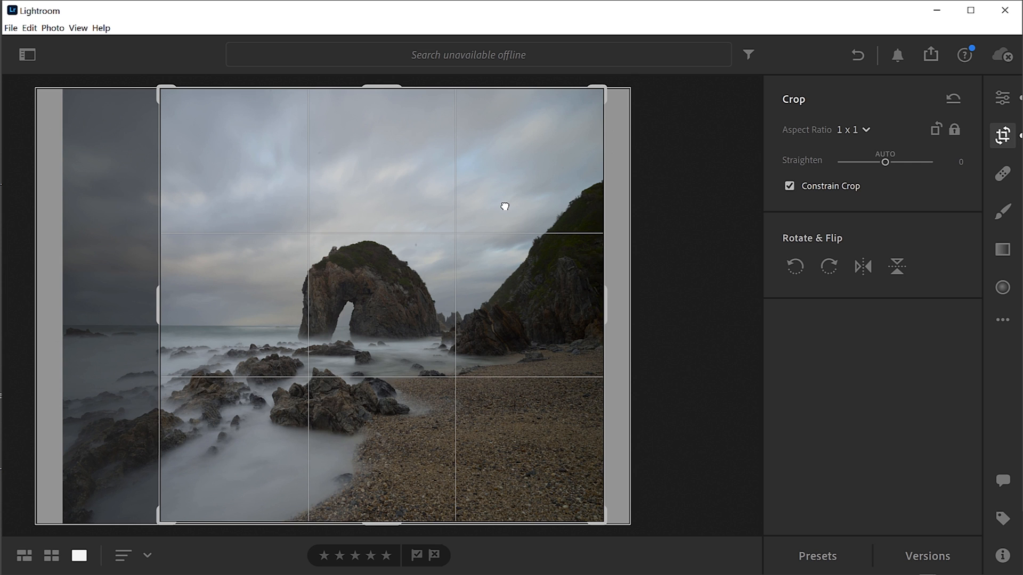
{"action": "mouse_move", "coordinate": [485, 192]}
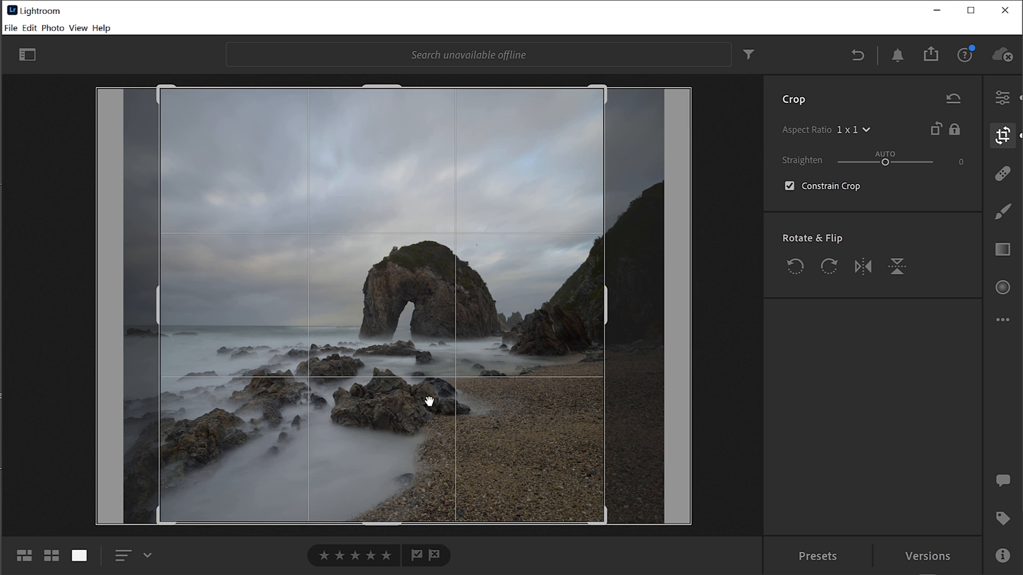
{"action": "mouse_move", "coordinate": [562, 264]}
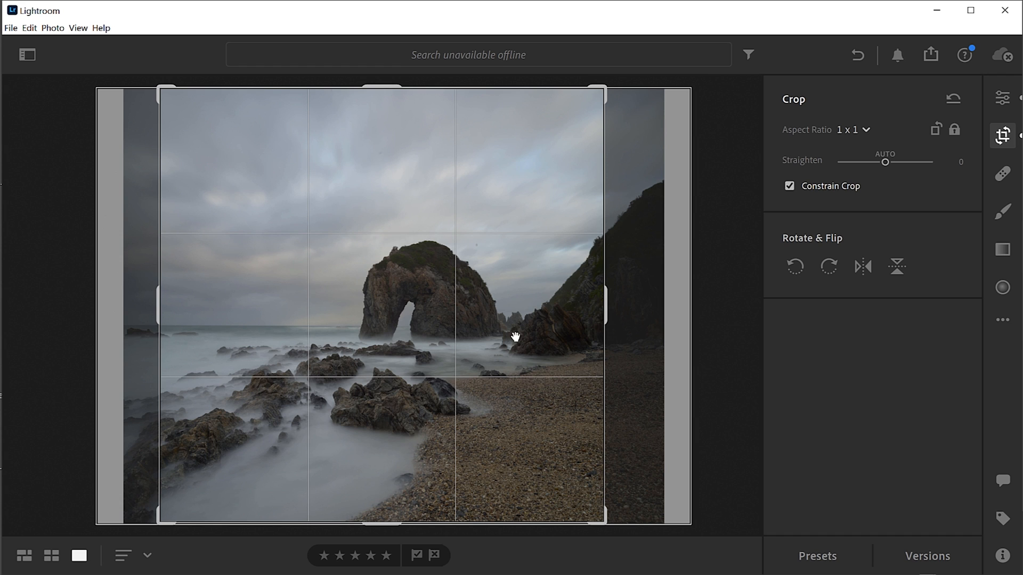
{"action": "mouse_move", "coordinate": [526, 307]}
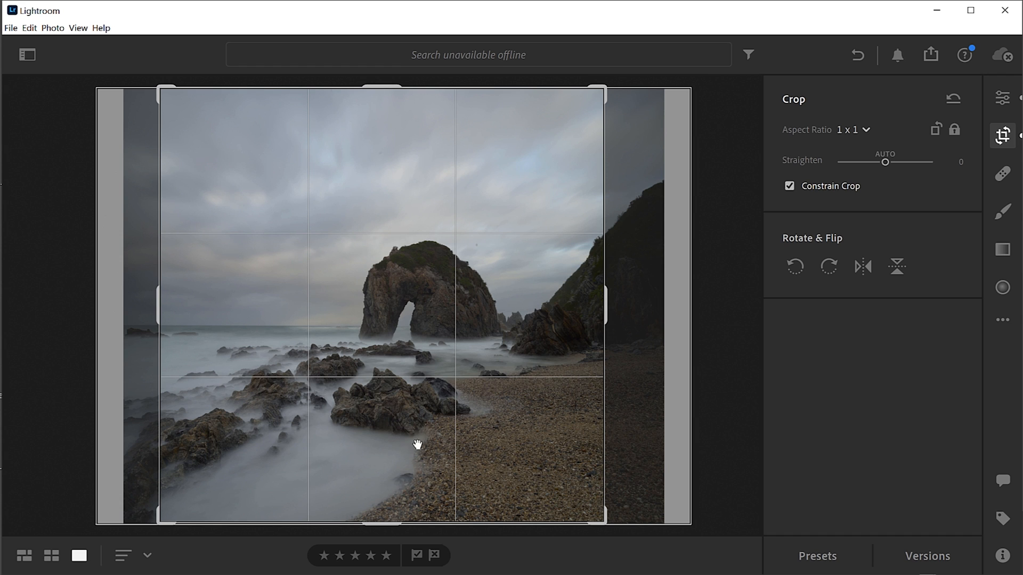
{"action": "mouse_move", "coordinate": [448, 282]}
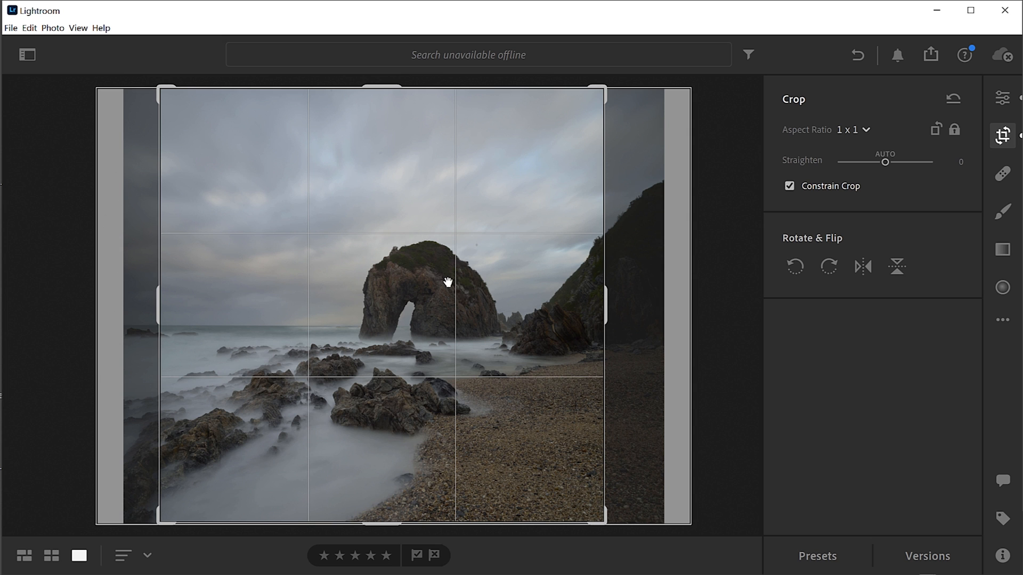
{"action": "left_click_drag", "start_coordinate": [447, 282], "coordinate": [394, 286]}
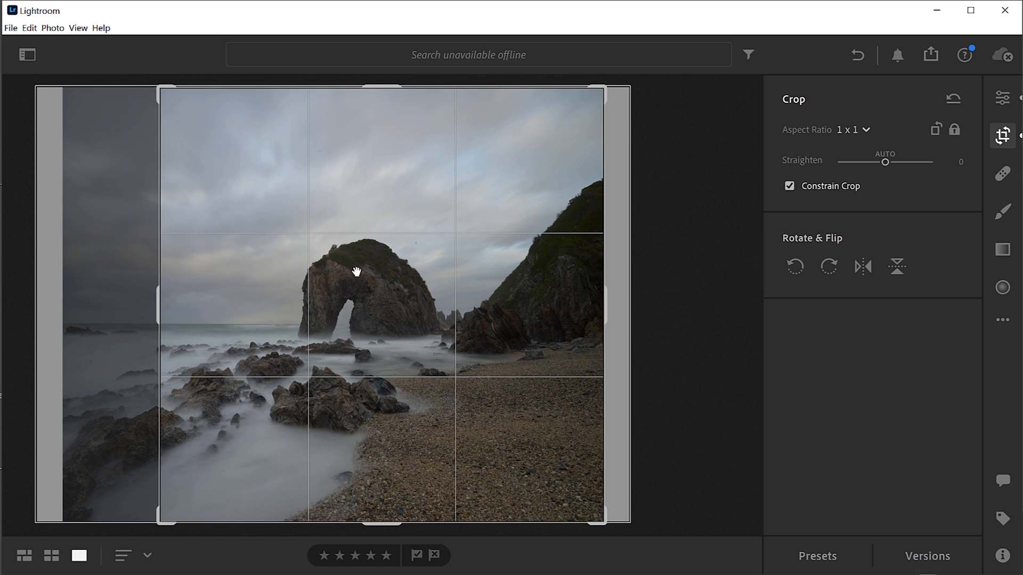
{"action": "mouse_move", "coordinate": [610, 450]}
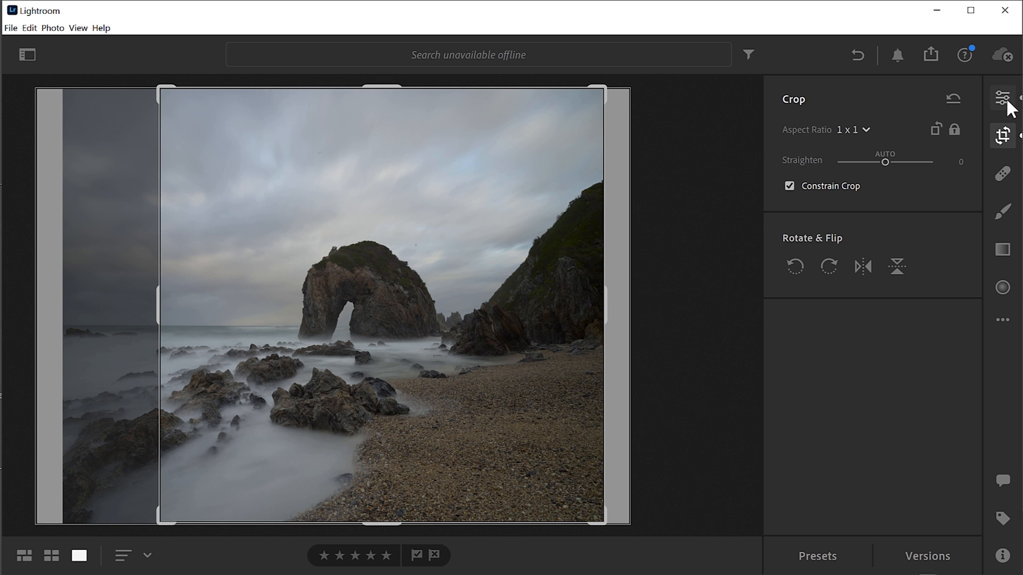
Step: Convert the square-cropped arch photo to black and white with the B&W profile
{"action": "left_click", "coordinate": [1002, 99]}
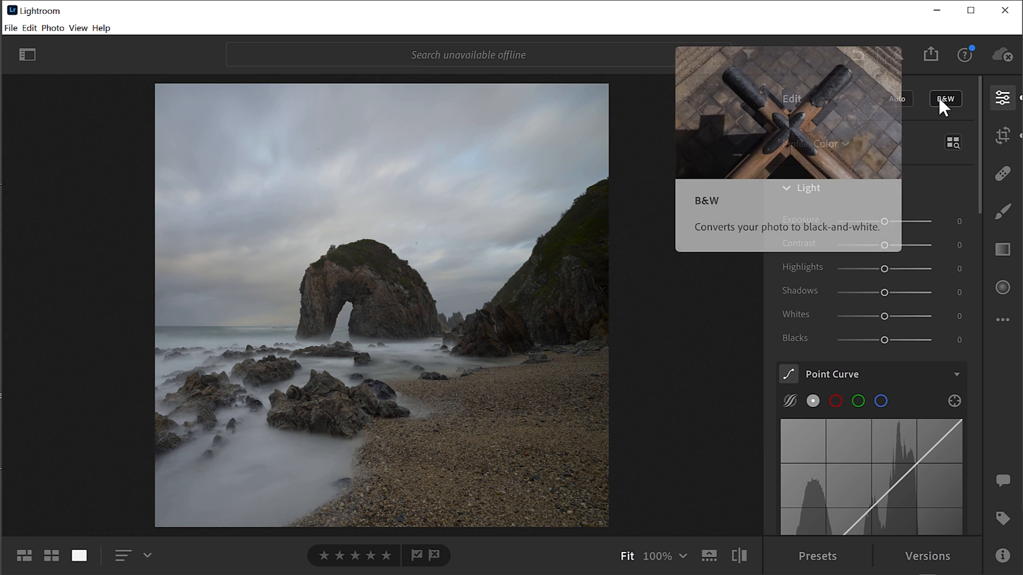
{"action": "left_click", "coordinate": [944, 98]}
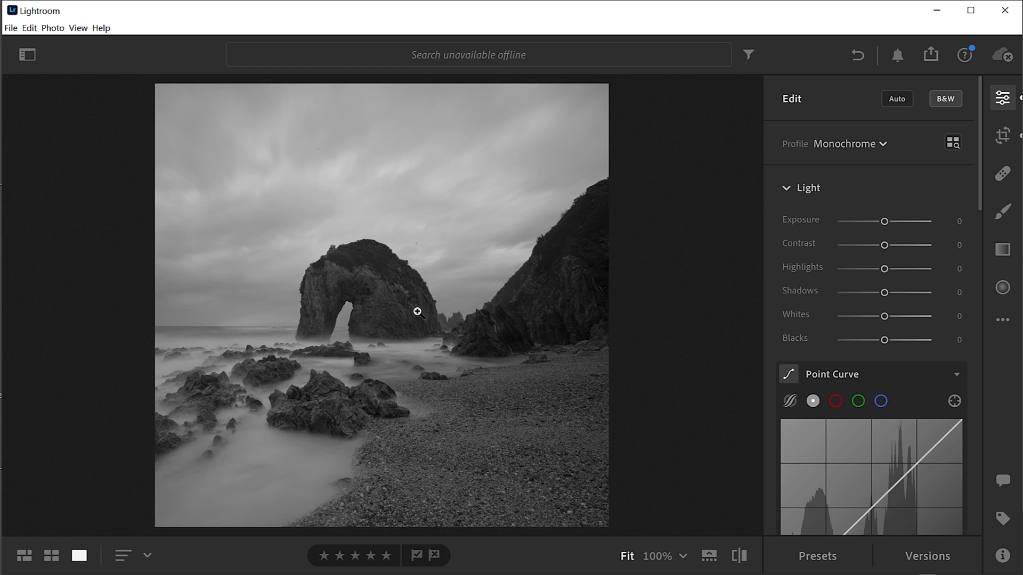
{"action": "mouse_move", "coordinate": [474, 316]}
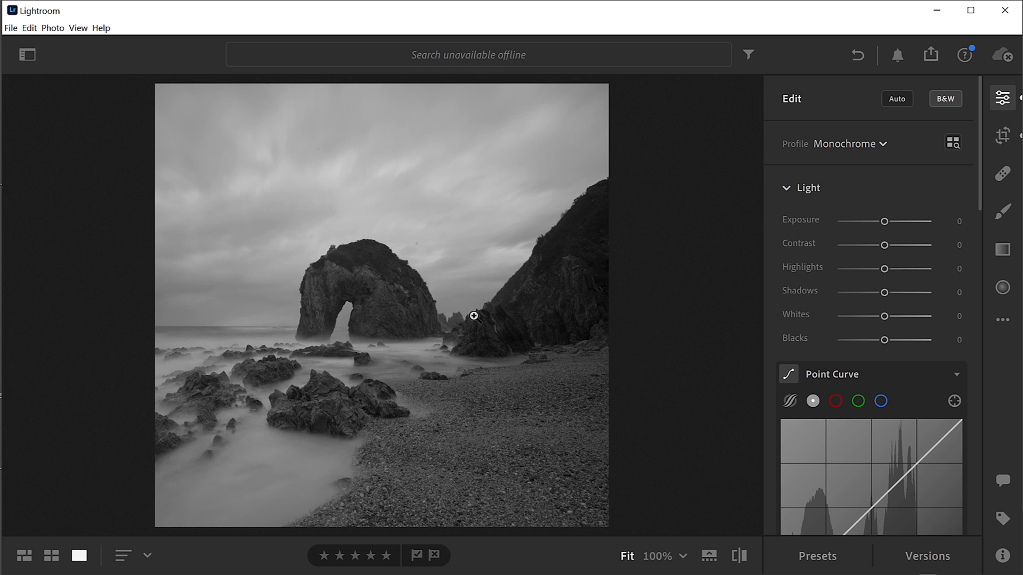
{"action": "mouse_move", "coordinate": [535, 326]}
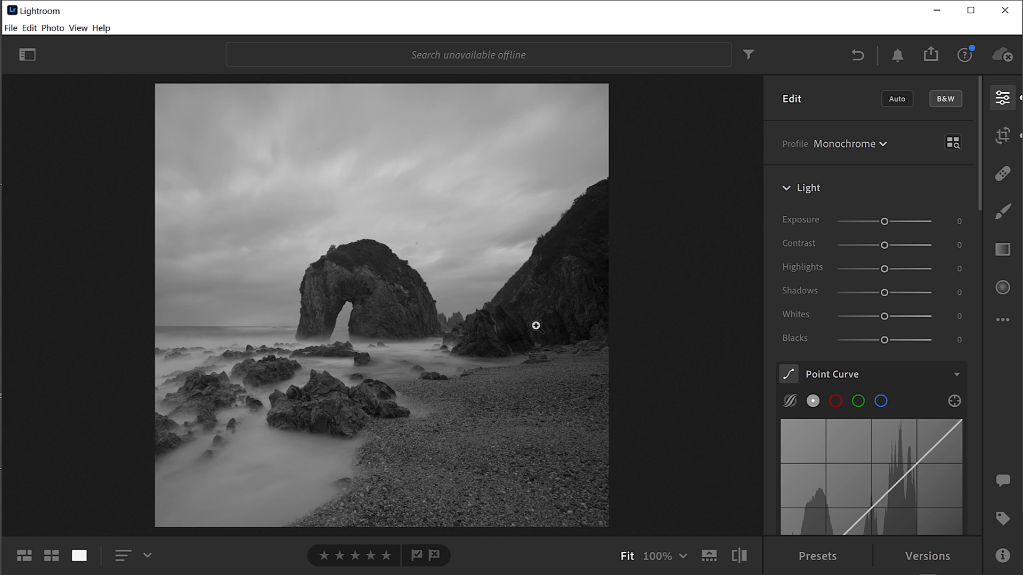
{"action": "mouse_move", "coordinate": [270, 378]}
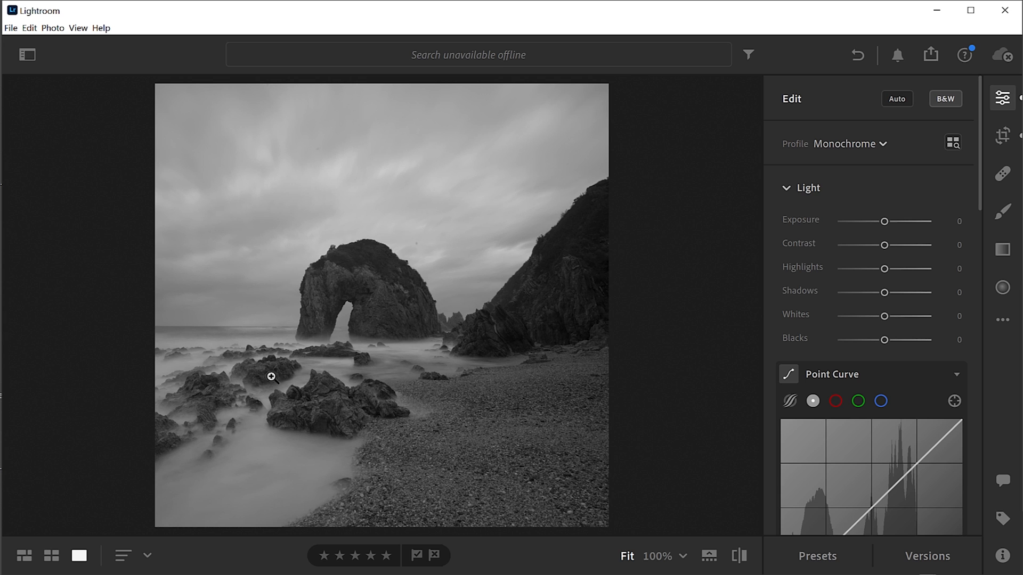
{"action": "mouse_move", "coordinate": [213, 375]}
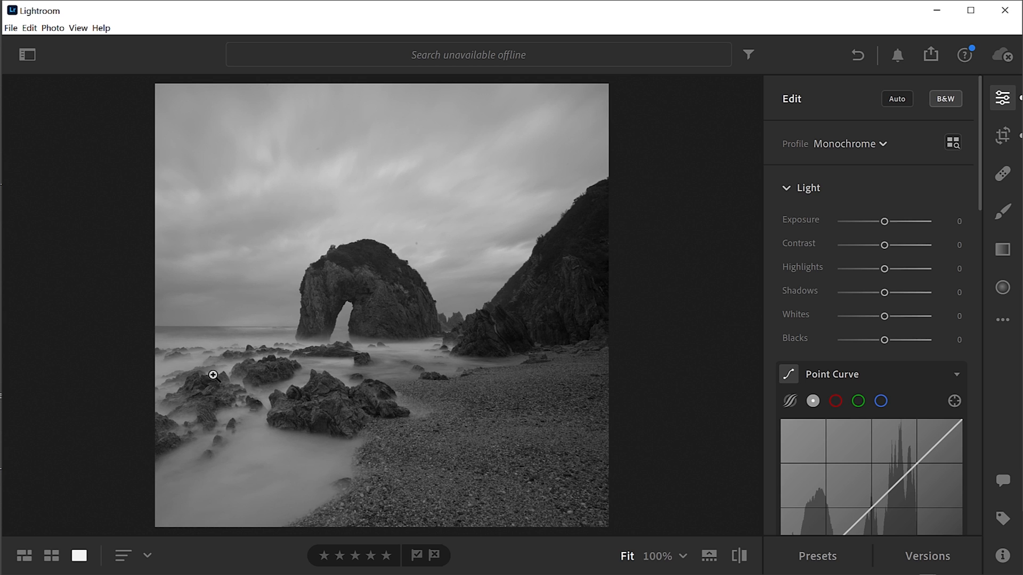
{"action": "mouse_move", "coordinate": [255, 464]}
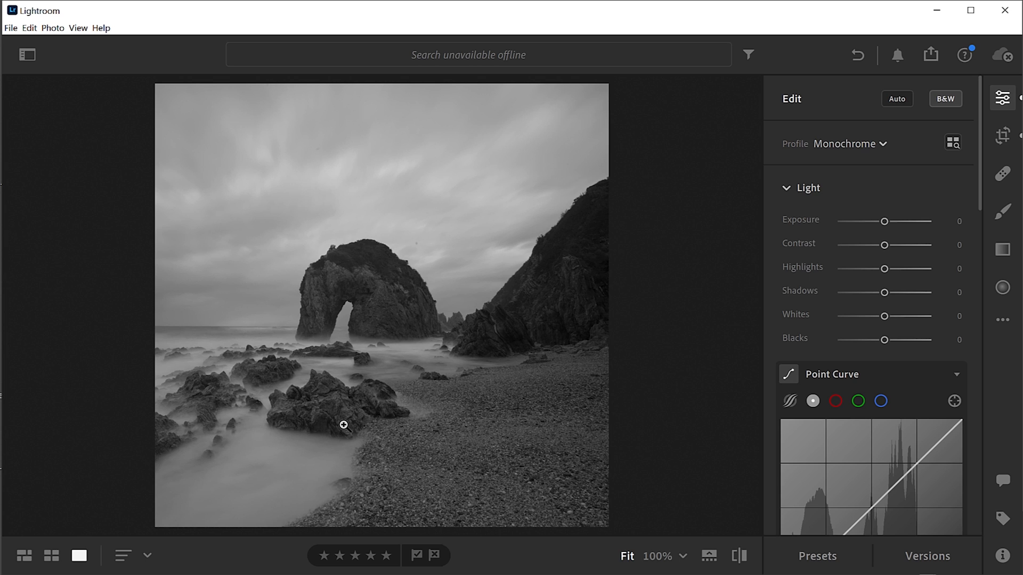
{"action": "mouse_move", "coordinate": [678, 403]}
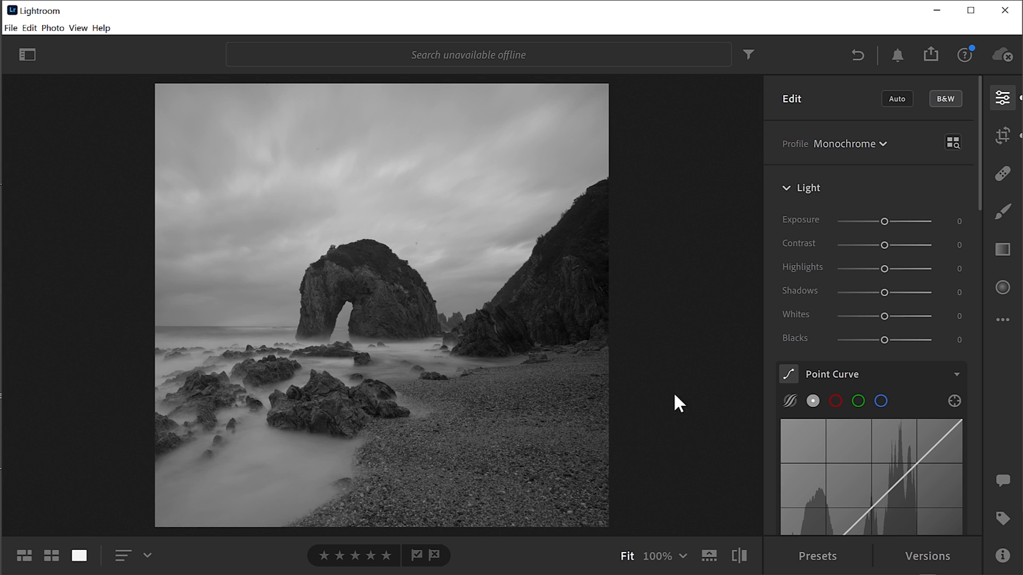
{"action": "mouse_move", "coordinate": [932, 214]}
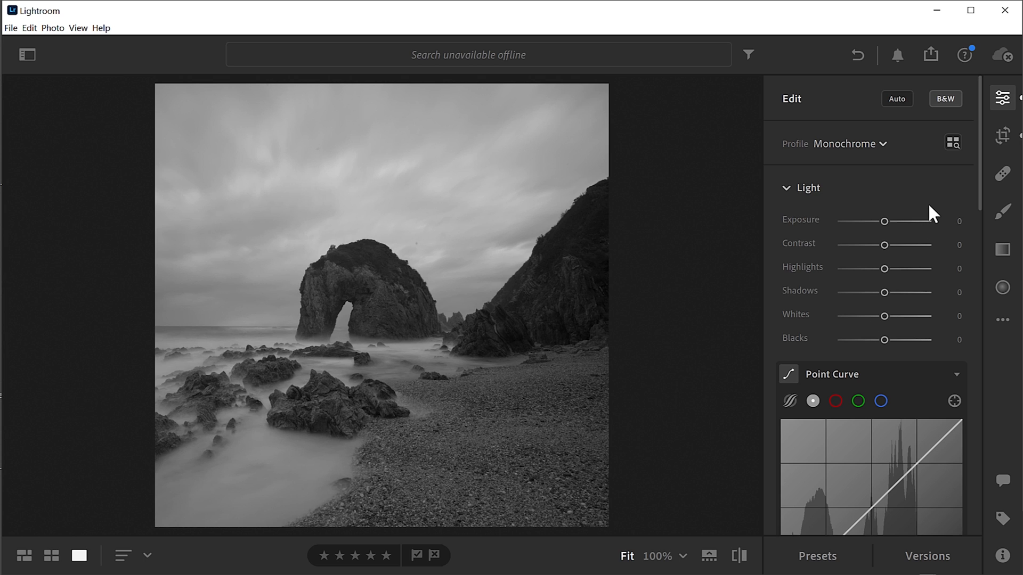
{"action": "mouse_move", "coordinate": [962, 214]}
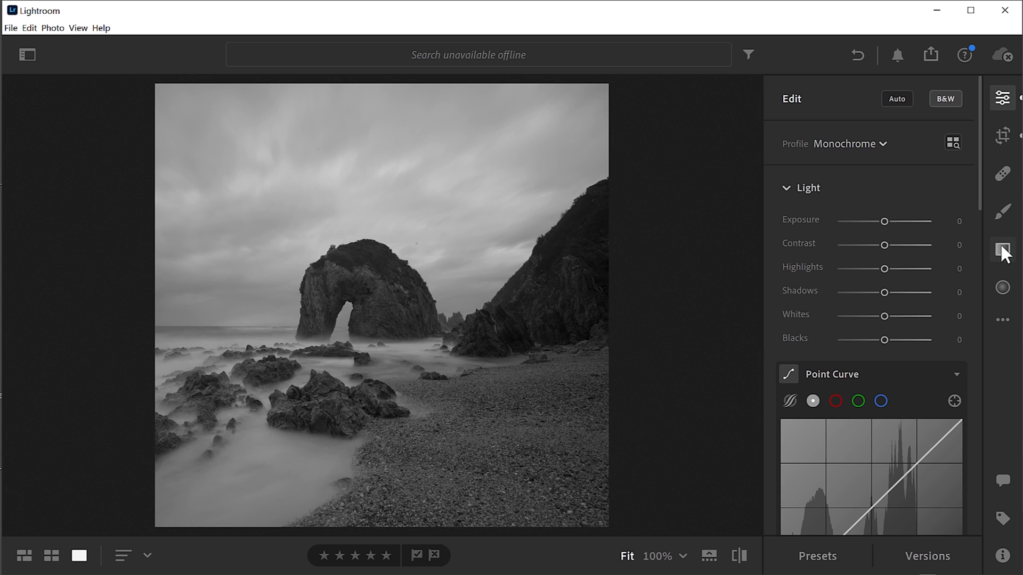
Step: Lay a linear gradient from the sky to the horizon and darken it to about −1.76 exposure
{"action": "left_click", "coordinate": [1002, 252]}
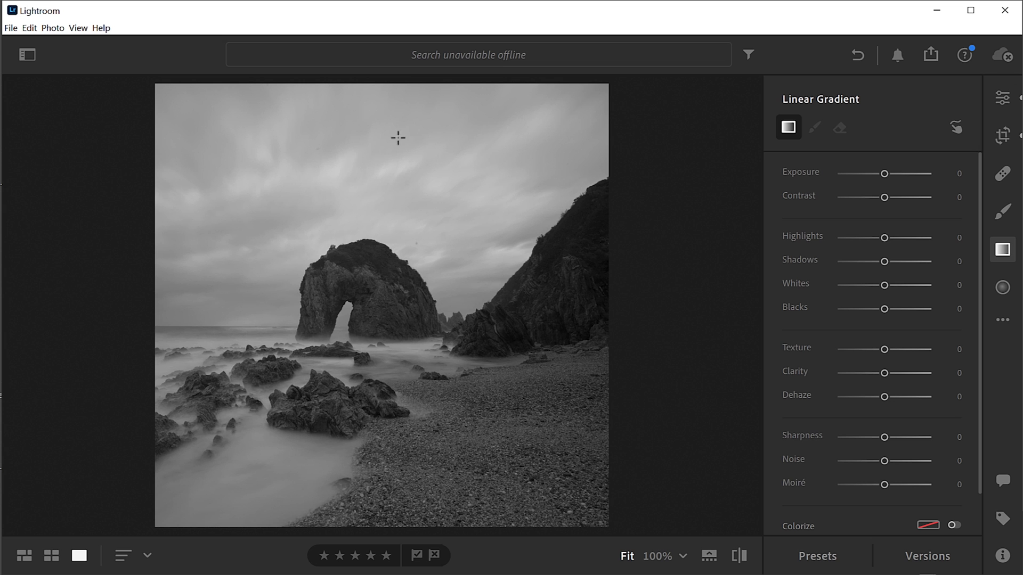
{"action": "left_click_drag", "start_coordinate": [398, 136], "coordinate": [346, 250]}
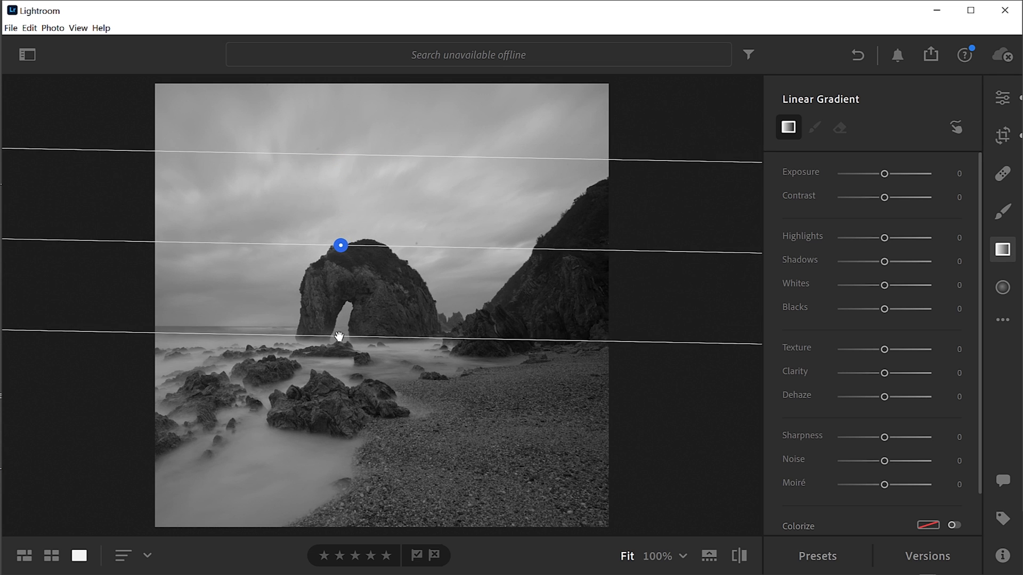
{"action": "left_click_drag", "start_coordinate": [340, 245], "coordinate": [342, 251]}
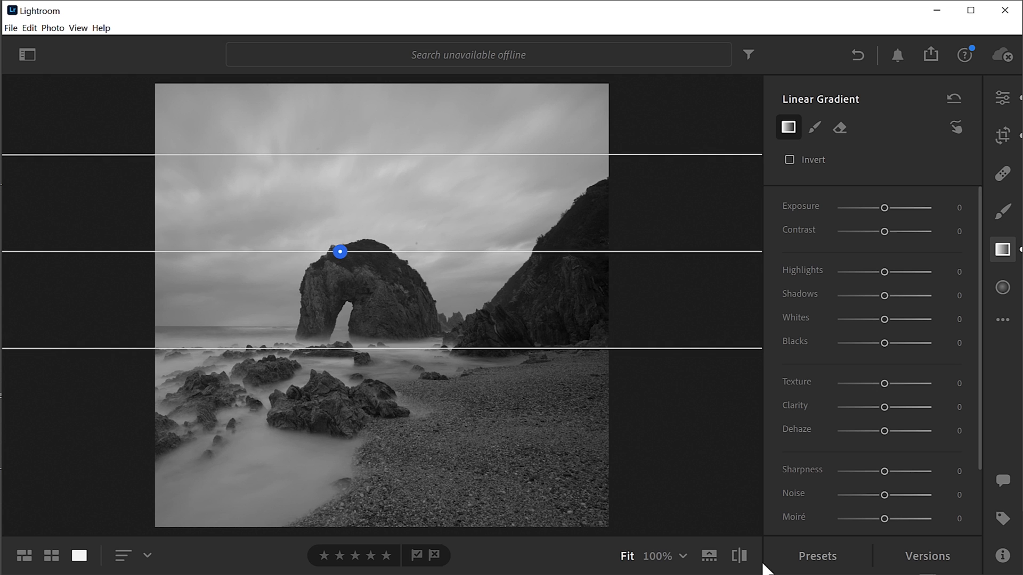
{"action": "mouse_move", "coordinate": [421, 172]}
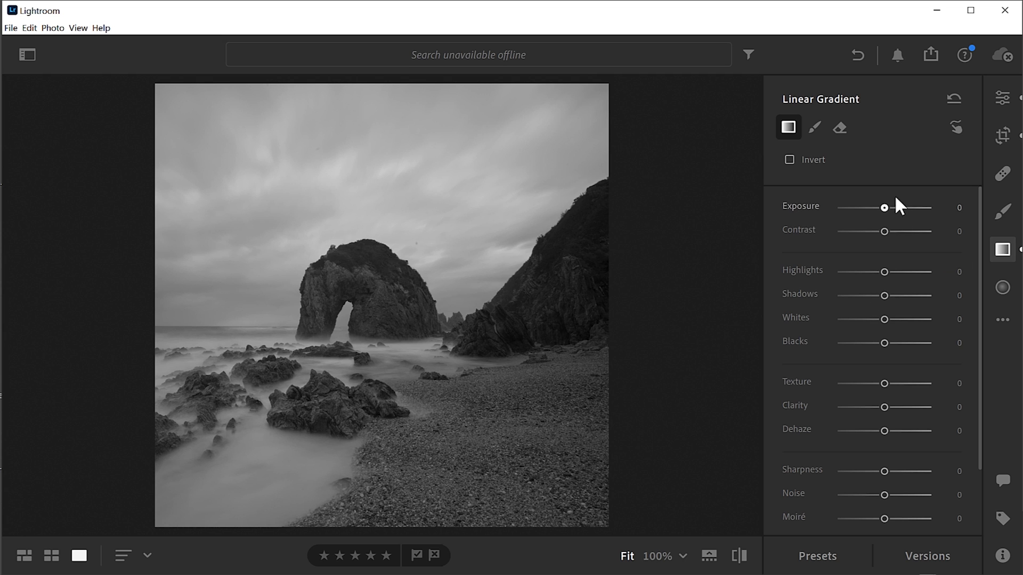
{"action": "mouse_move", "coordinate": [890, 214]}
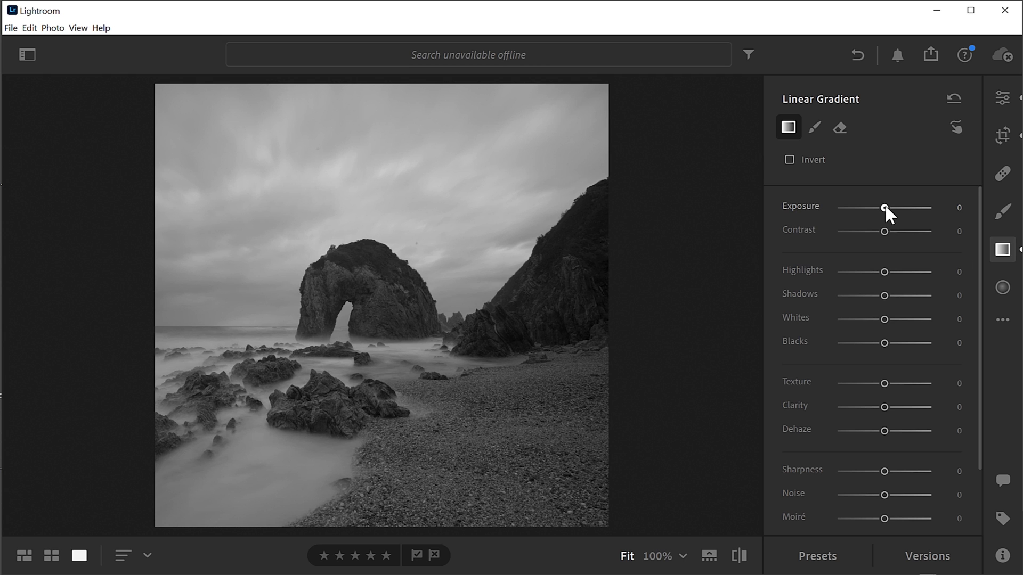
{"action": "left_click_drag", "start_coordinate": [885, 208], "coordinate": [872, 208]}
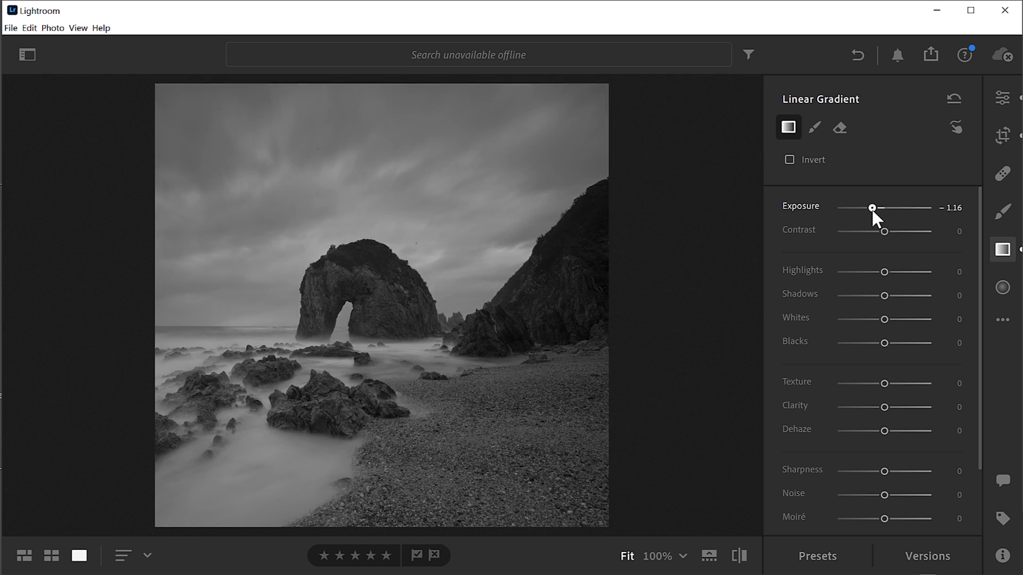
{"action": "left_click_drag", "start_coordinate": [871, 208], "coordinate": [869, 207]}
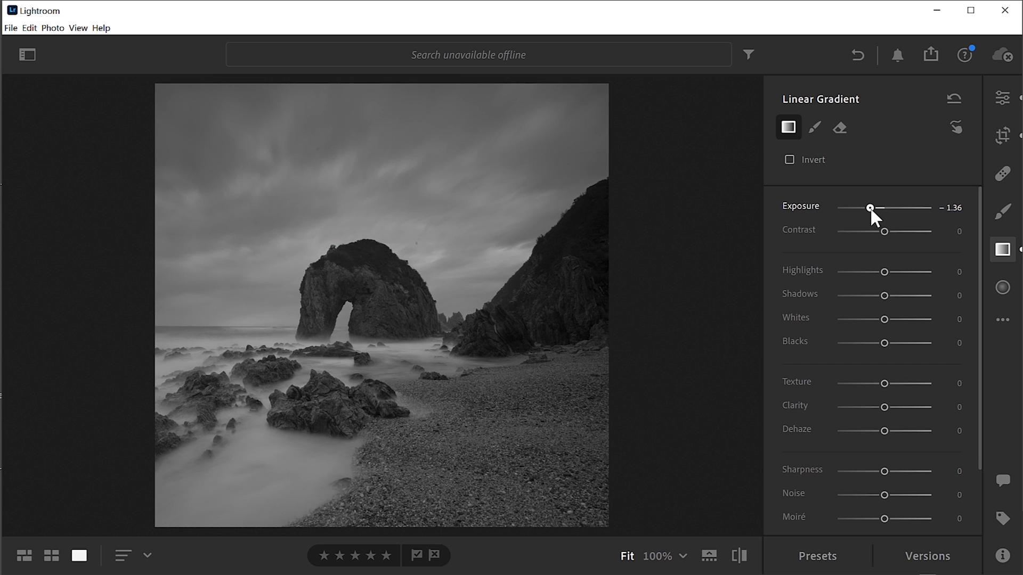
{"action": "left_click_drag", "start_coordinate": [870, 209], "coordinate": [868, 208]}
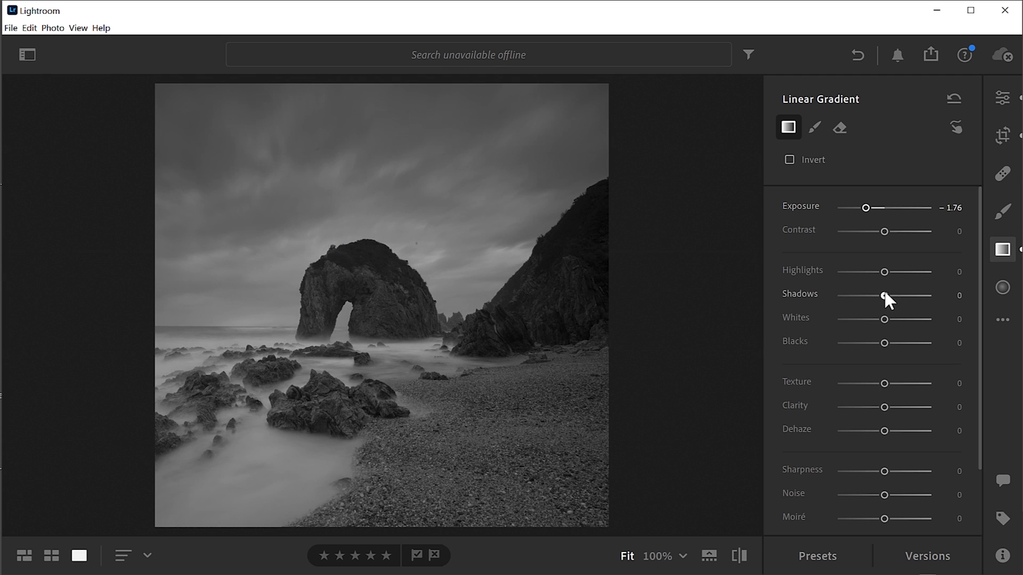
Step: Experiment with the sky gradient's shadows from maximum lift down to slightly negative
{"action": "left_click_drag", "start_coordinate": [884, 296], "coordinate": [922, 296]}
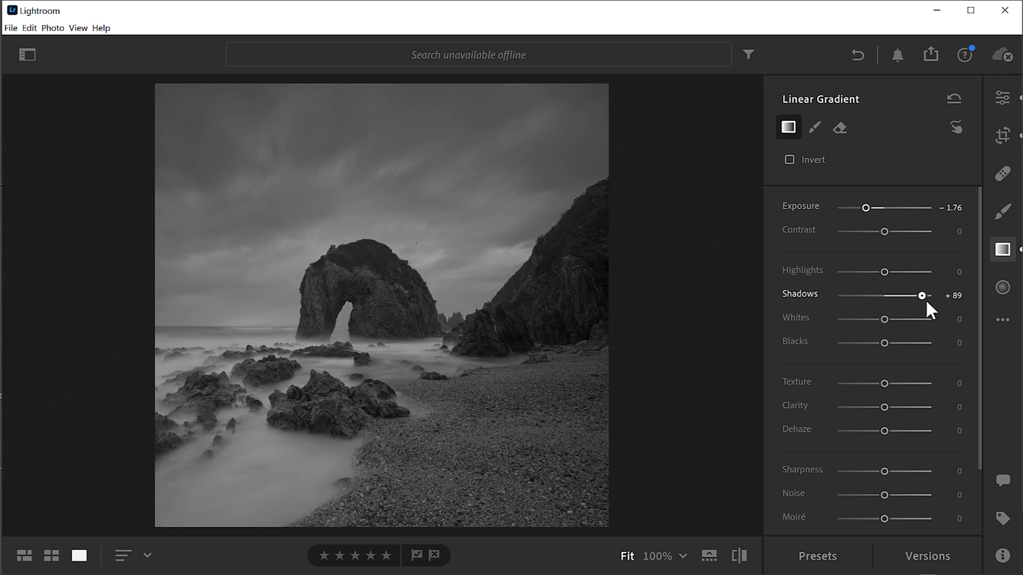
{"action": "left_click_drag", "start_coordinate": [924, 295], "coordinate": [902, 295]}
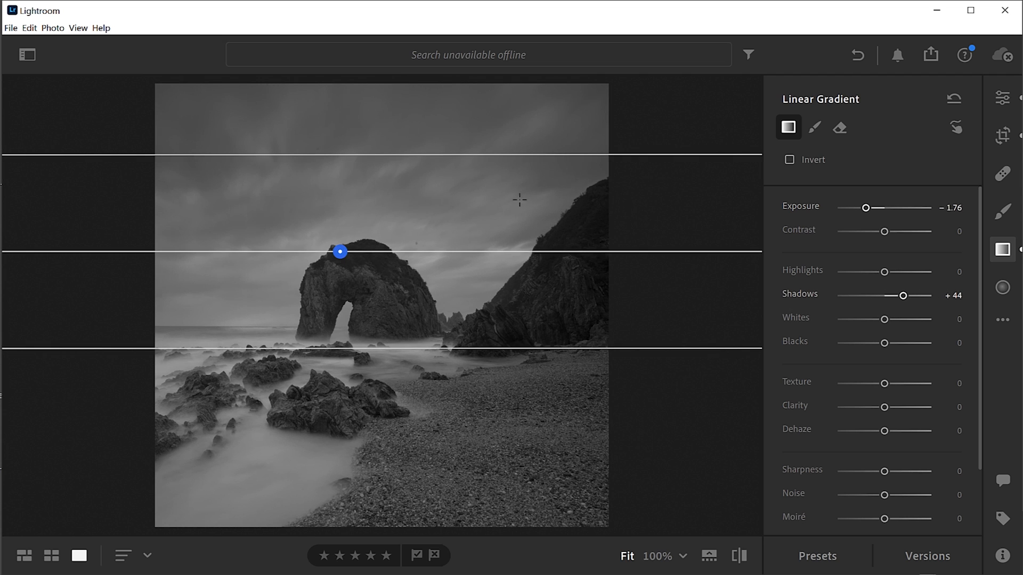
{"action": "left_click_drag", "start_coordinate": [906, 295], "coordinate": [889, 296]}
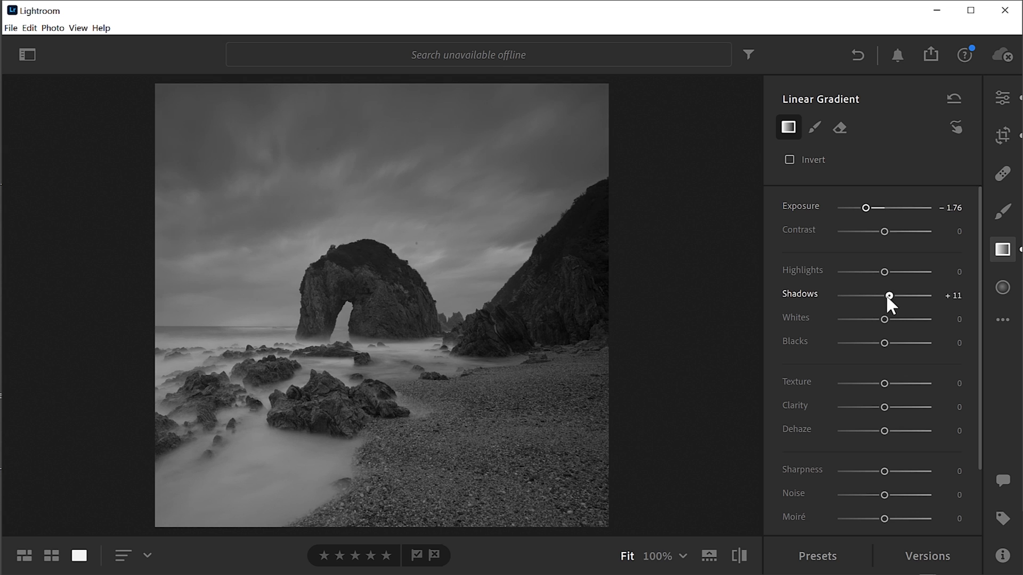
{"action": "left_click_drag", "start_coordinate": [889, 296], "coordinate": [926, 296]}
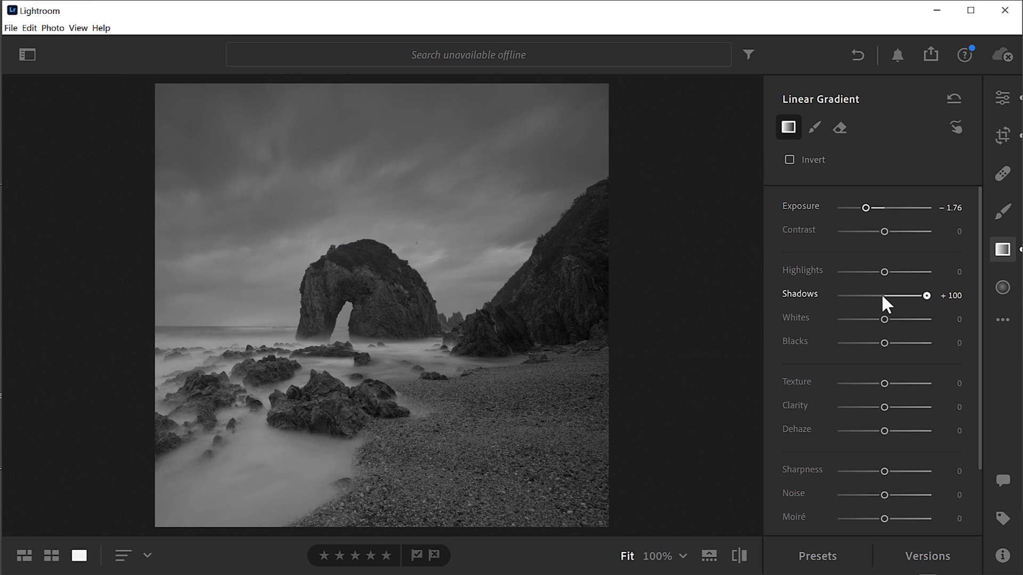
{"action": "left_click_drag", "start_coordinate": [925, 296], "coordinate": [879, 296]}
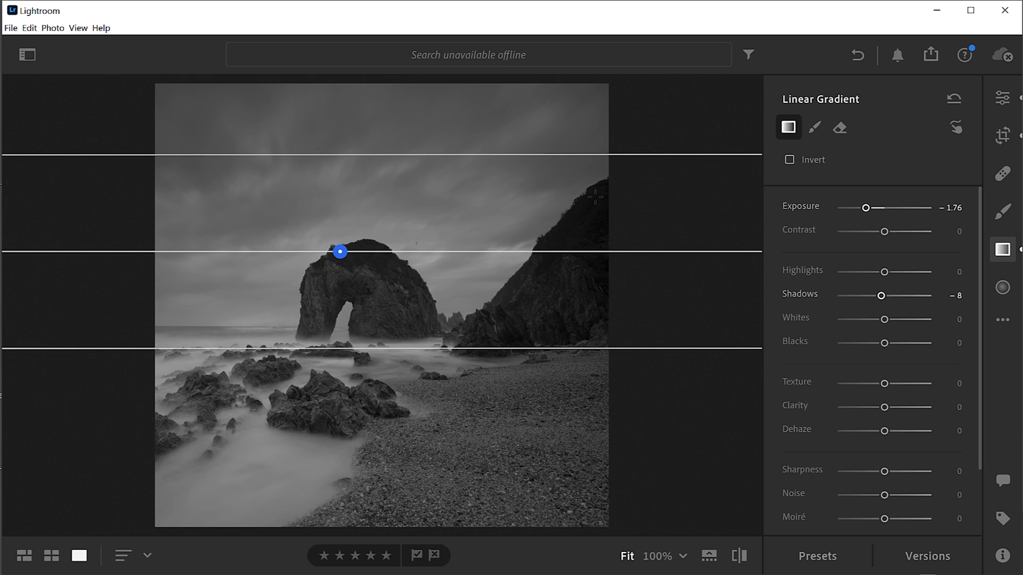
{"action": "mouse_move", "coordinate": [590, 207]}
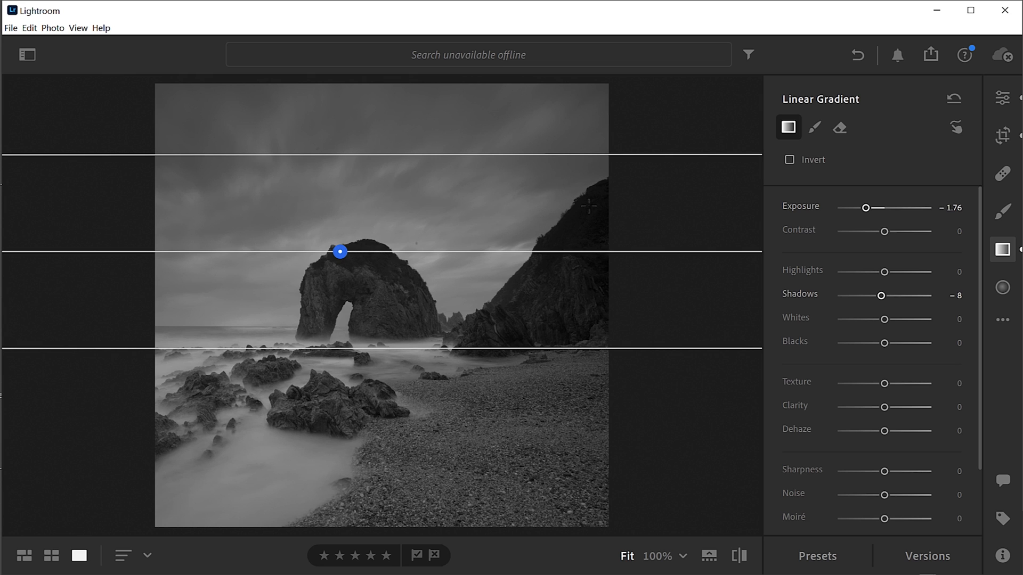
{"action": "mouse_move", "coordinate": [325, 215]}
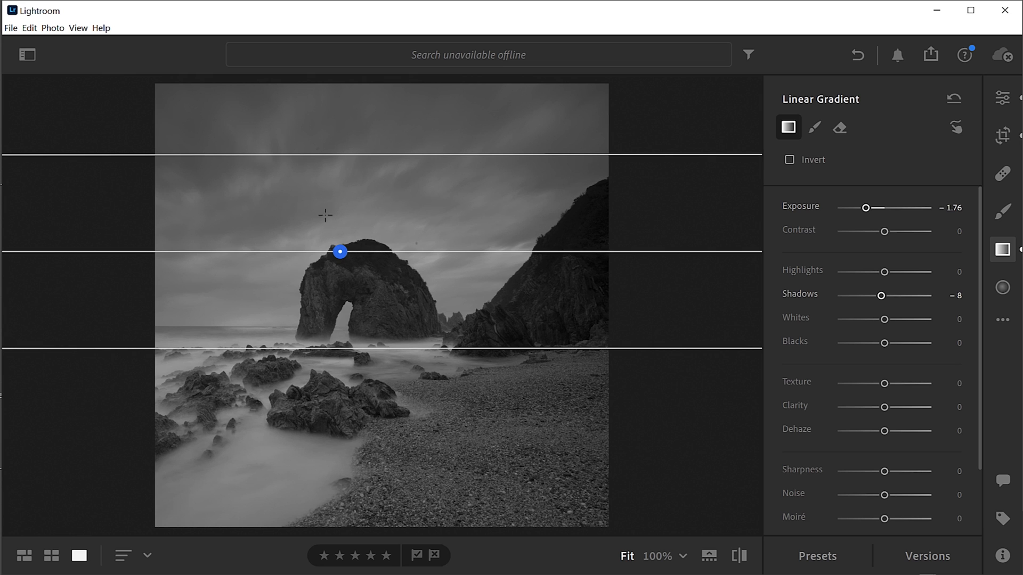
{"action": "mouse_move", "coordinate": [325, 191]}
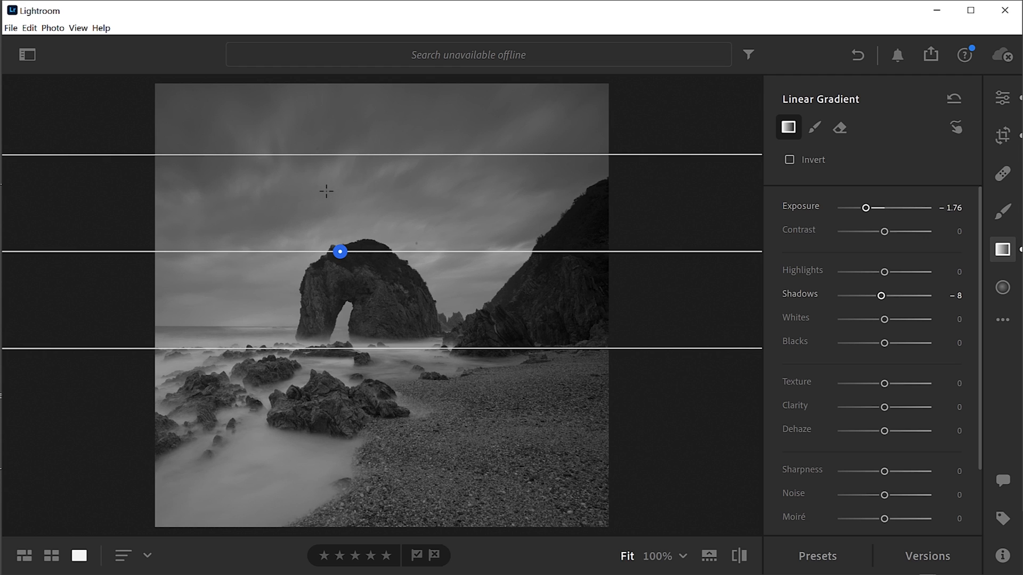
{"action": "mouse_move", "coordinate": [331, 193]}
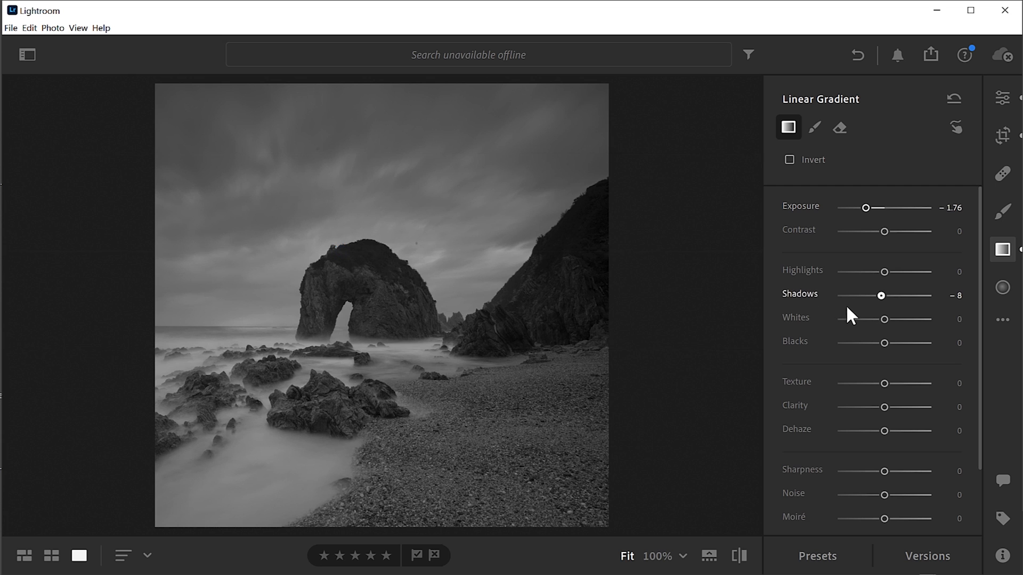
{"action": "left_click_drag", "start_coordinate": [880, 295], "coordinate": [888, 296]}
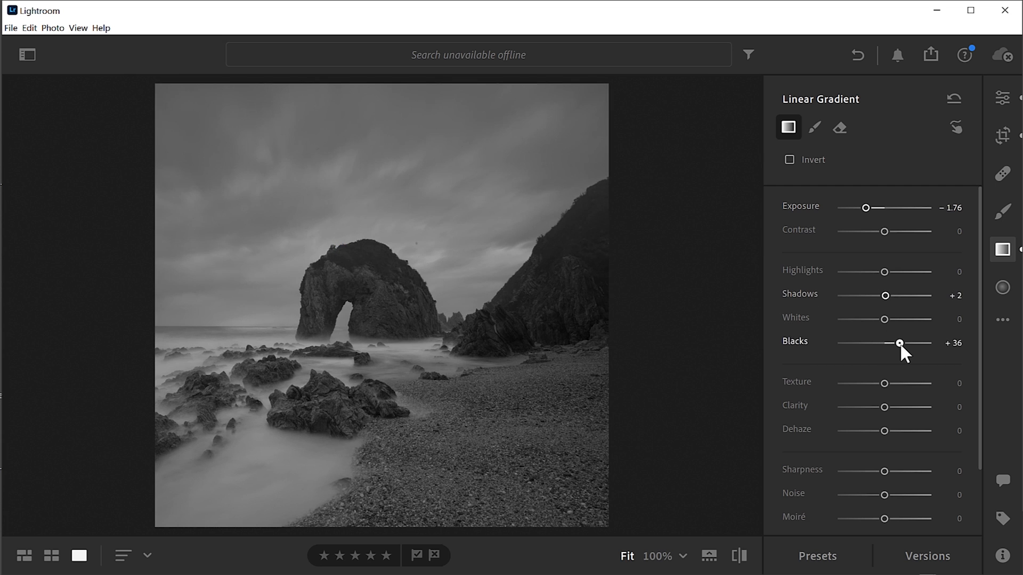
Step: Settle the sky gradient at shadows +65 and exposure about −1.72
{"action": "left_click_drag", "start_coordinate": [899, 344], "coordinate": [885, 344]}
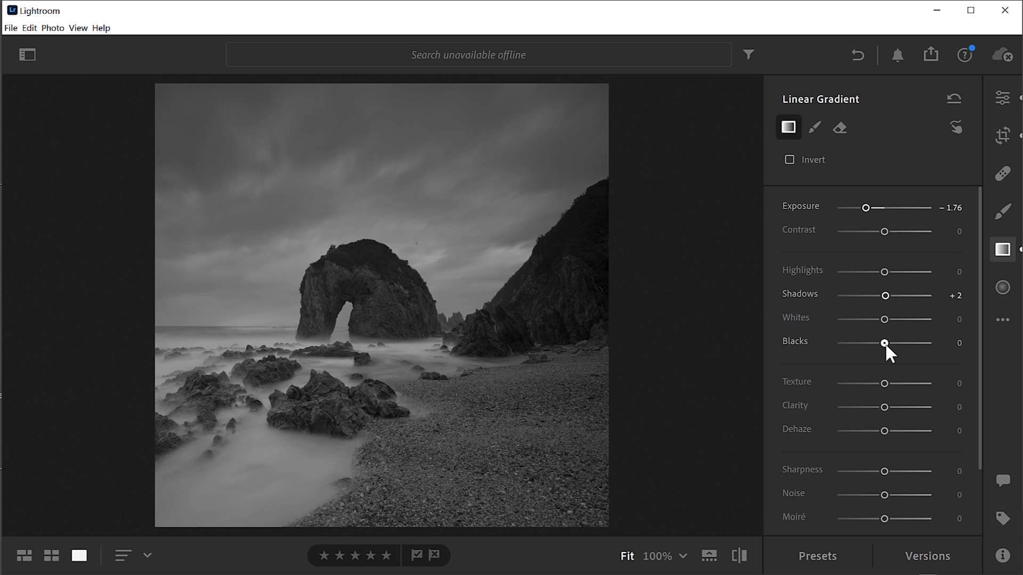
{"action": "mouse_move", "coordinate": [886, 302]}
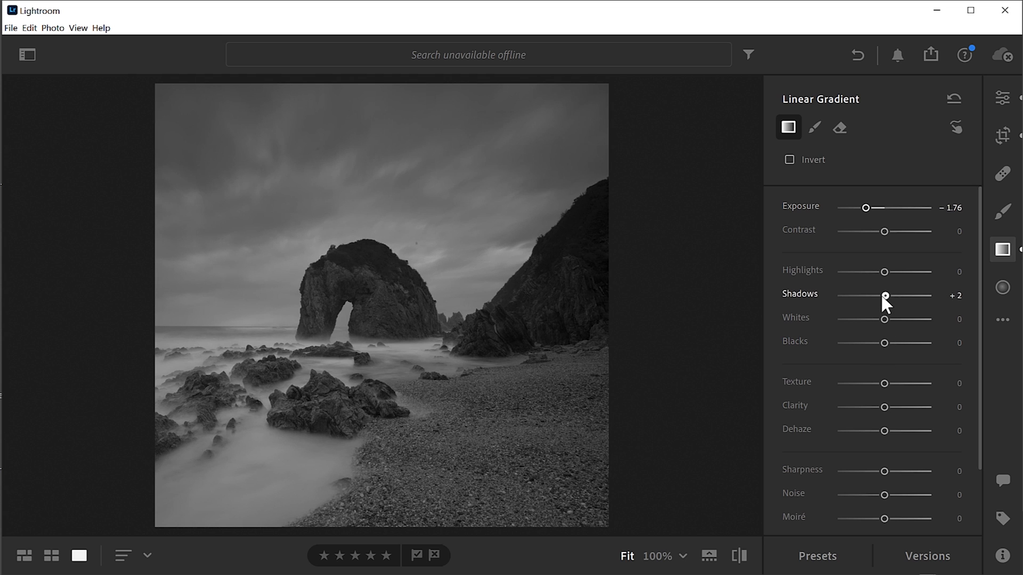
{"action": "left_click_drag", "start_coordinate": [885, 296], "coordinate": [895, 297]}
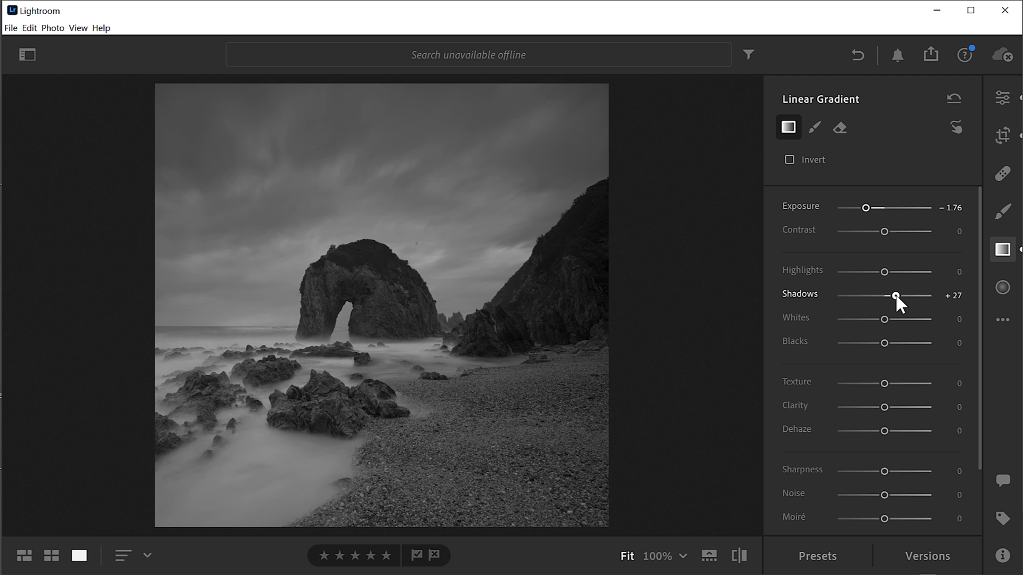
{"action": "left_click_drag", "start_coordinate": [895, 296], "coordinate": [887, 296]}
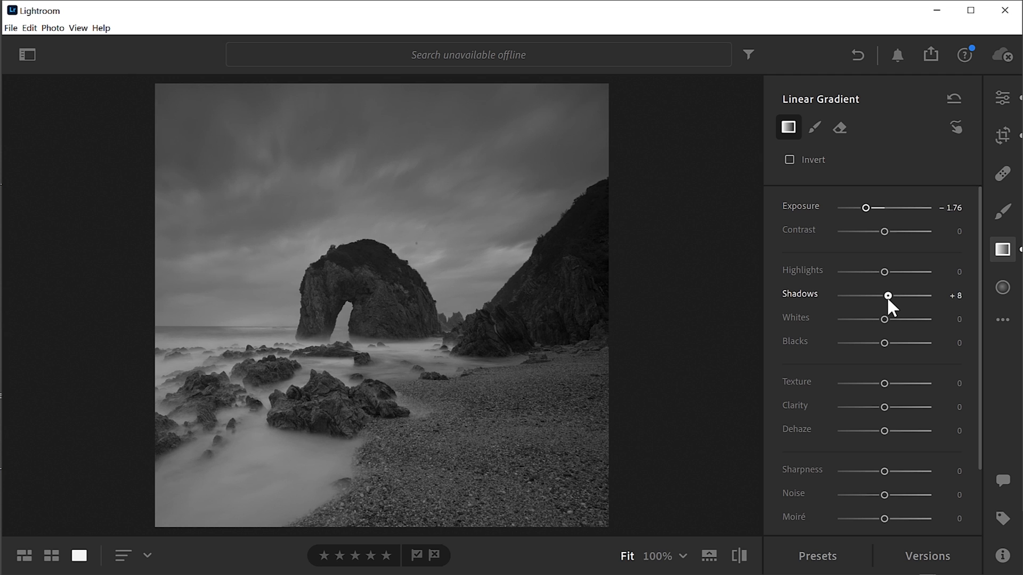
{"action": "left_click_drag", "start_coordinate": [886, 296], "coordinate": [890, 295]}
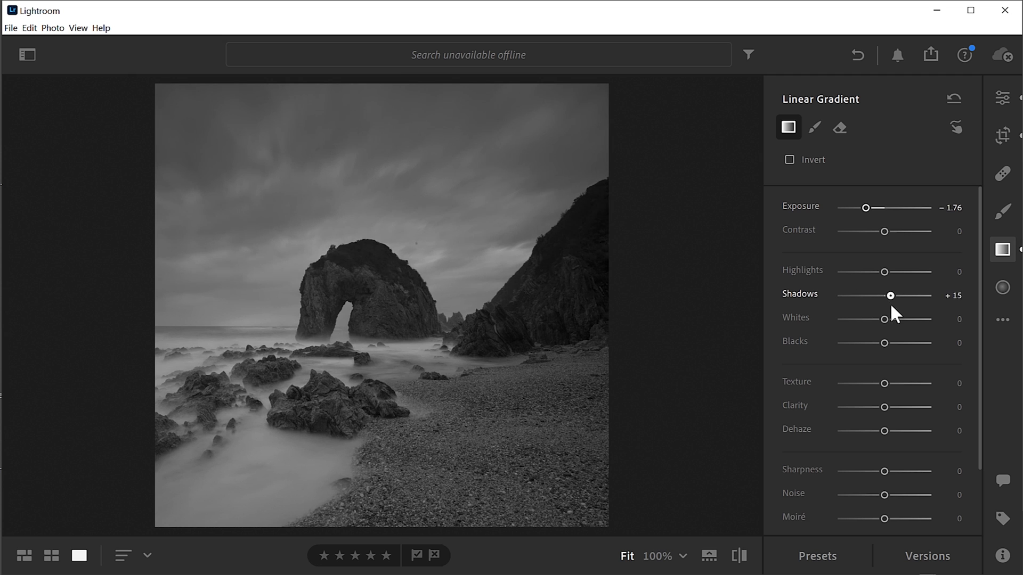
{"action": "left_click_drag", "start_coordinate": [890, 295], "coordinate": [914, 296]}
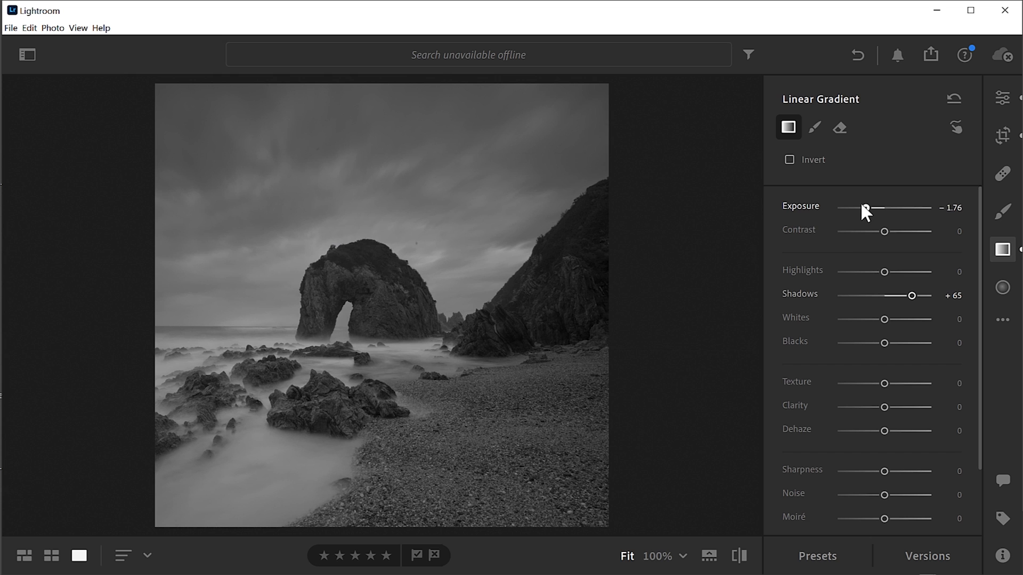
{"action": "left_click_drag", "start_coordinate": [880, 207], "coordinate": [874, 207]}
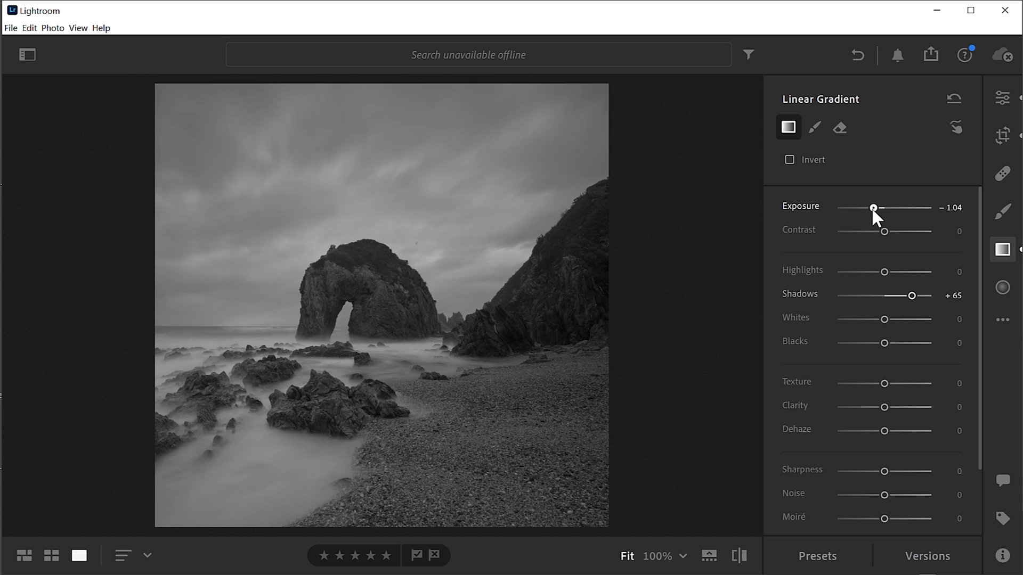
{"action": "left_click_drag", "start_coordinate": [874, 207], "coordinate": [868, 207]}
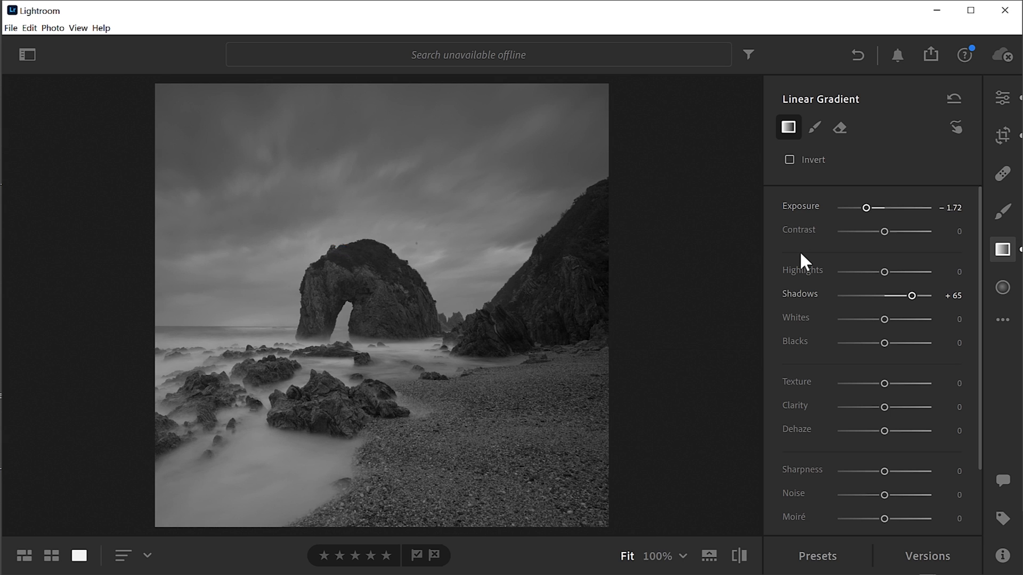
{"action": "mouse_move", "coordinate": [807, 266]}
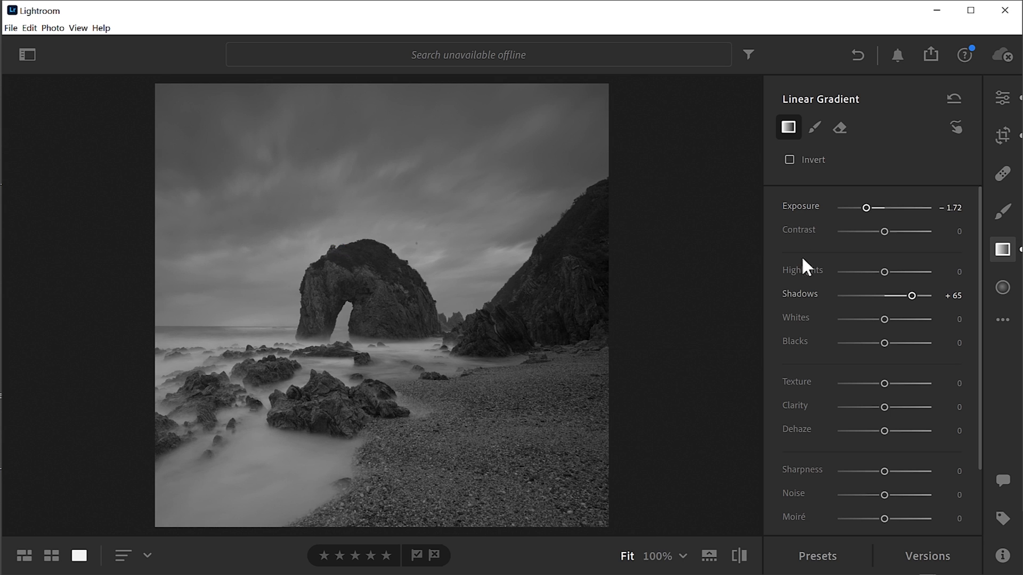
{"action": "mouse_move", "coordinate": [800, 453]}
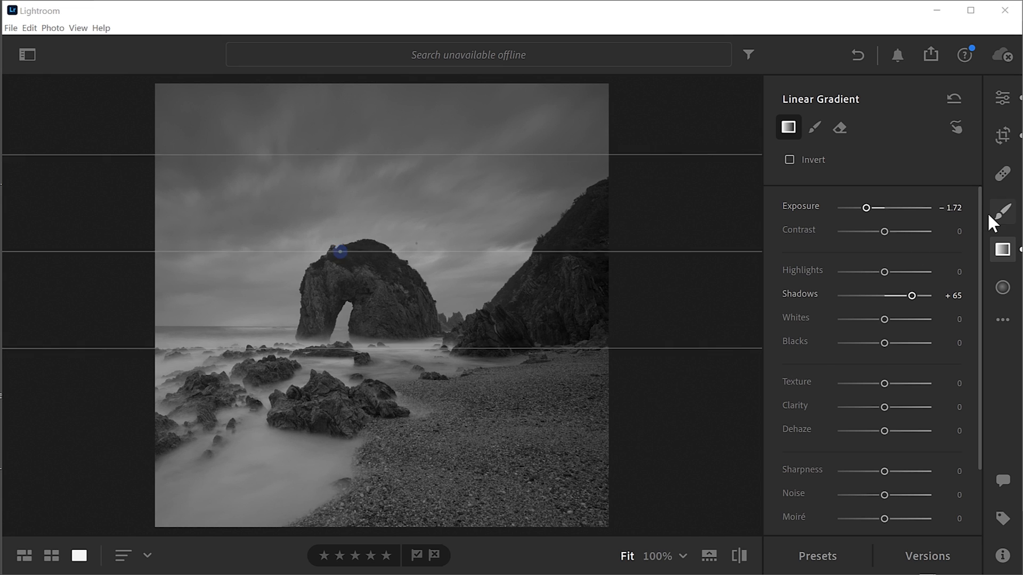
Step: Brush the pebble beach with exposure +0.80 and contrast +63, then ready the eraser
{"action": "left_click", "coordinate": [1002, 212]}
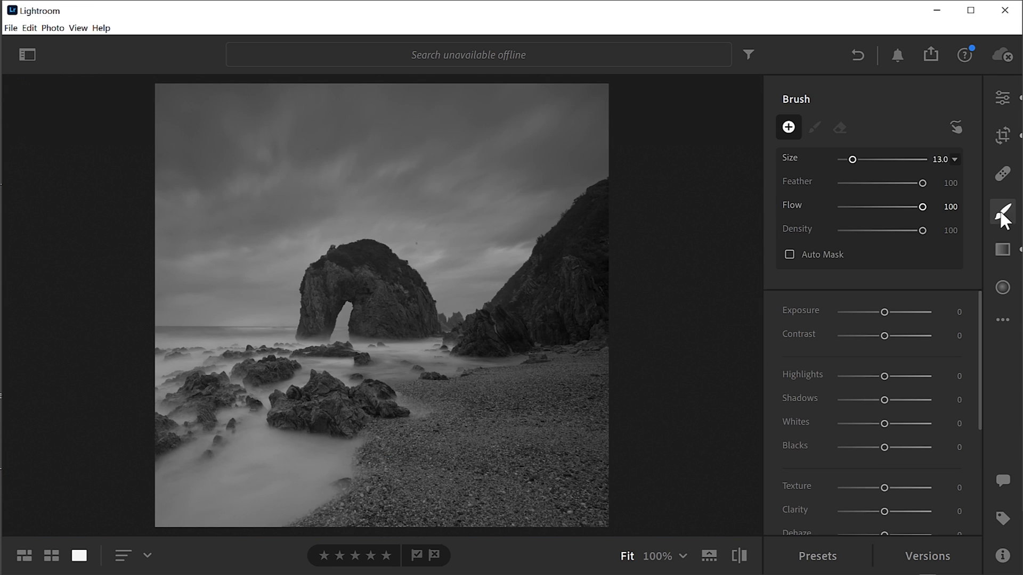
{"action": "mouse_move", "coordinate": [559, 411]}
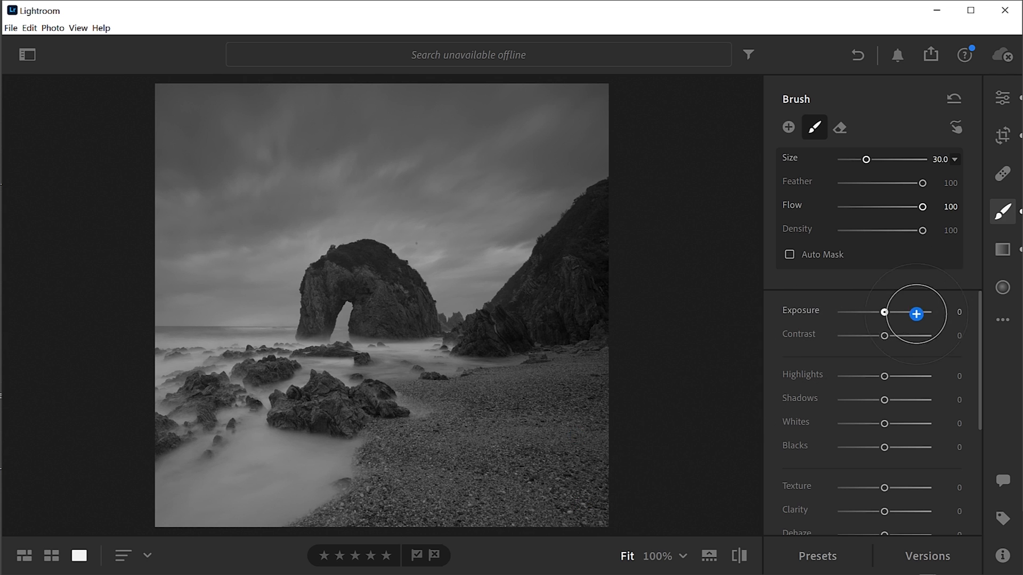
{"action": "mouse_move", "coordinate": [885, 337]}
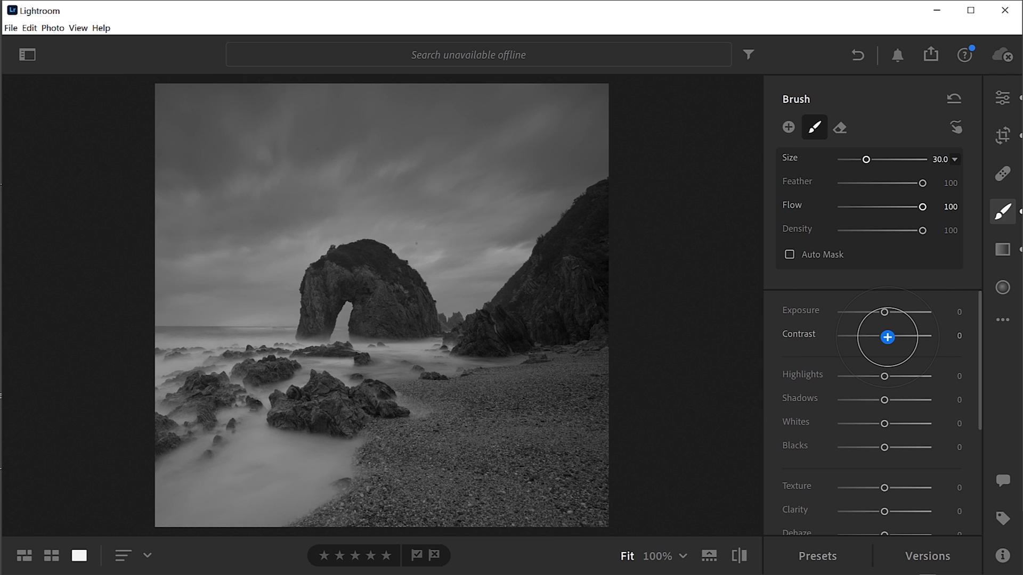
{"action": "left_click_drag", "start_coordinate": [886, 337], "coordinate": [906, 340]}
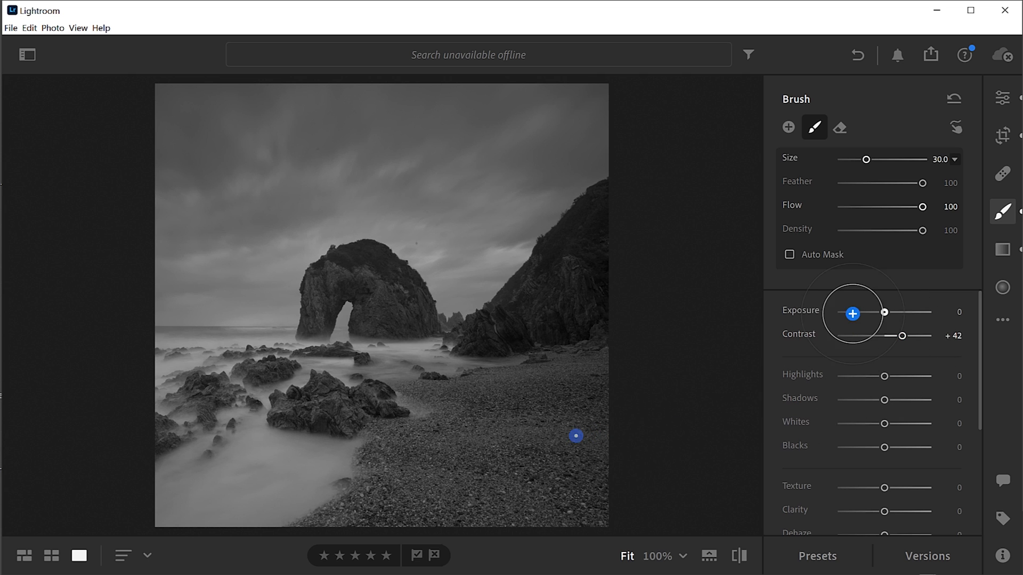
{"action": "left_click_drag", "start_coordinate": [852, 313], "coordinate": [886, 310]}
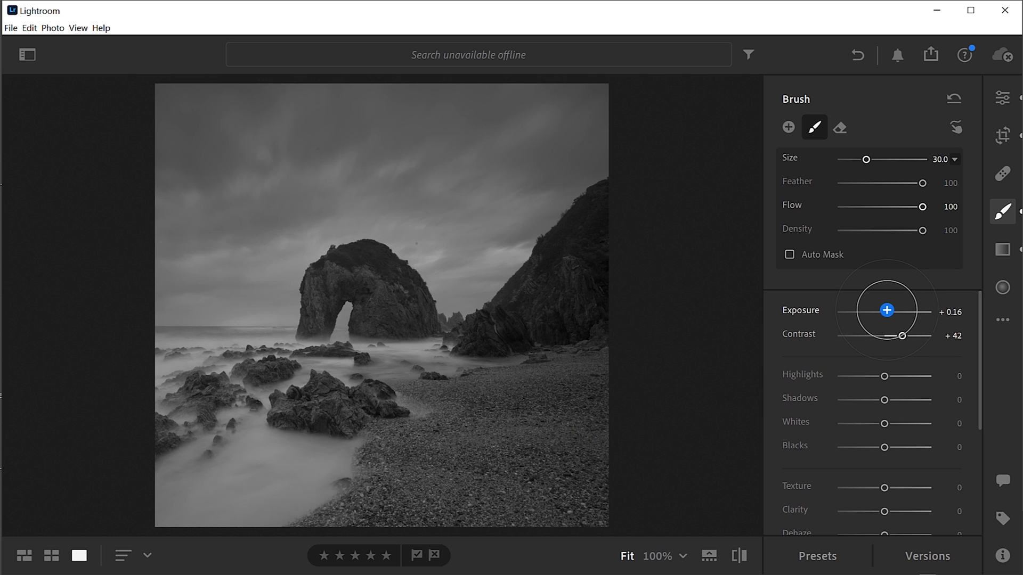
{"action": "left_click_drag", "start_coordinate": [886, 310], "coordinate": [897, 336]}
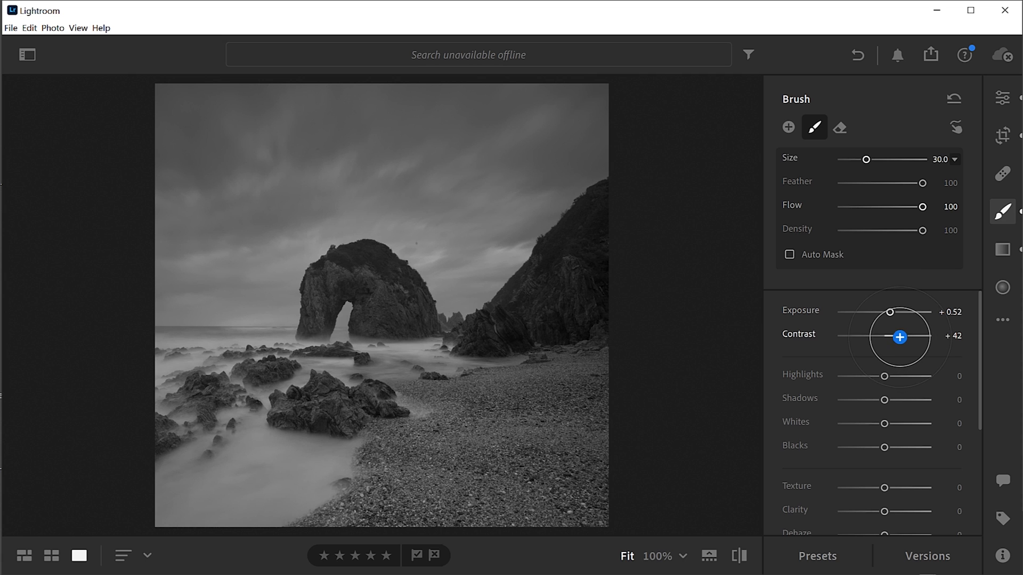
{"action": "left_click_drag", "start_coordinate": [900, 337], "coordinate": [889, 320]}
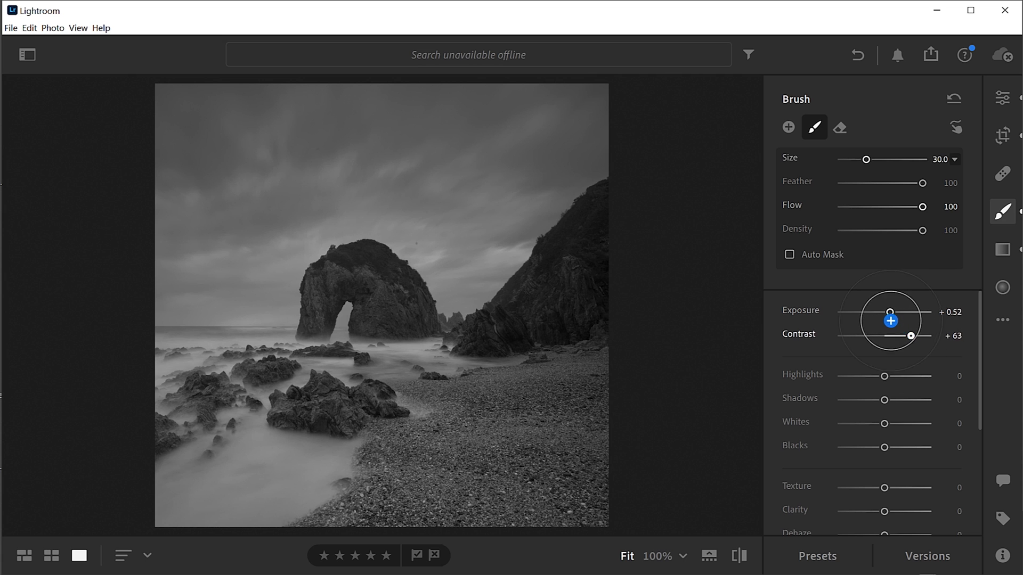
{"action": "left_click_drag", "start_coordinate": [890, 320], "coordinate": [889, 313]}
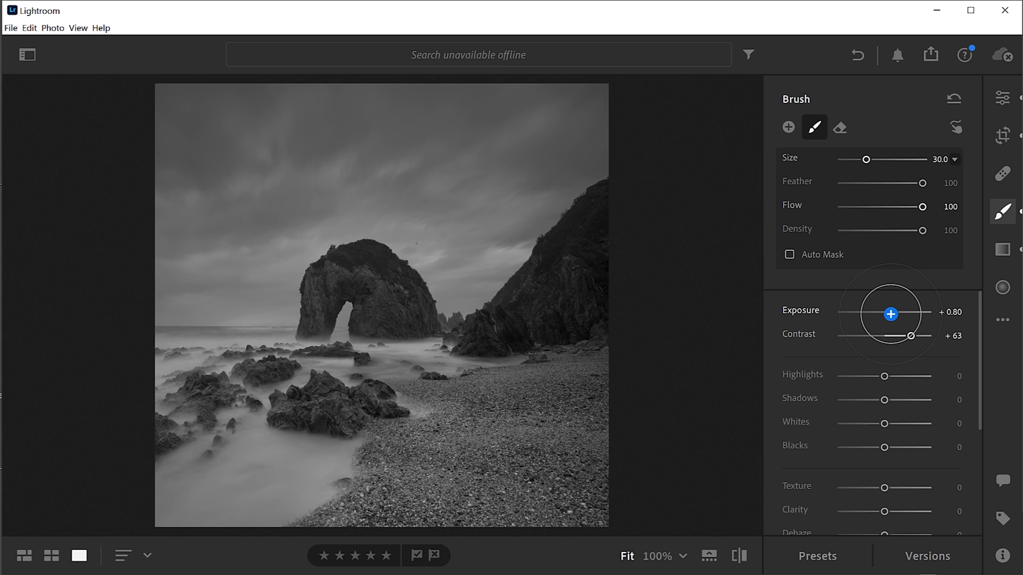
{"action": "left_click_drag", "start_coordinate": [919, 314], "coordinate": [888, 314]}
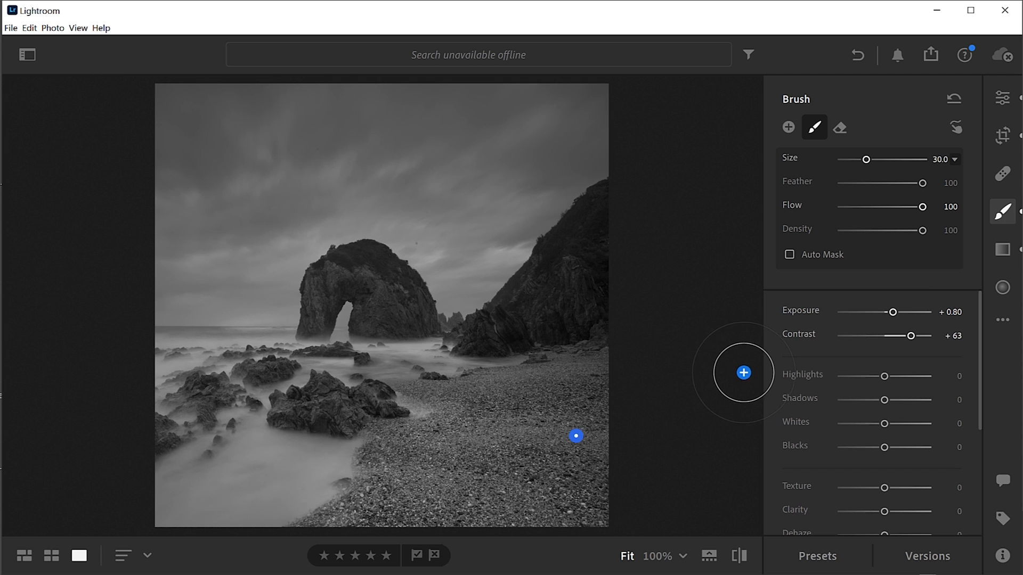
{"action": "mouse_move", "coordinate": [742, 368]}
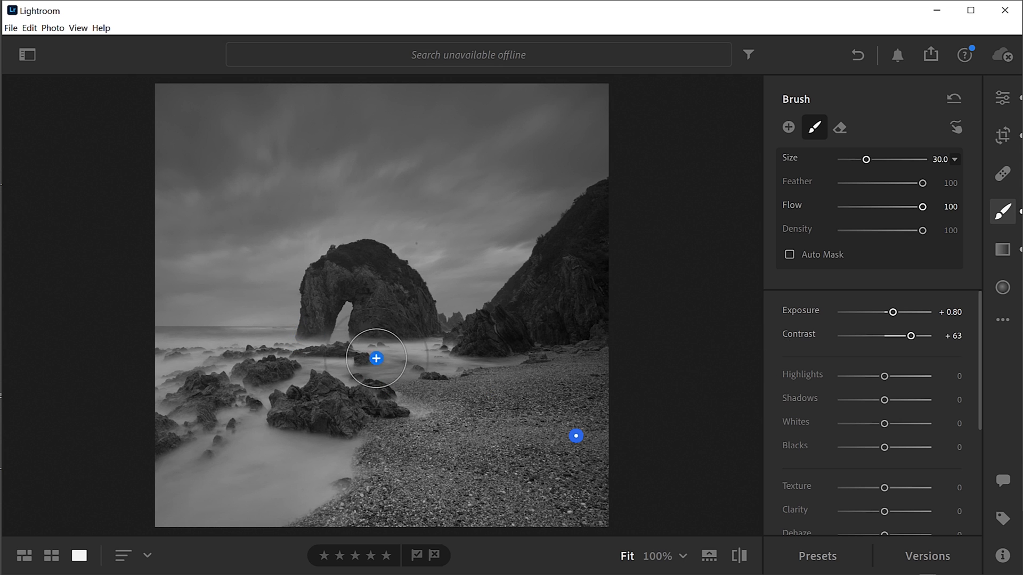
{"action": "mouse_move", "coordinate": [924, 278]}
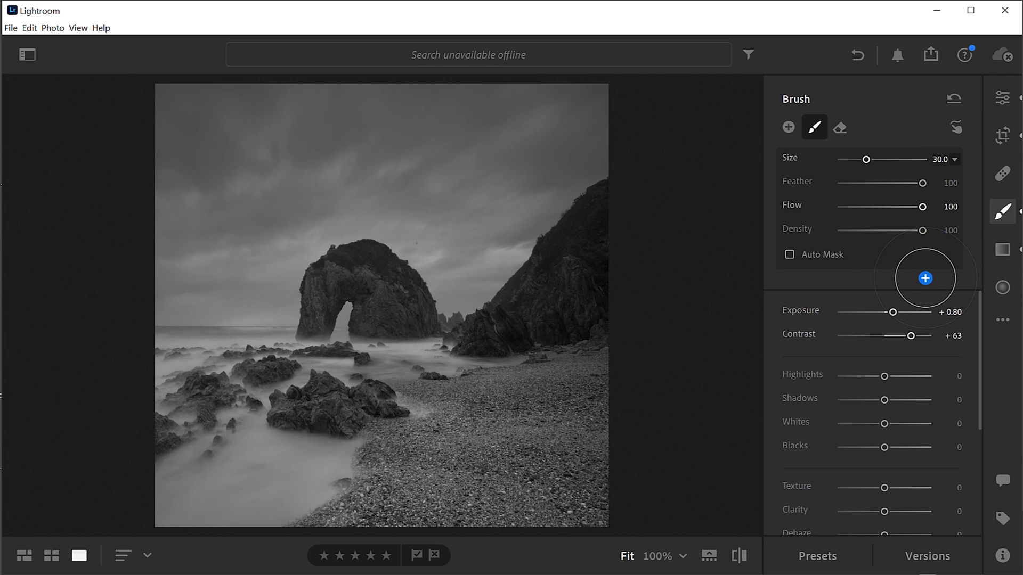
{"action": "left_click", "coordinate": [840, 128]}
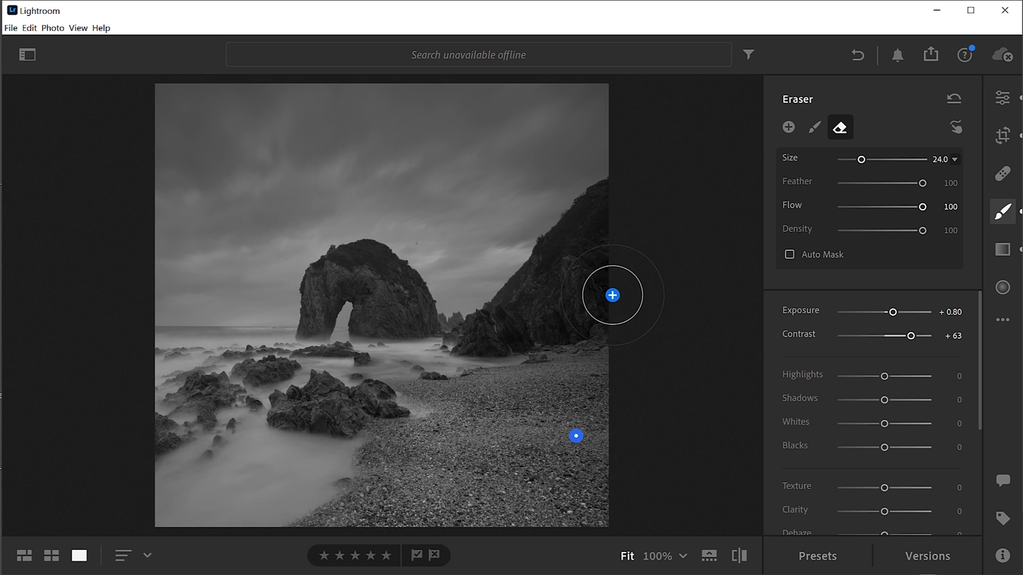
{"action": "mouse_move", "coordinate": [551, 311]}
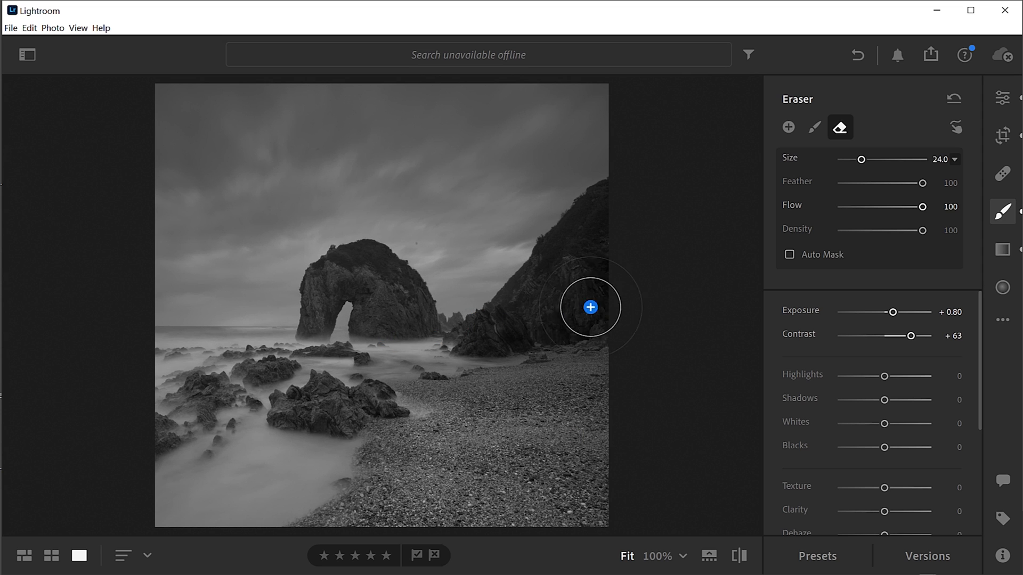
Step: Erase the beach brush mask along the cliff edge and base so it stays on the pebbles
{"action": "left_click_drag", "start_coordinate": [589, 307], "coordinate": [575, 436]}
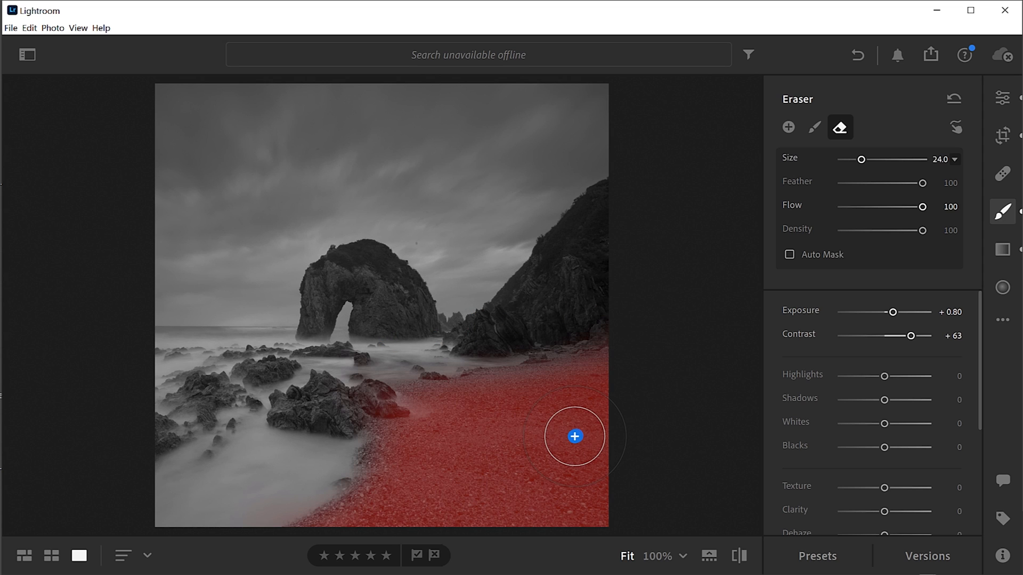
{"action": "left_click_drag", "start_coordinate": [574, 436], "coordinate": [602, 436]}
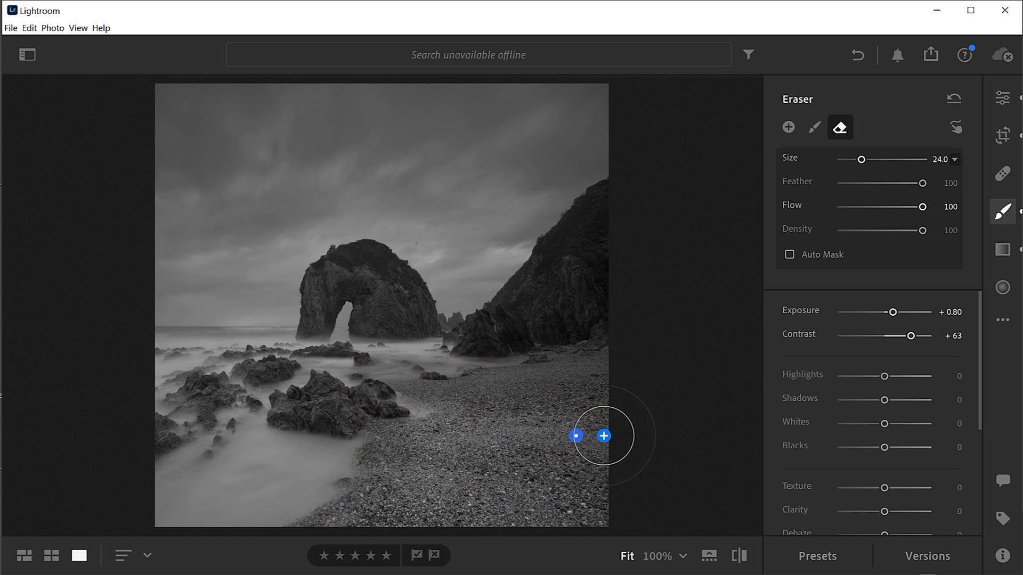
{"action": "left_click_drag", "start_coordinate": [603, 436], "coordinate": [575, 436]}
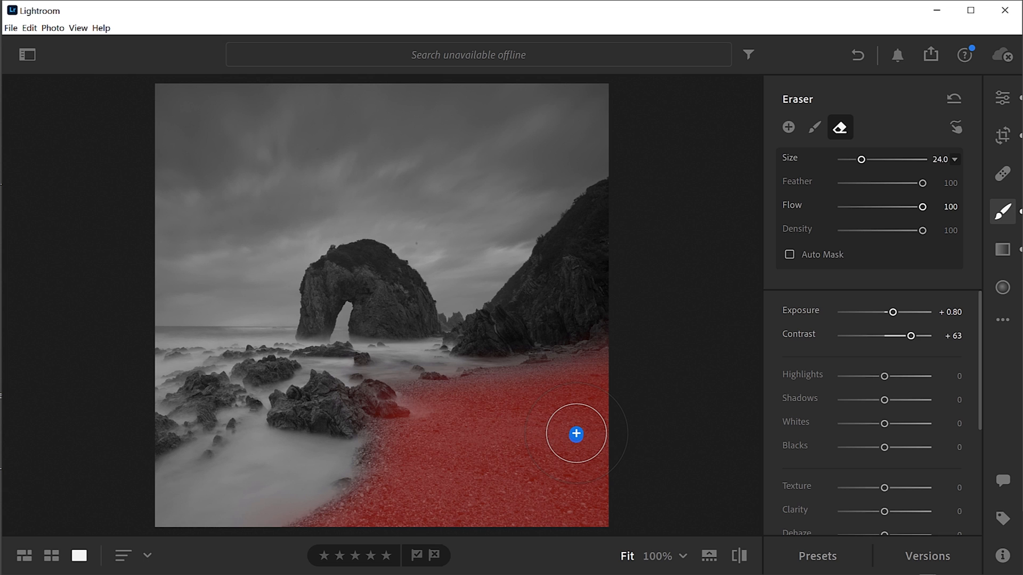
{"action": "left_click_drag", "start_coordinate": [574, 433], "coordinate": [650, 428]}
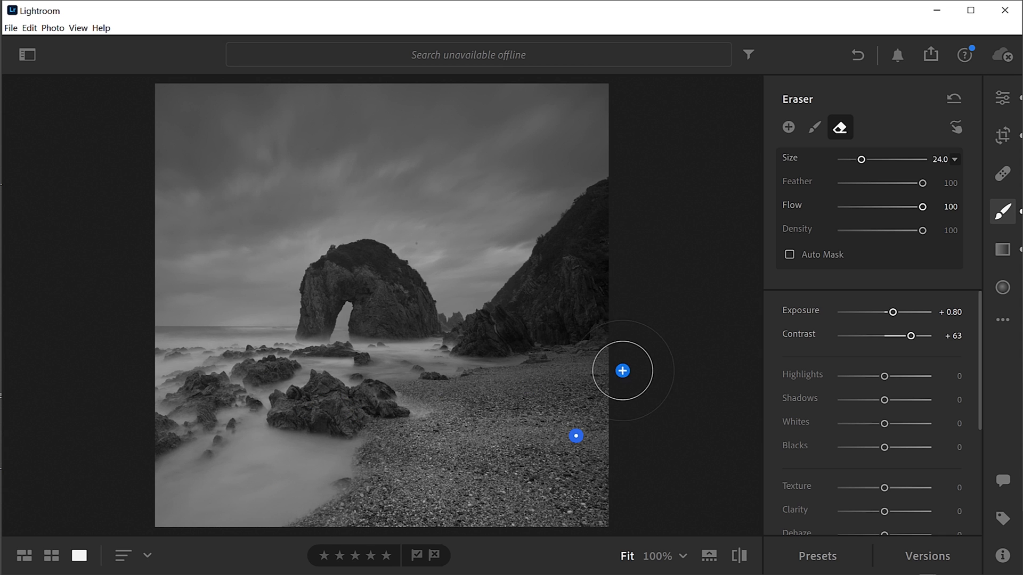
{"action": "mouse_move", "coordinate": [1003, 211]}
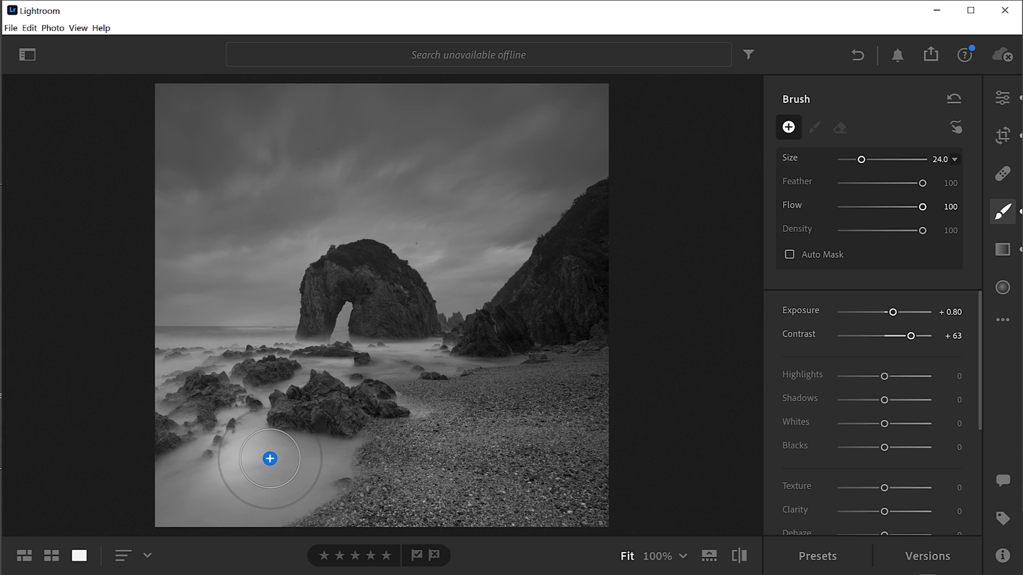
{"action": "mouse_move", "coordinate": [264, 398]}
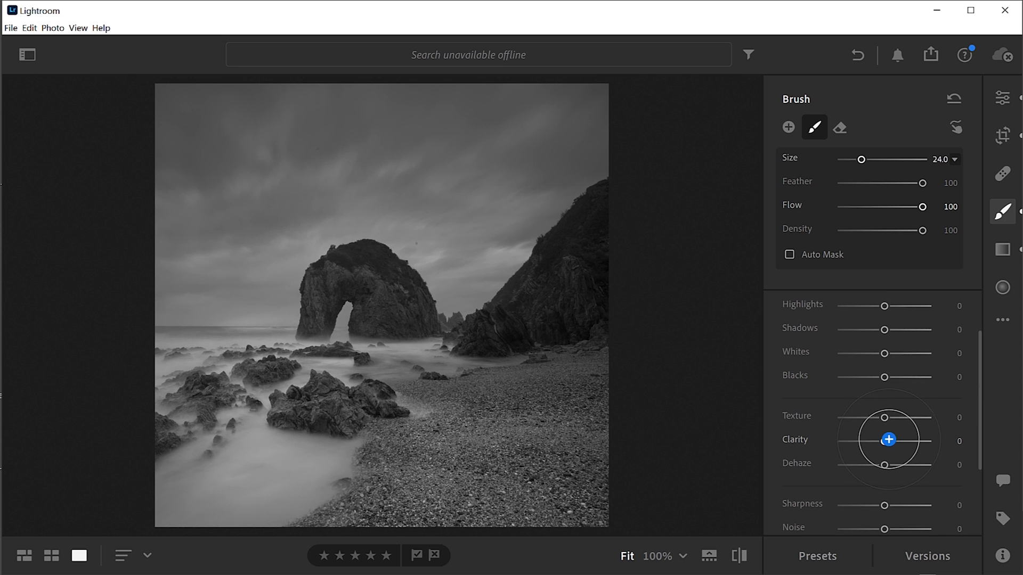
Step: Set the beach brush's clarity to about +57 after trying stronger and weaker amounts
{"action": "left_click_drag", "start_coordinate": [886, 440], "coordinate": [922, 440]}
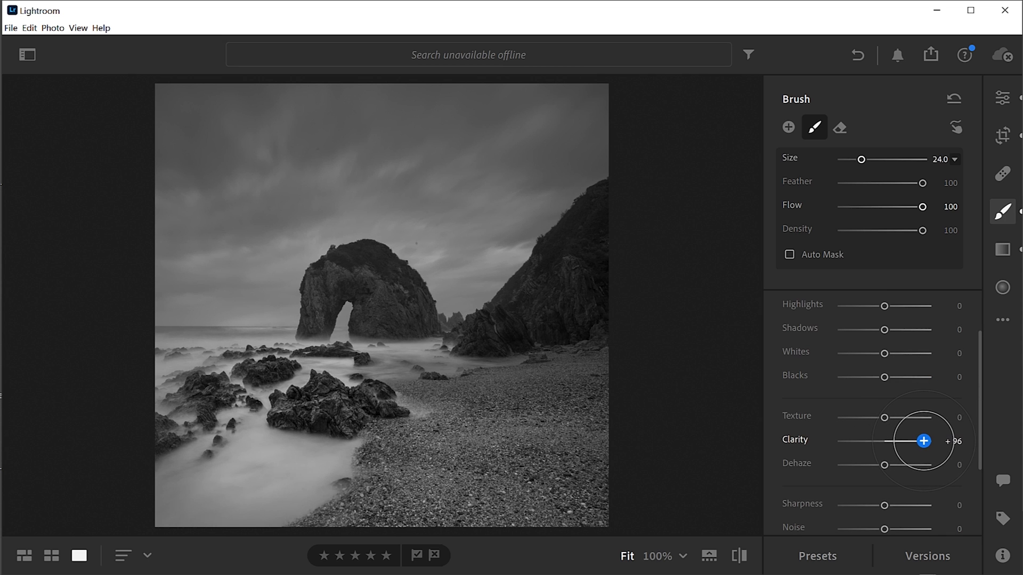
{"action": "left_click_drag", "start_coordinate": [921, 441], "coordinate": [907, 440]}
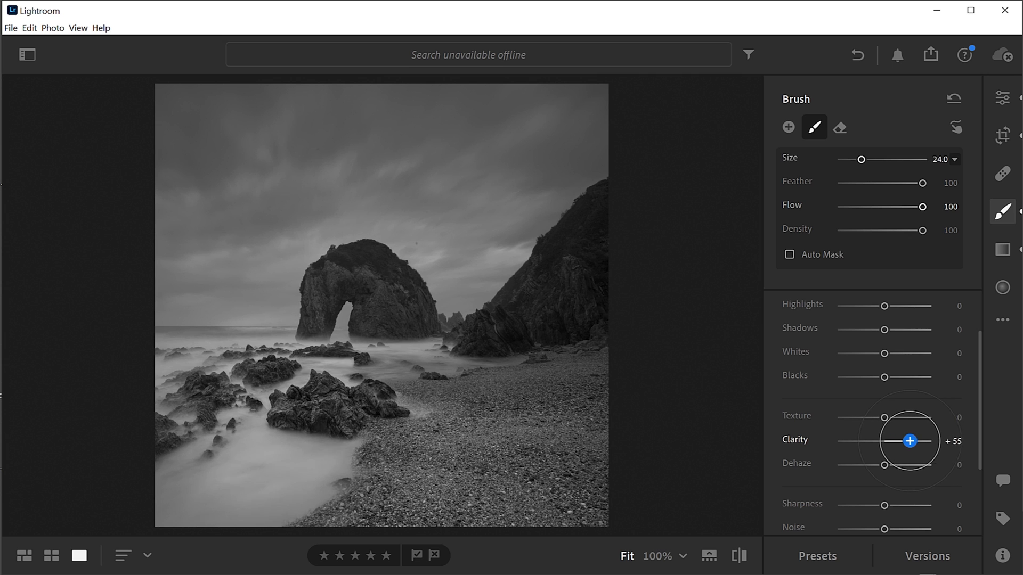
{"action": "left_click_drag", "start_coordinate": [909, 441], "coordinate": [926, 441]}
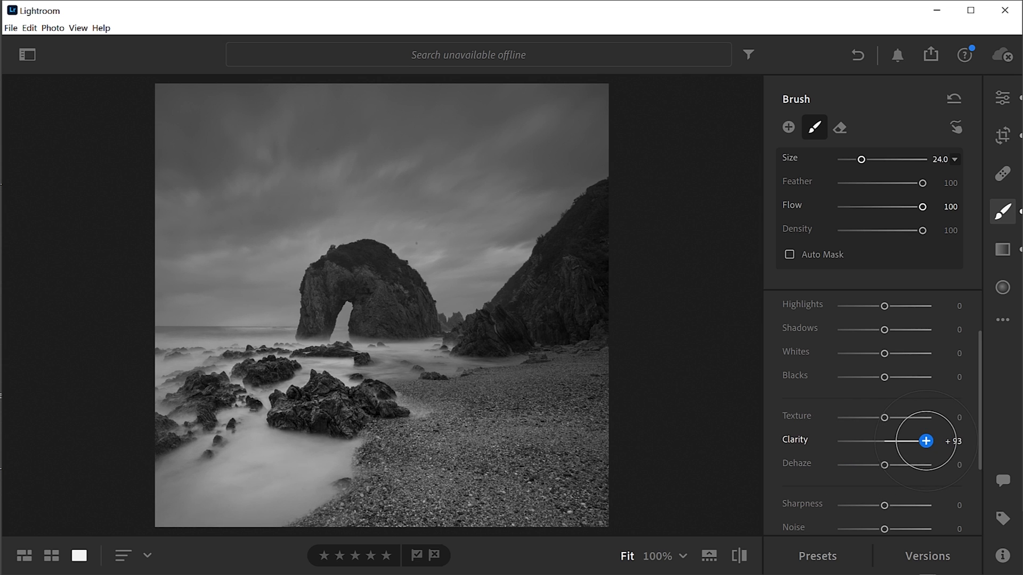
{"action": "left_click_drag", "start_coordinate": [925, 441], "coordinate": [884, 441]}
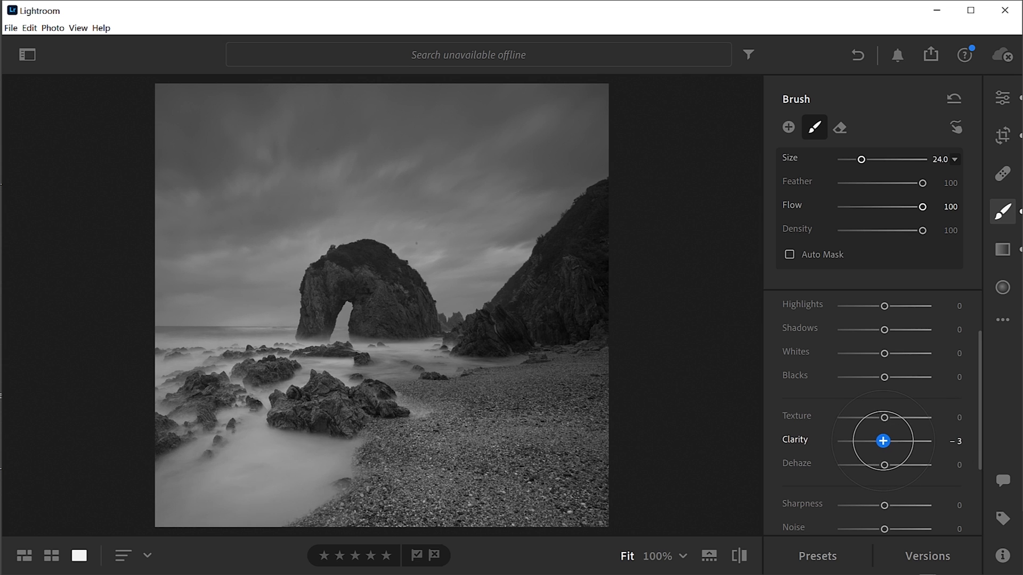
{"action": "left_click_drag", "start_coordinate": [883, 441], "coordinate": [909, 441]}
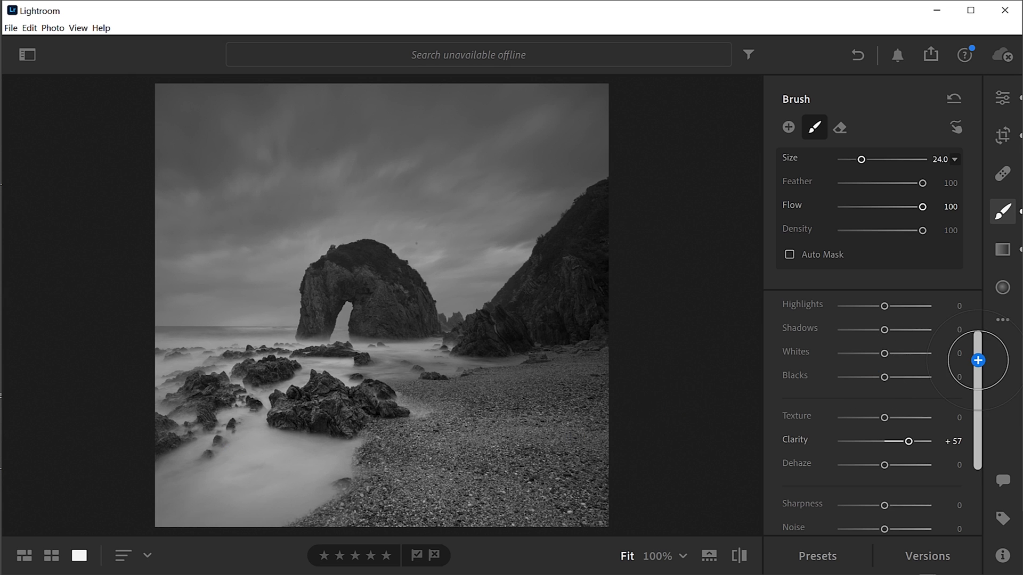
{"action": "scroll", "scroll_direction": "down", "scroll_amount": 3}
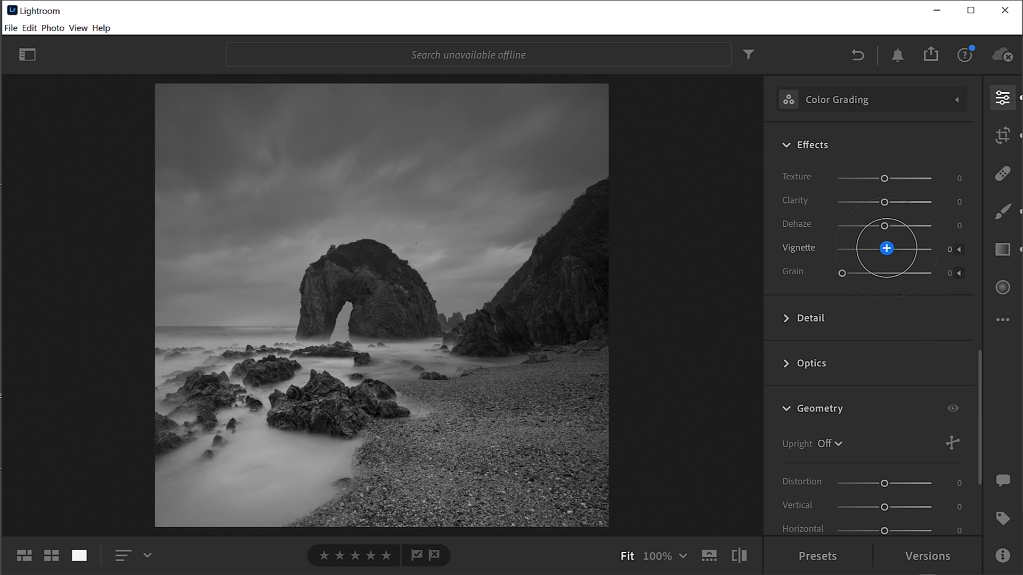
Step: Darken the photo's edges with a moderate vignette of about −22
{"action": "left_click_drag", "start_coordinate": [887, 248], "coordinate": [881, 249]}
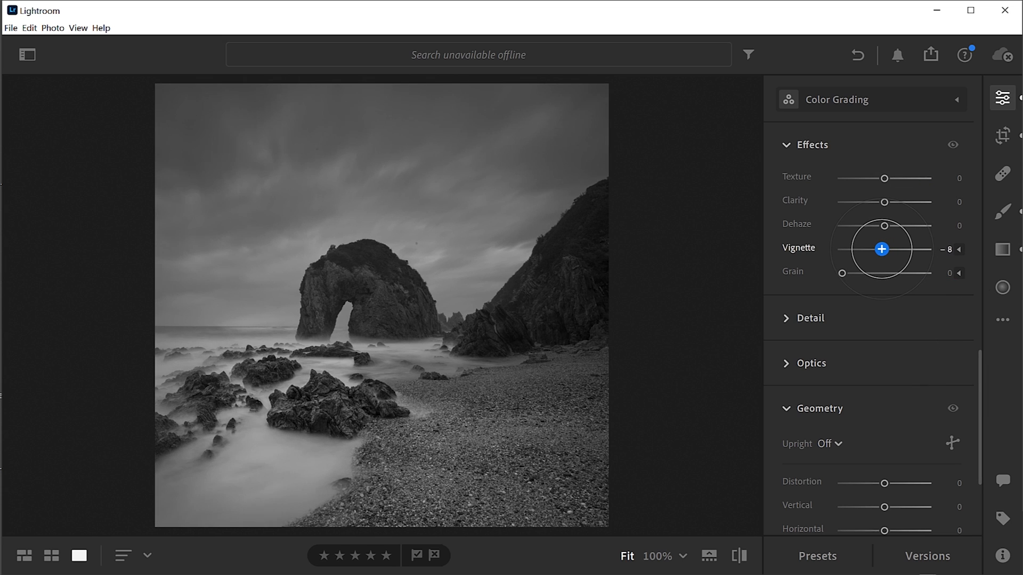
{"action": "left_click_drag", "start_coordinate": [890, 249], "coordinate": [881, 249]}
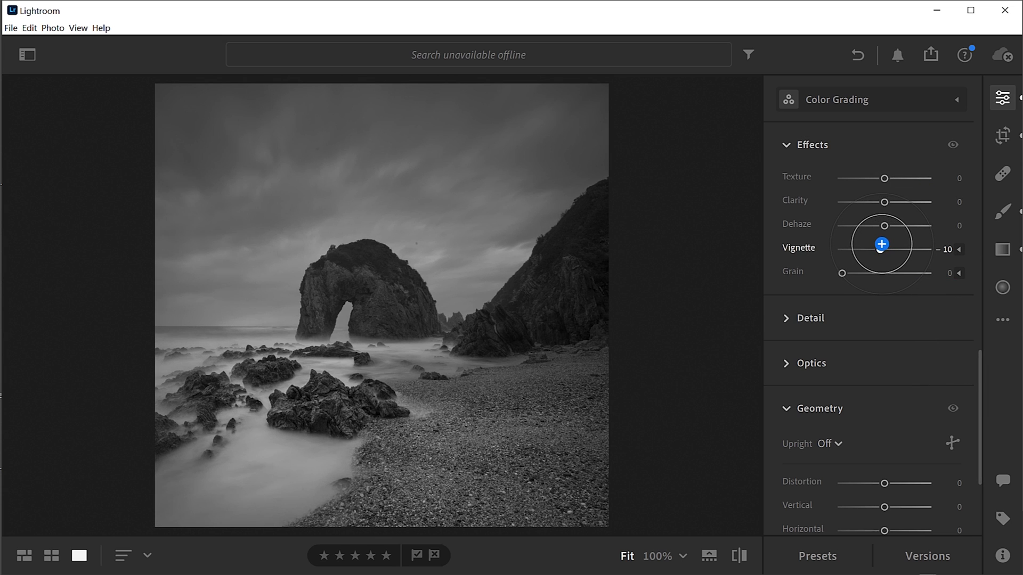
{"action": "left_click_drag", "start_coordinate": [880, 249], "coordinate": [900, 249]}
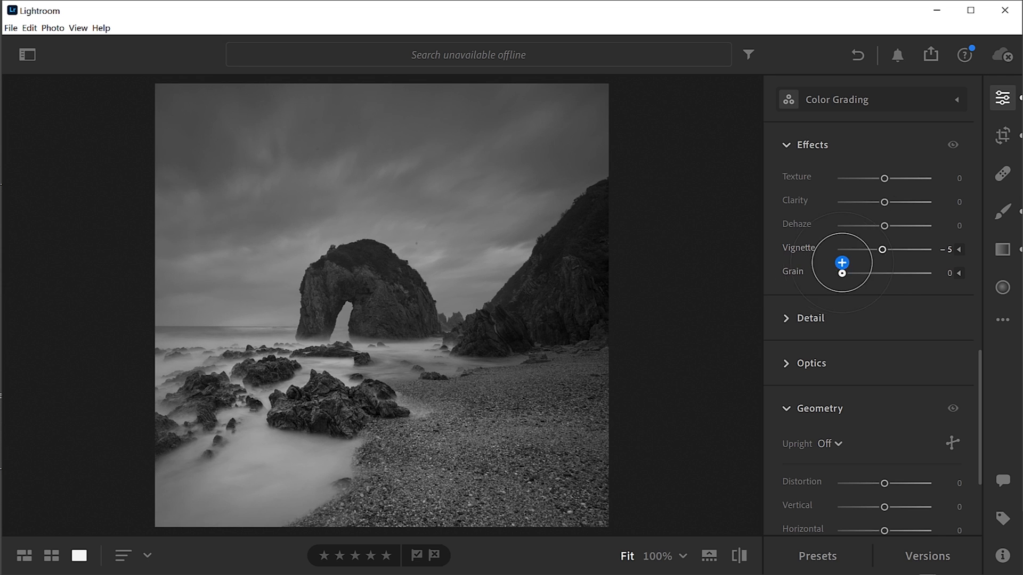
{"action": "left_click_drag", "start_coordinate": [841, 249], "coordinate": [879, 249]}
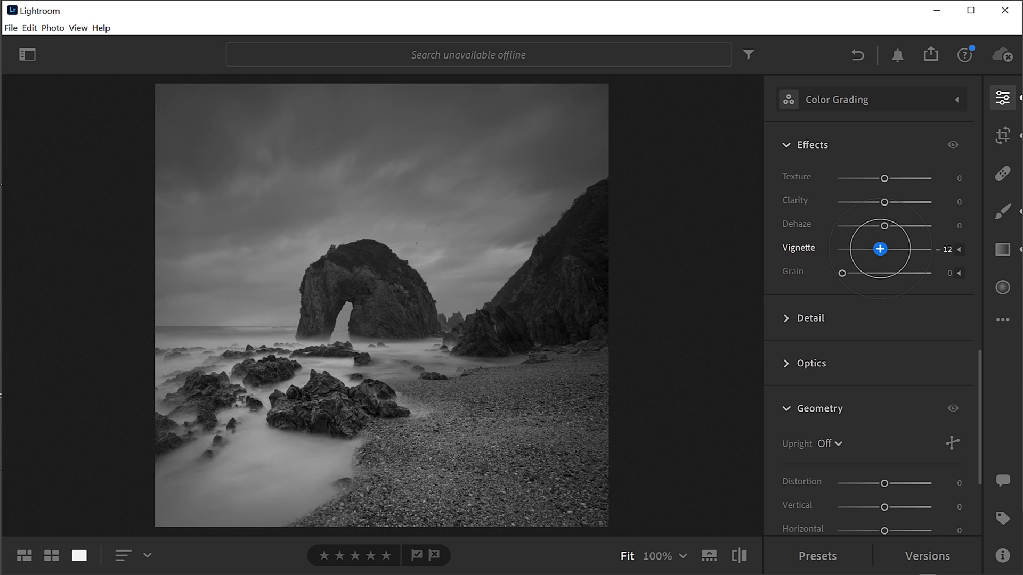
{"action": "left_click_drag", "start_coordinate": [879, 248], "coordinate": [860, 249]}
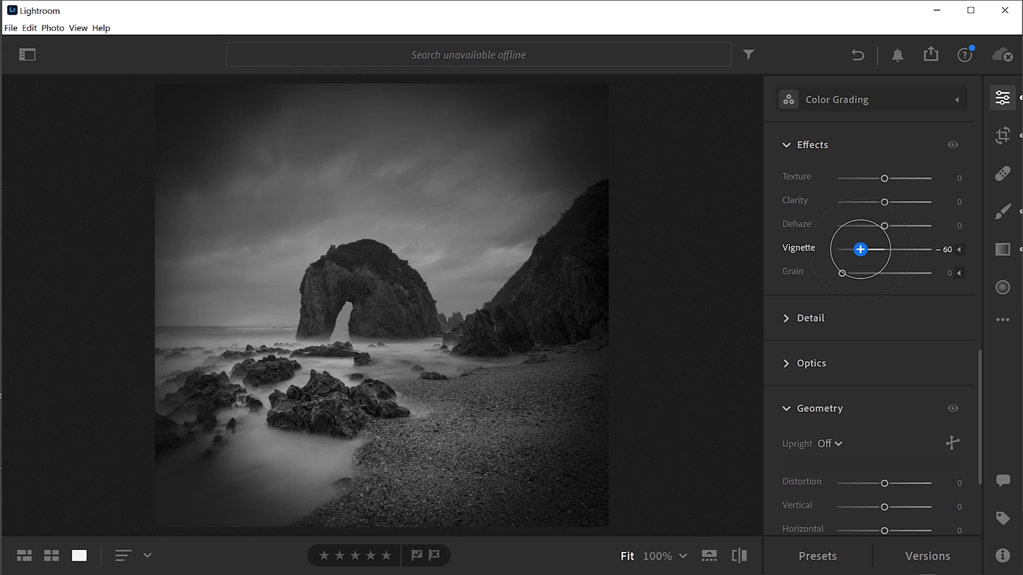
{"action": "left_click_drag", "start_coordinate": [860, 250], "coordinate": [870, 249]}
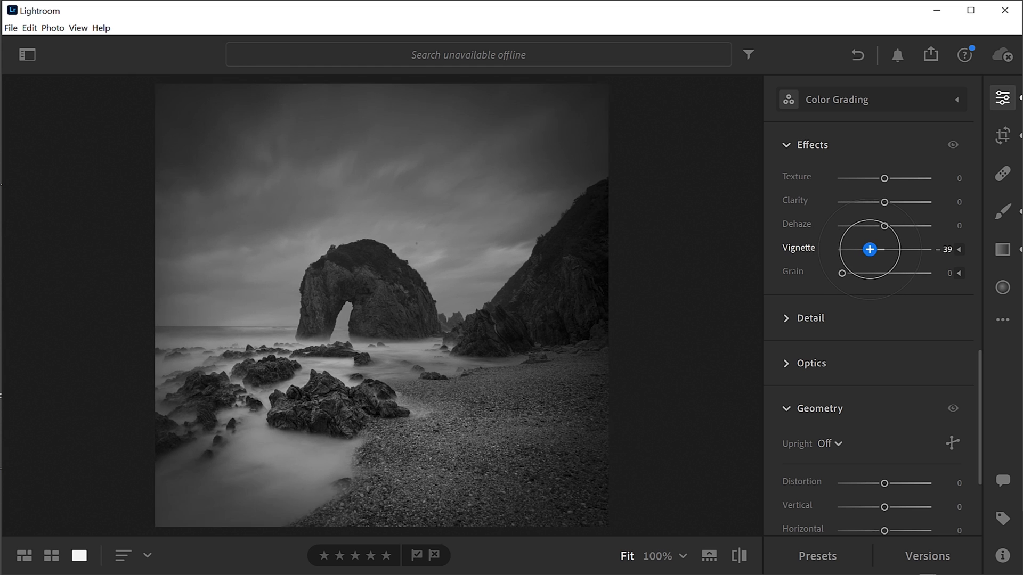
{"action": "left_click_drag", "start_coordinate": [869, 249], "coordinate": [876, 250]}
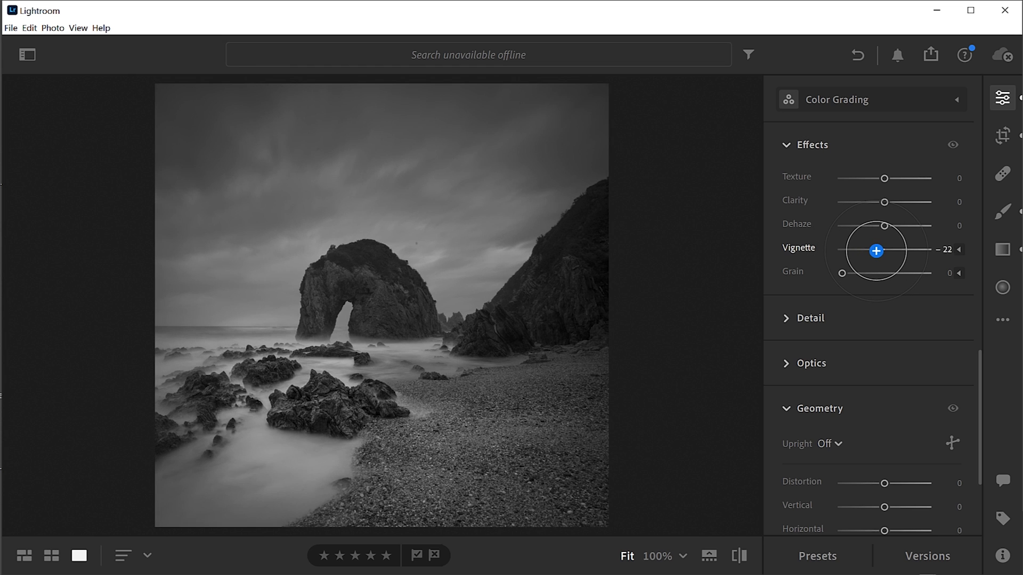
{"action": "left_click_drag", "start_coordinate": [875, 251], "coordinate": [892, 260]}
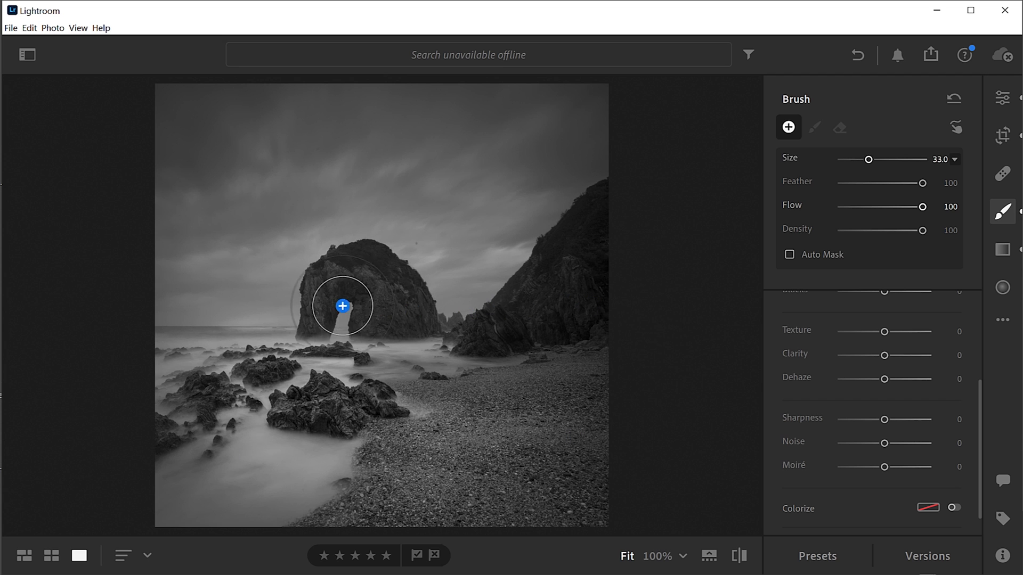
{"action": "mouse_move", "coordinate": [576, 305]}
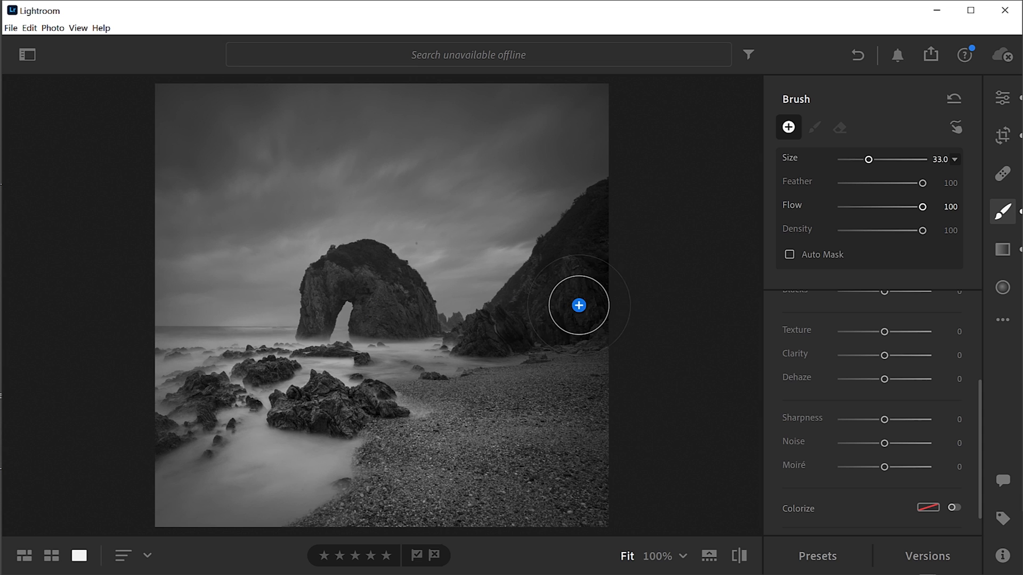
Step: Brighten the brushed arch and cliffs: shadows +90, clarity +32, exposure +0.44, contrast +36
{"action": "left_click", "coordinate": [813, 128]}
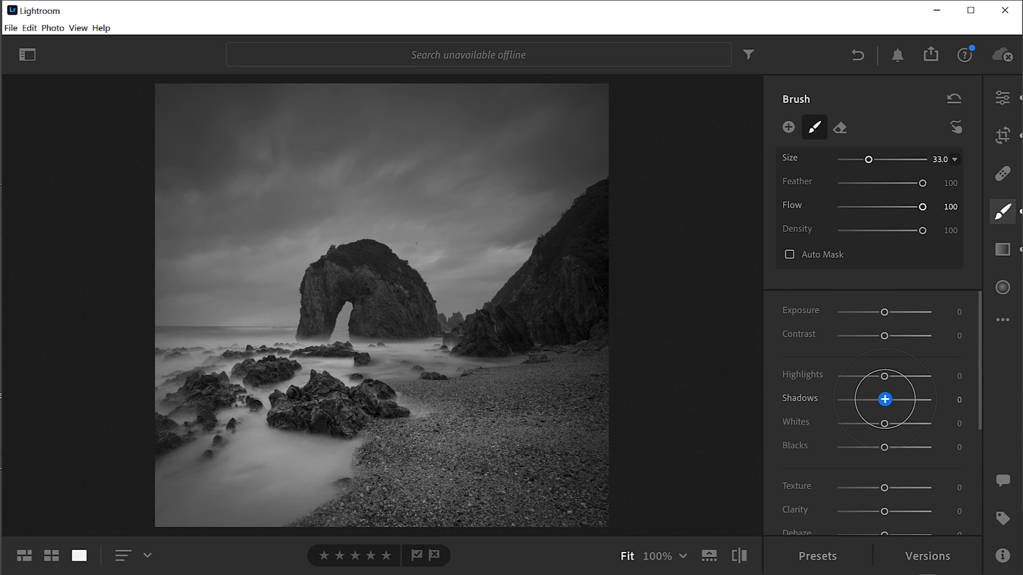
{"action": "left_click_drag", "start_coordinate": [884, 400], "coordinate": [886, 400]}
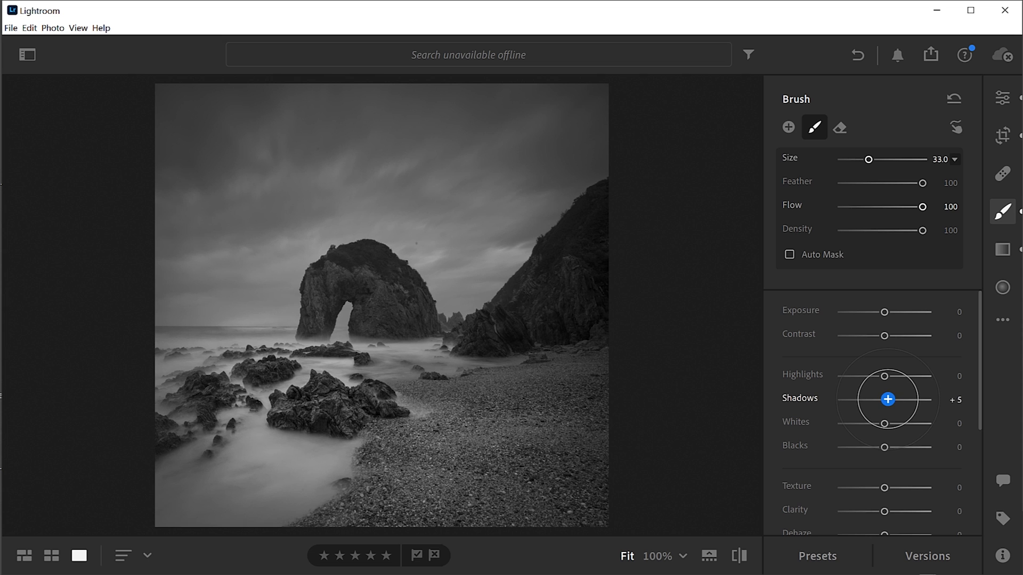
{"action": "left_click_drag", "start_coordinate": [886, 398], "coordinate": [916, 405]}
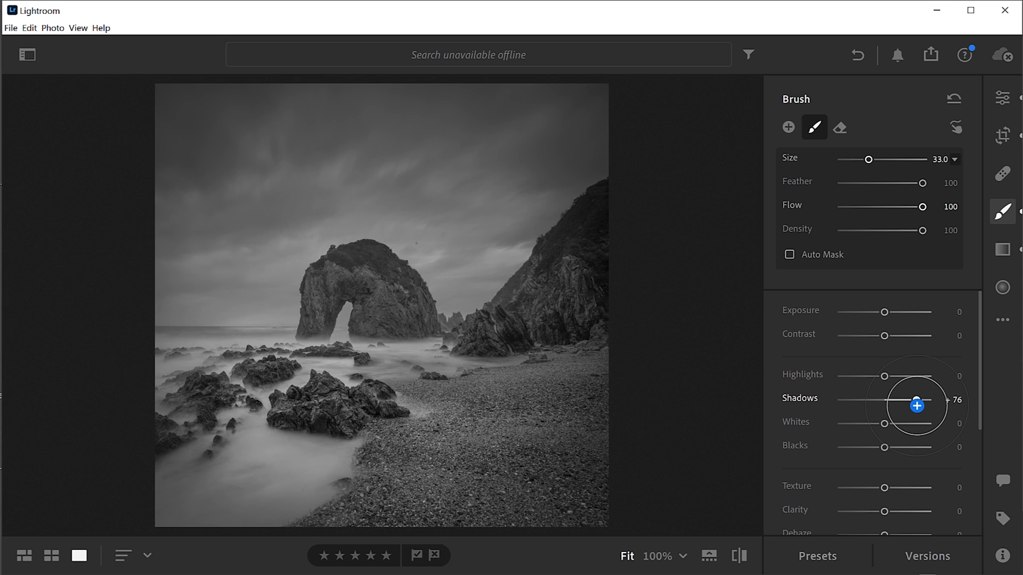
{"action": "left_click_drag", "start_coordinate": [916, 405], "coordinate": [924, 410]}
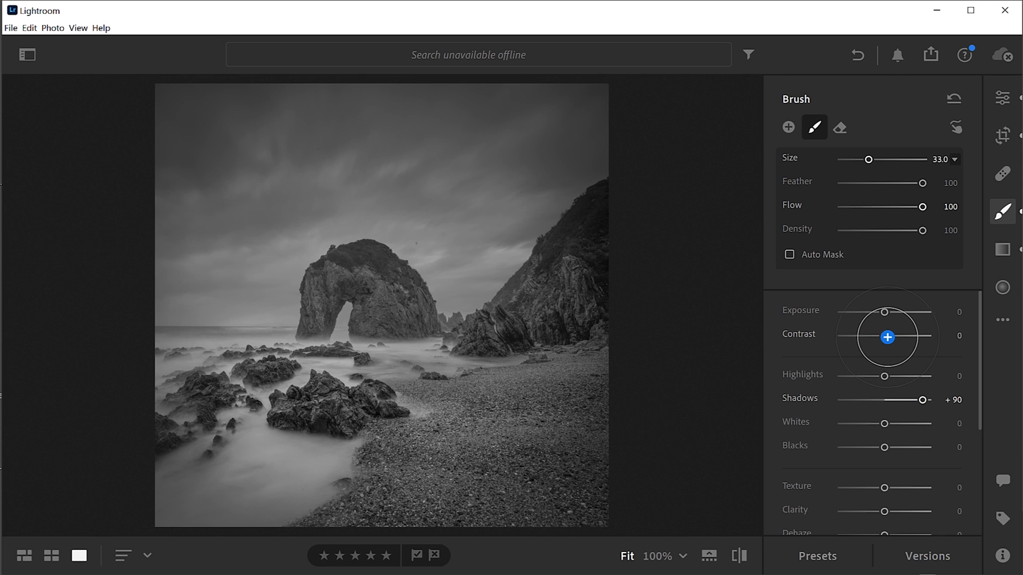
{"action": "scroll", "scroll_direction": "down", "scroll_amount": 3}
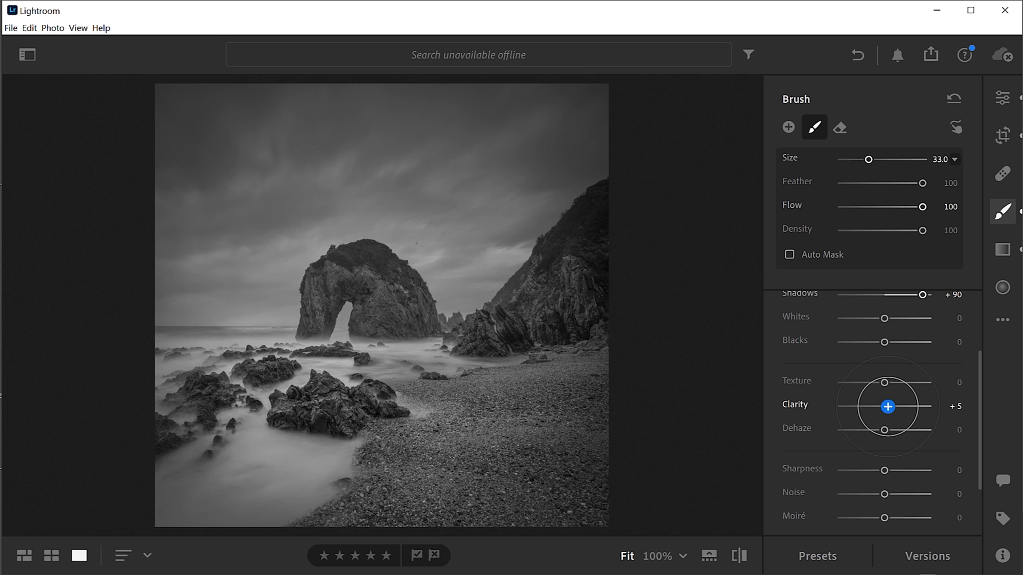
{"action": "left_click_drag", "start_coordinate": [887, 406], "coordinate": [900, 406]}
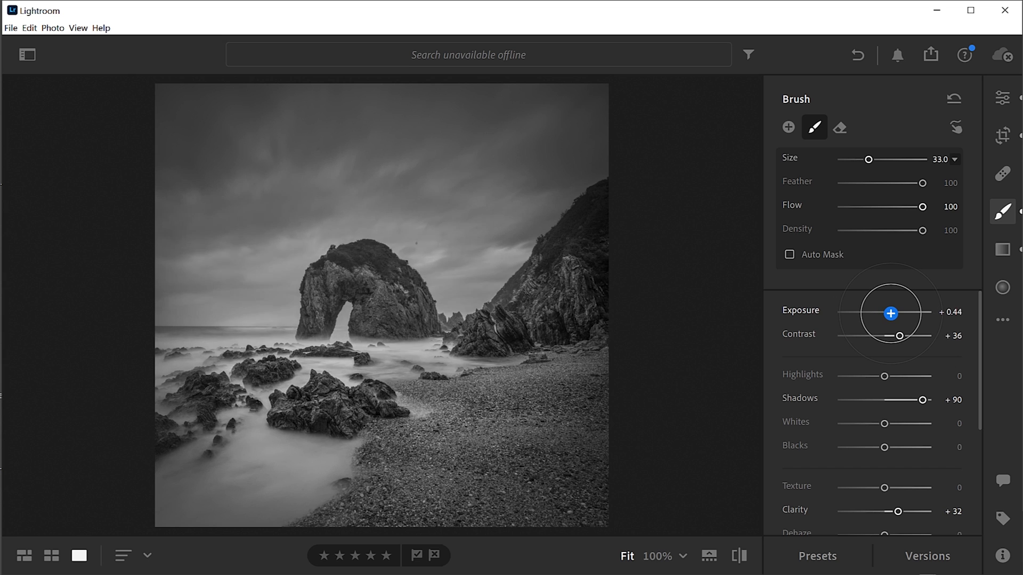
{"action": "left_click_drag", "start_coordinate": [889, 313], "coordinate": [887, 313]}
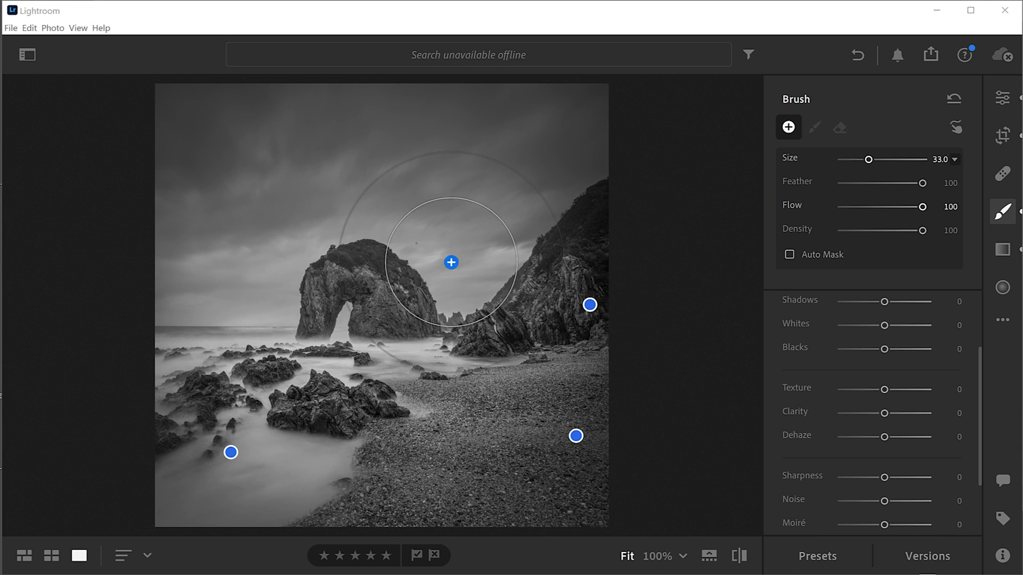
Step: Heal away the dark dust spot in the sky above the arch at 100% zoom, then return to Fit
{"action": "left_click", "coordinate": [684, 556]}
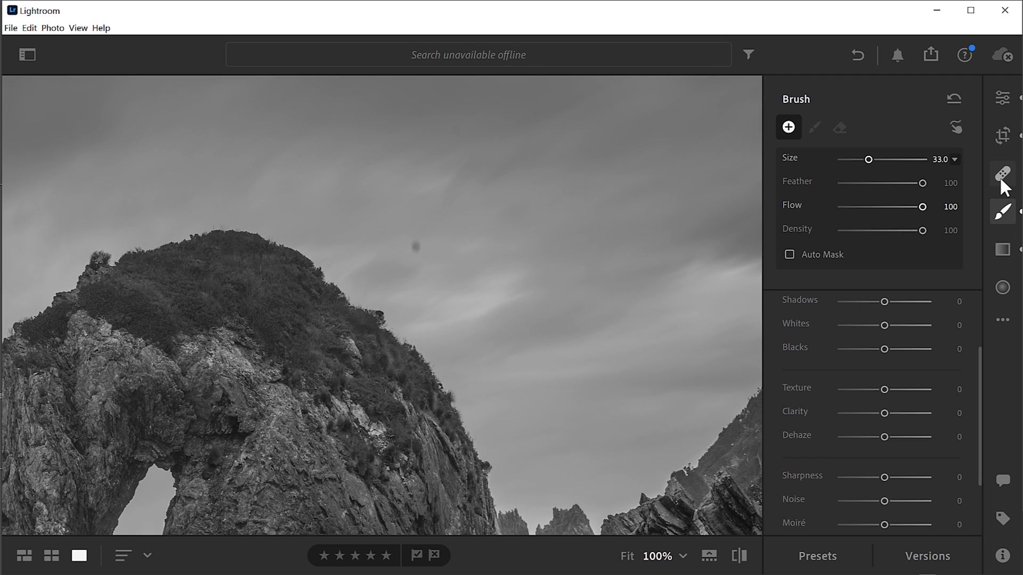
{"action": "left_click", "coordinate": [1002, 174]}
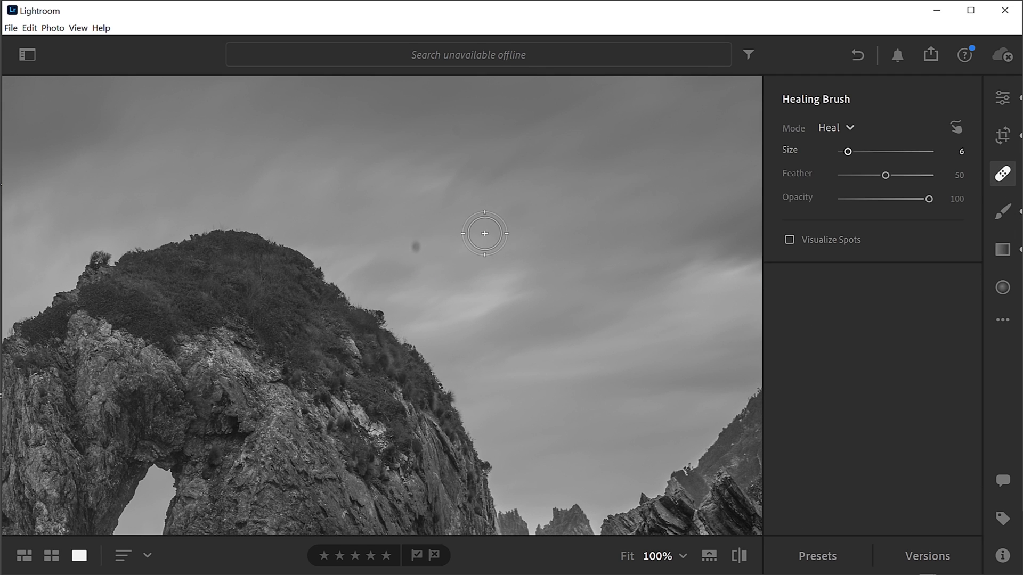
{"action": "left_click", "coordinate": [416, 246]}
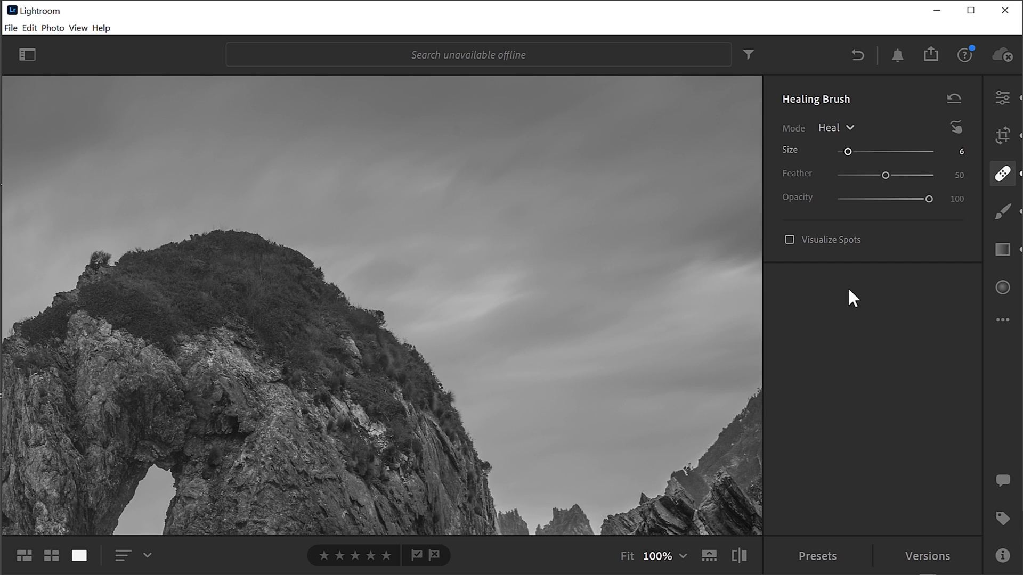
{"action": "mouse_move", "coordinate": [828, 313]}
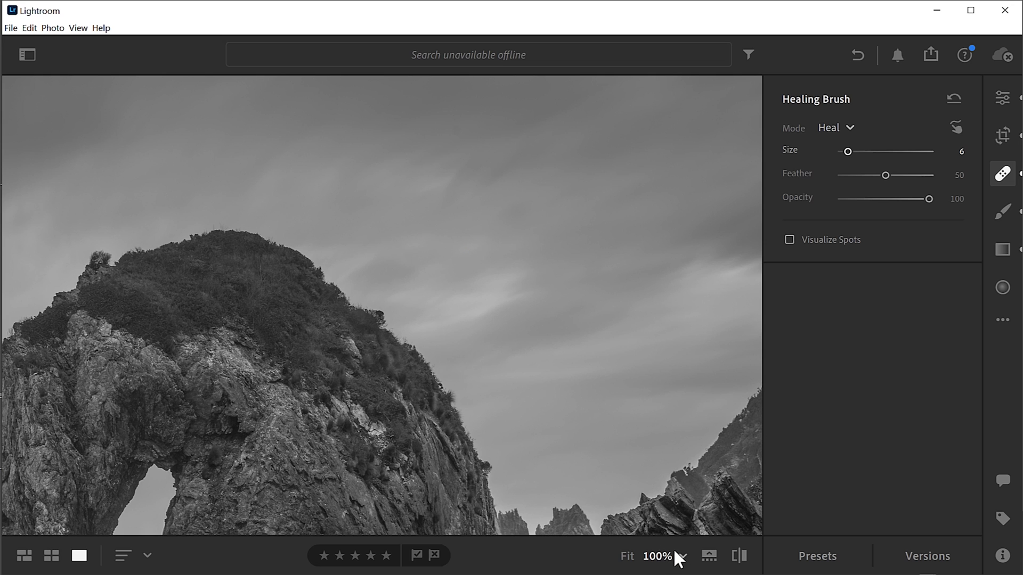
{"action": "left_click", "coordinate": [682, 556]}
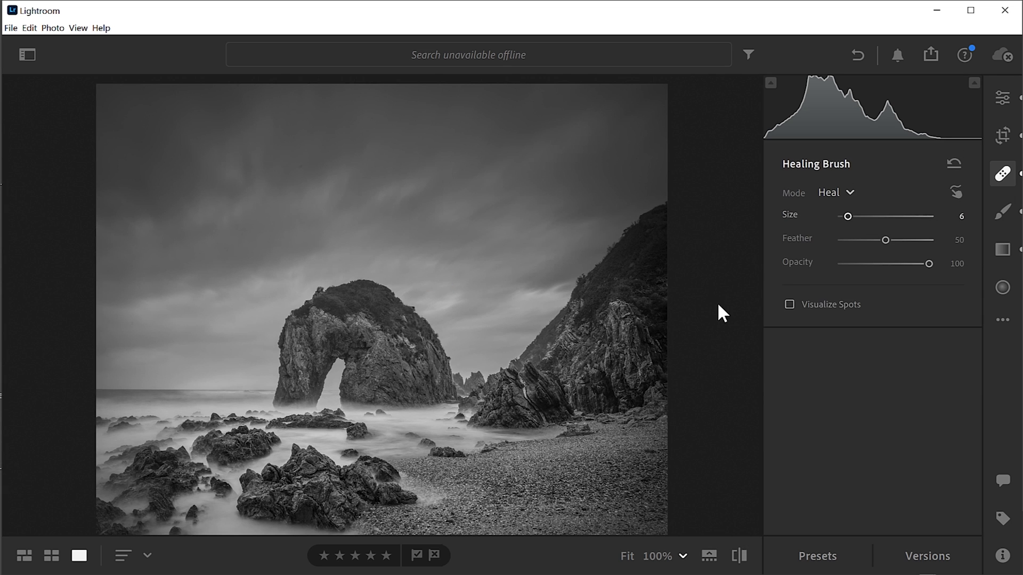
Step: Leave the masking view and return to the main Edit adjustments
{"action": "left_click", "coordinate": [663, 556]}
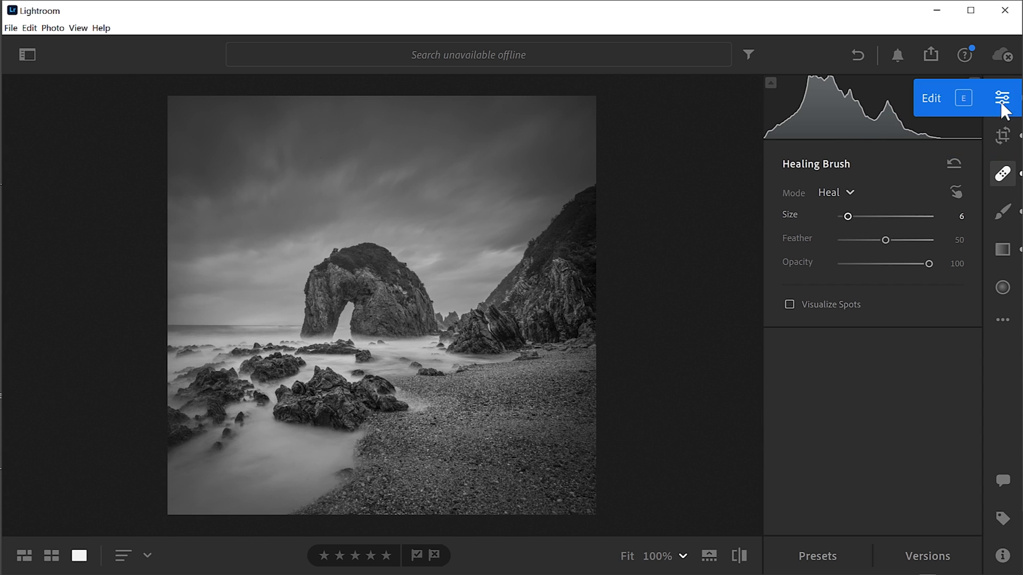
{"action": "left_click", "coordinate": [1002, 98]}
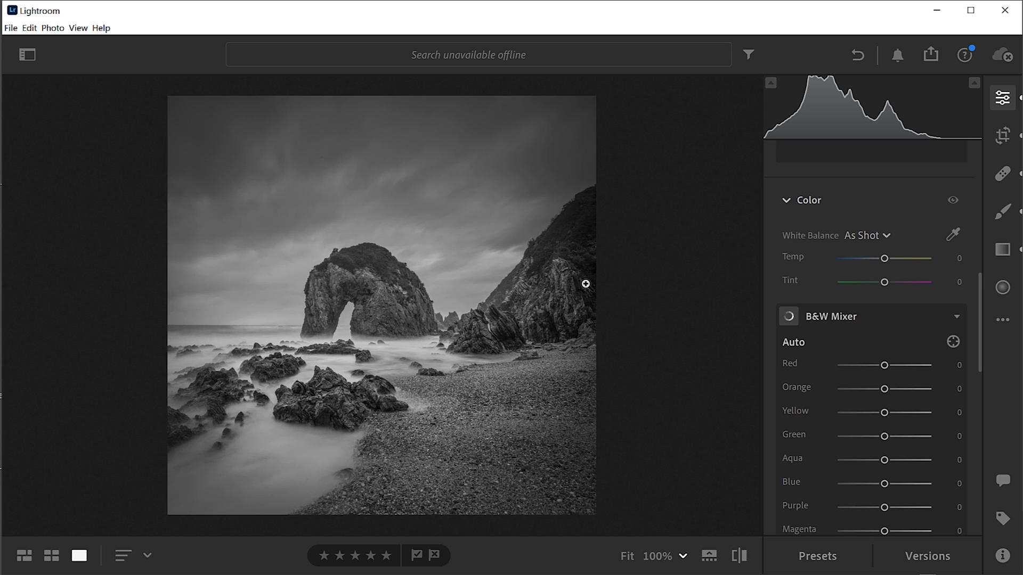
{"action": "mouse_move", "coordinate": [718, 332]}
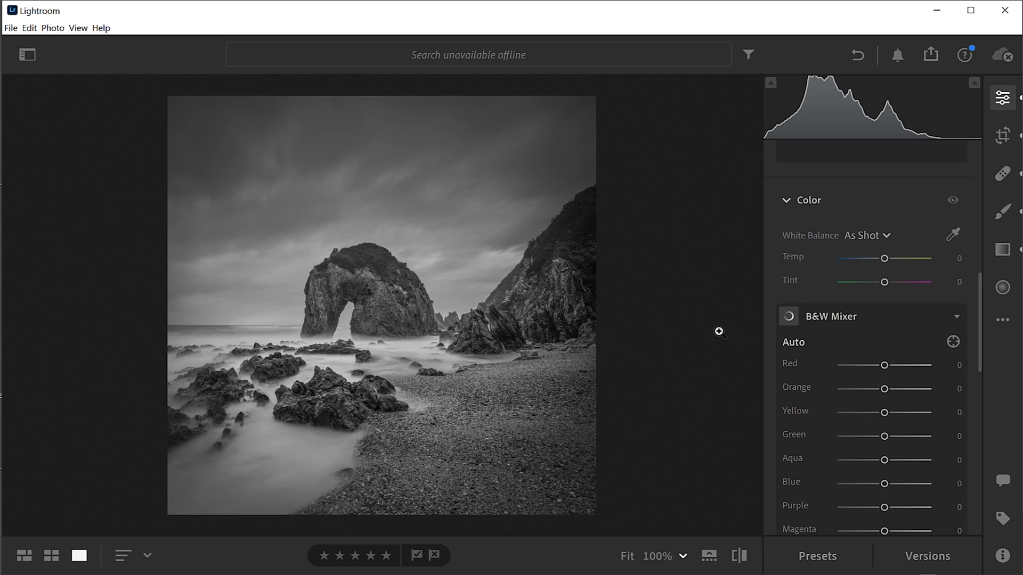
{"action": "mouse_move", "coordinate": [885, 375]}
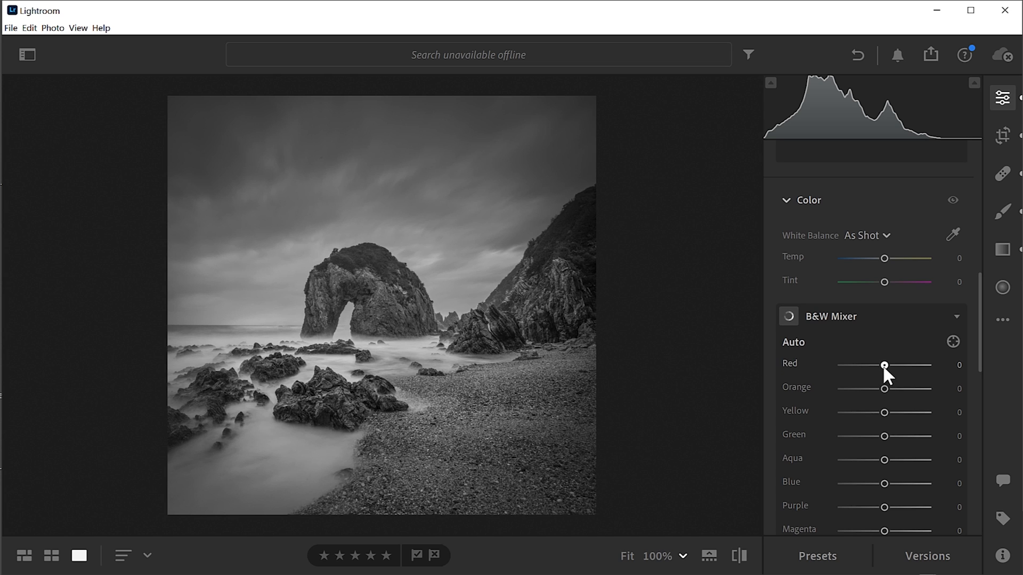
Step: In the B&W Mixer set Red +47, Orange +74 and Yellow +40
{"action": "left_click_drag", "start_coordinate": [884, 365], "coordinate": [905, 365]}
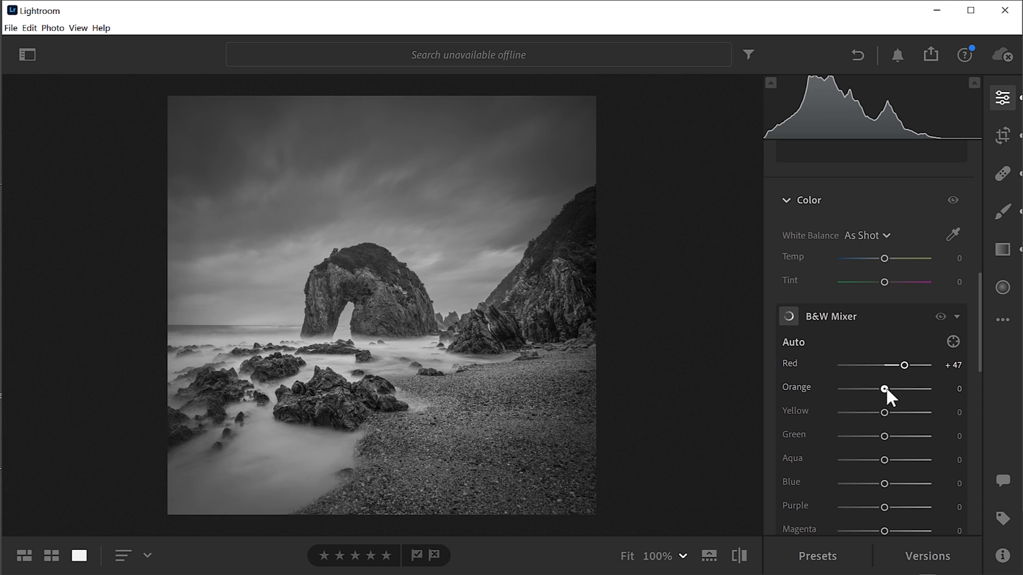
{"action": "left_click_drag", "start_coordinate": [883, 389], "coordinate": [904, 389]}
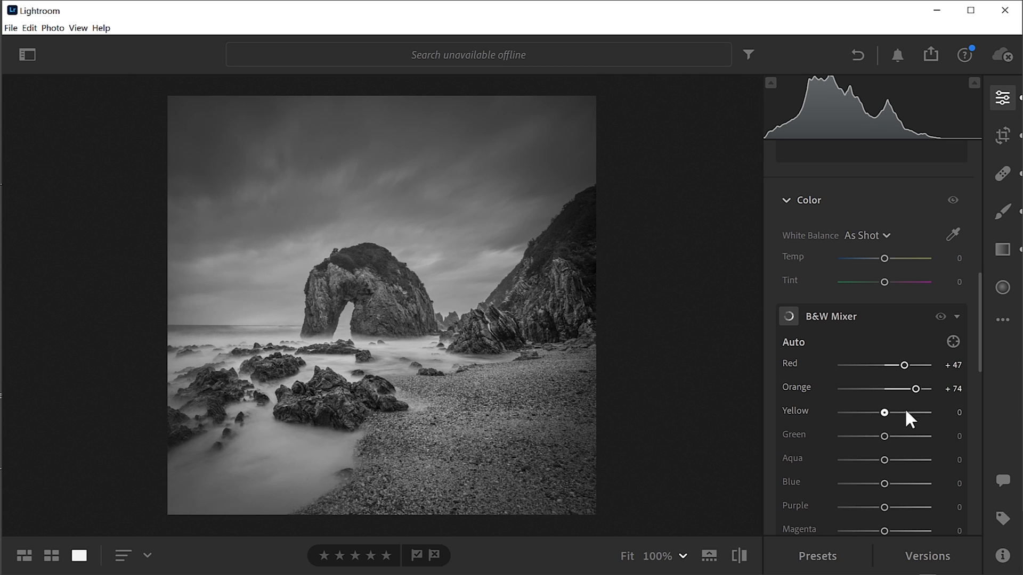
{"action": "left_click_drag", "start_coordinate": [884, 412], "coordinate": [906, 412]}
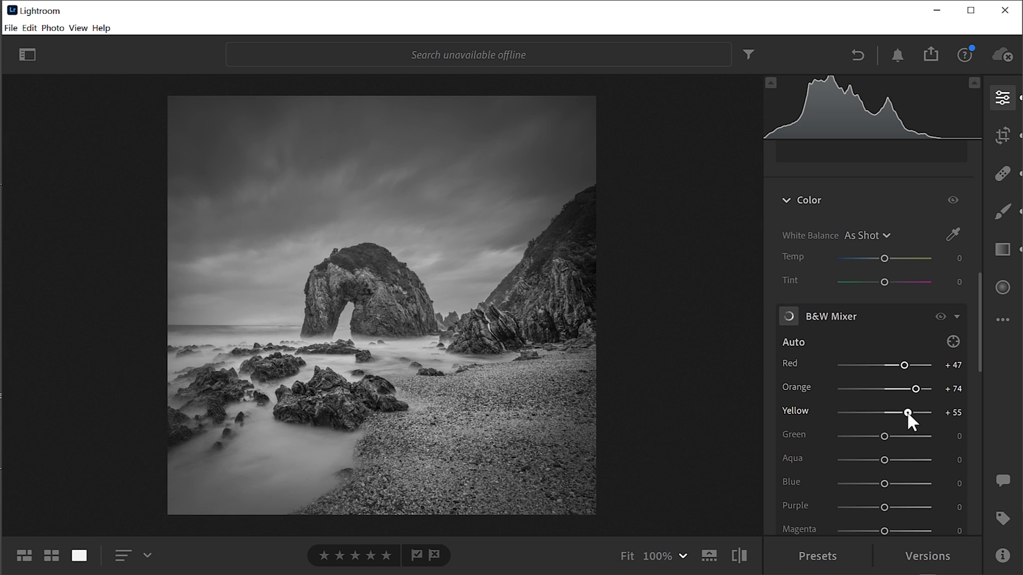
{"action": "left_click_drag", "start_coordinate": [905, 412], "coordinate": [899, 413]}
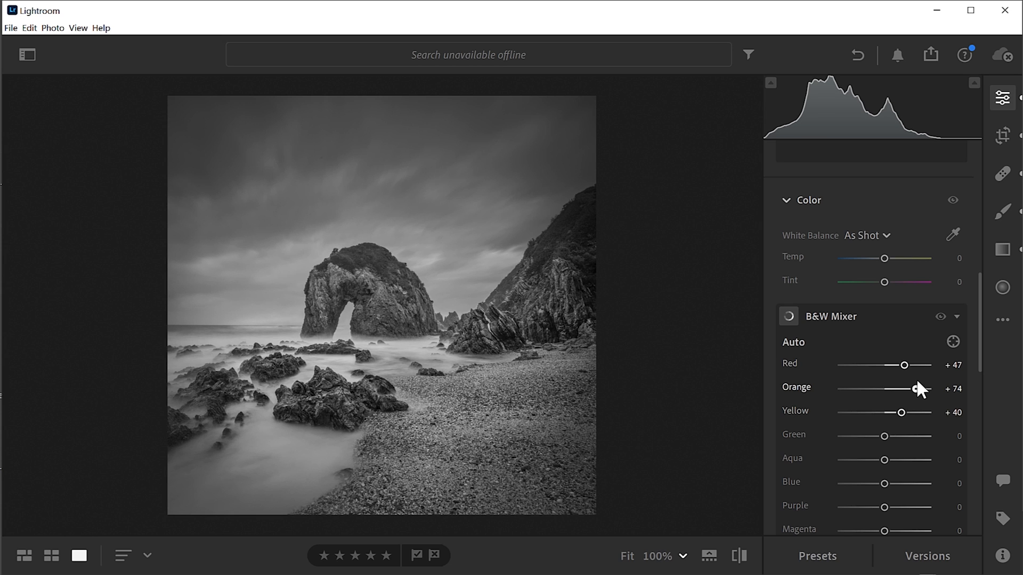
{"action": "scroll", "scroll_direction": "down", "scroll_amount": 3}
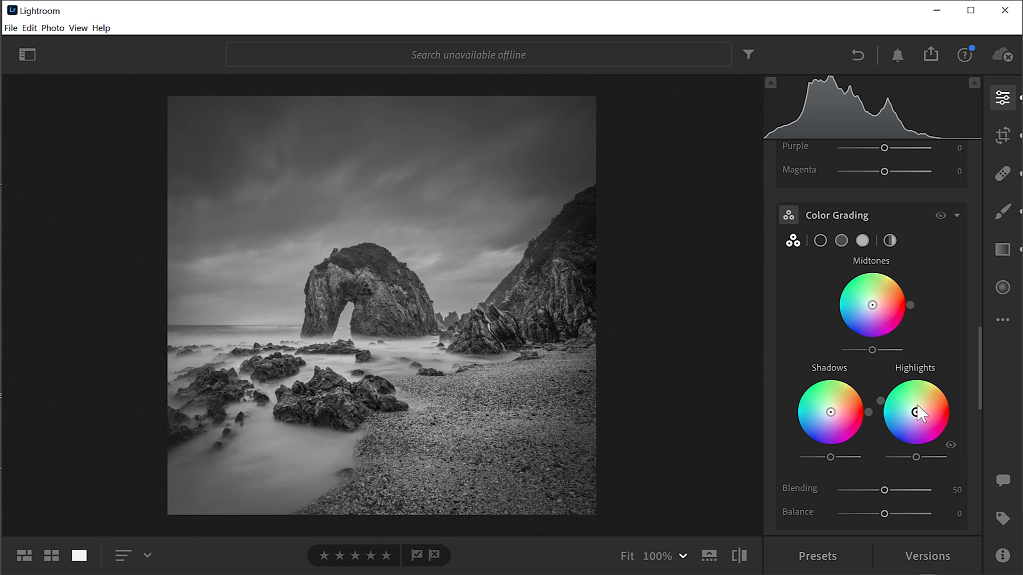
Step: Tint the highlights warm yellow-orange and the shadows cool blue in Color Grading
{"action": "left_click_drag", "start_coordinate": [915, 412], "coordinate": [920, 418]}
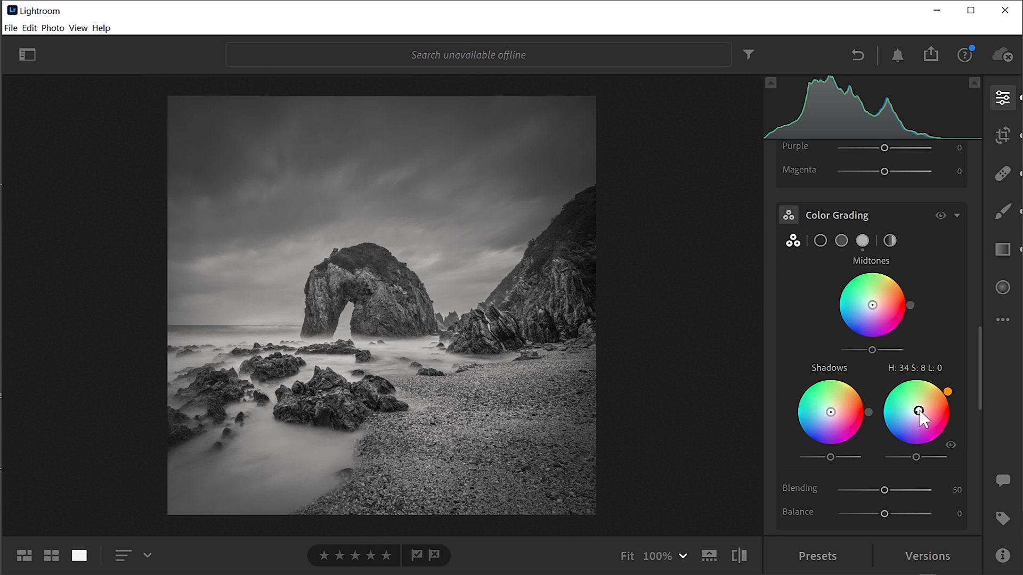
{"action": "left_click_drag", "start_coordinate": [920, 413], "coordinate": [926, 416]}
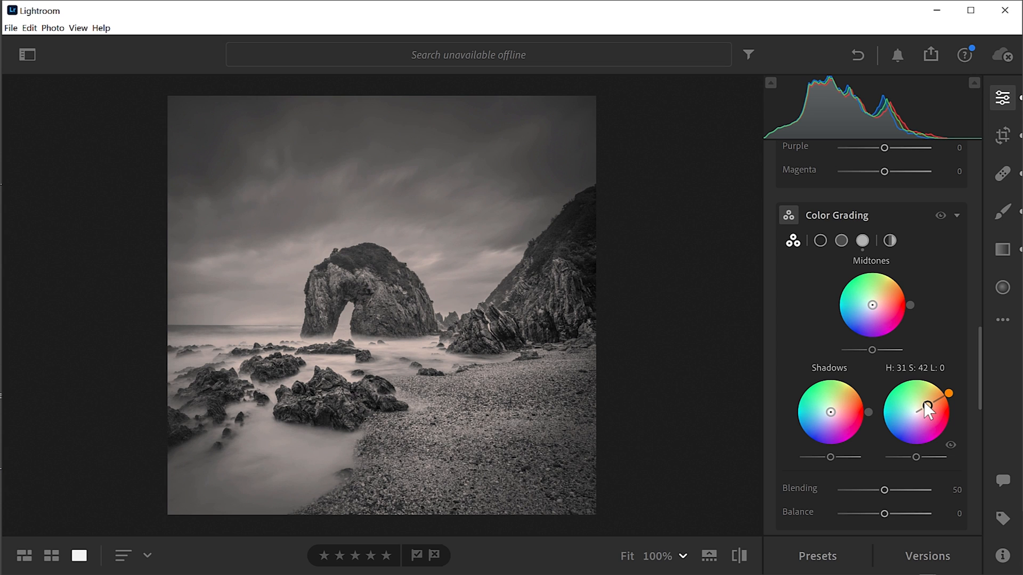
{"action": "left_click_drag", "start_coordinate": [943, 398], "coordinate": [927, 415]}
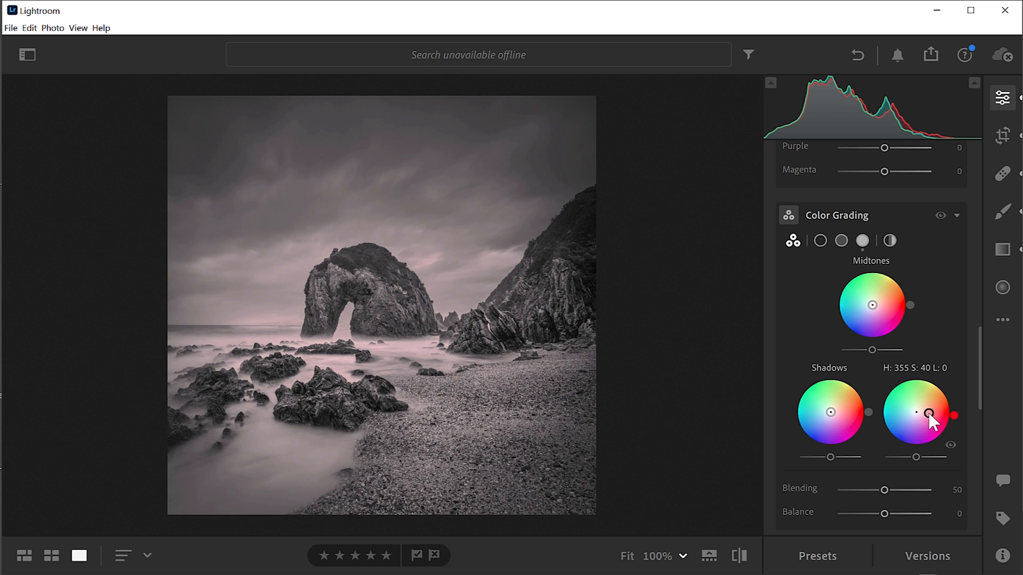
{"action": "left_click_drag", "start_coordinate": [929, 414], "coordinate": [947, 398]}
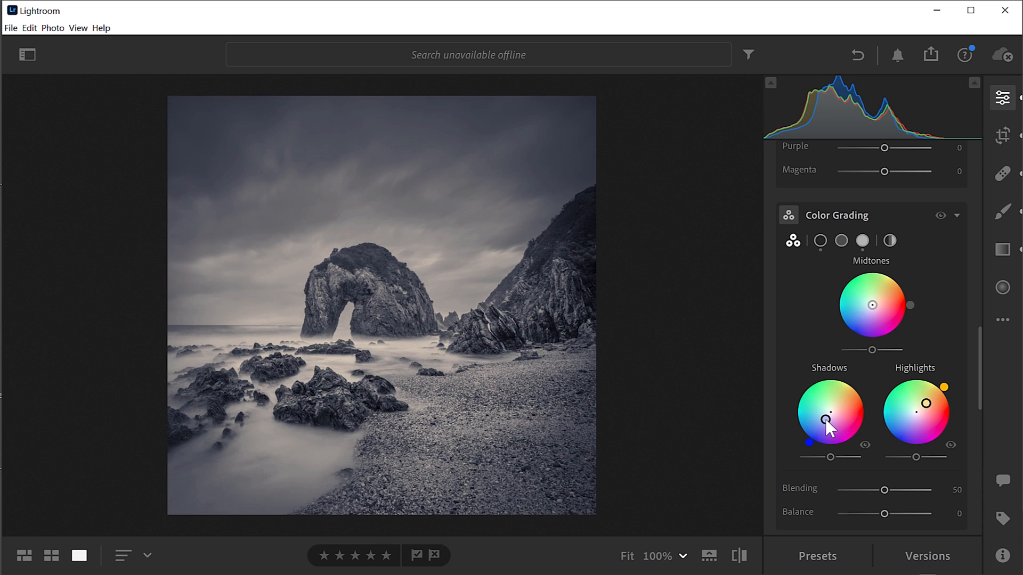
{"action": "left_click_drag", "start_coordinate": [830, 419], "coordinate": [826, 429]}
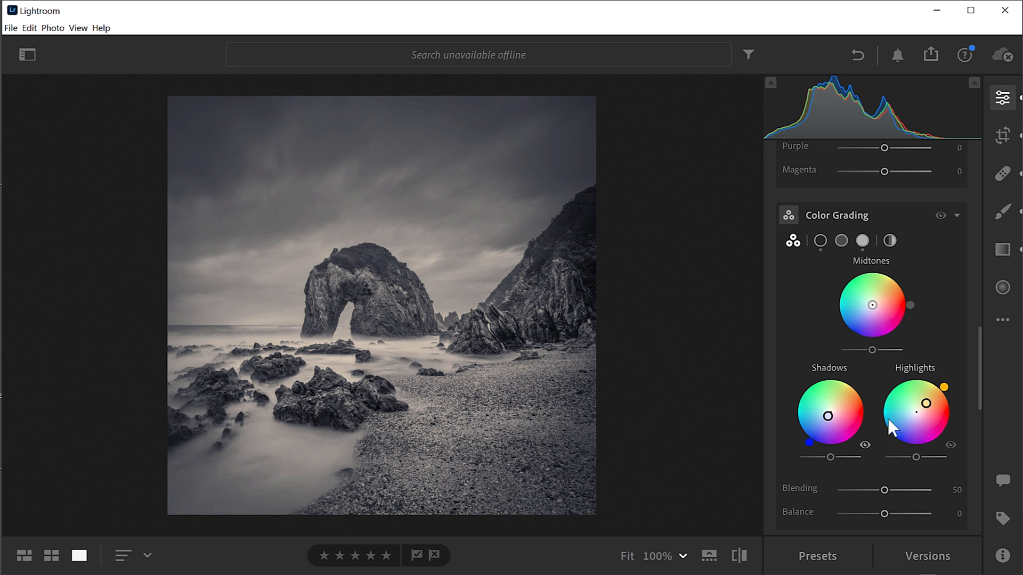
{"action": "left_click_drag", "start_coordinate": [920, 405], "coordinate": [929, 407]}
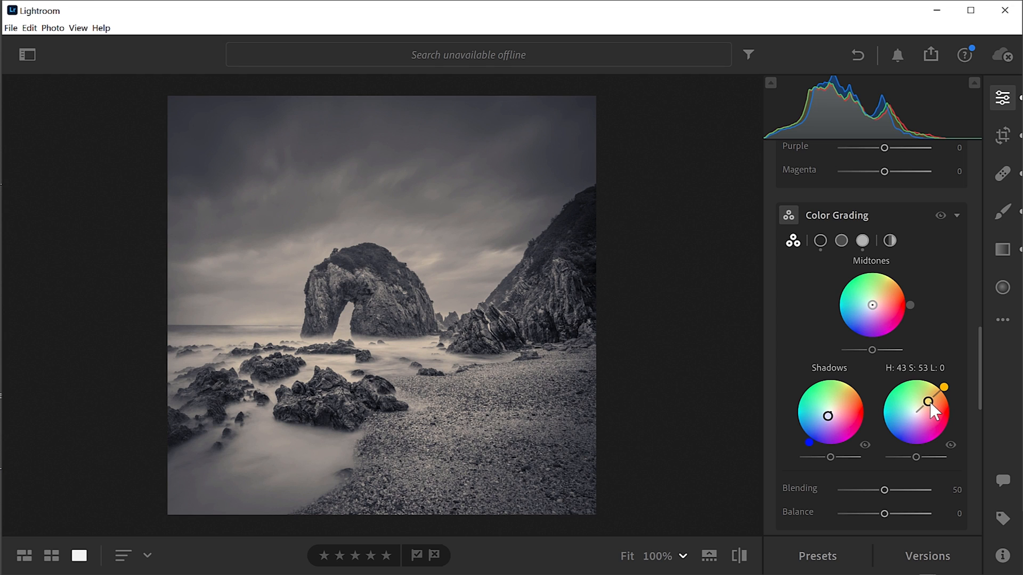
Step: Refine the highlights to a subtle soft yellow-orange tint, then compare against the original
{"action": "left_click_drag", "start_coordinate": [939, 386], "coordinate": [916, 410]}
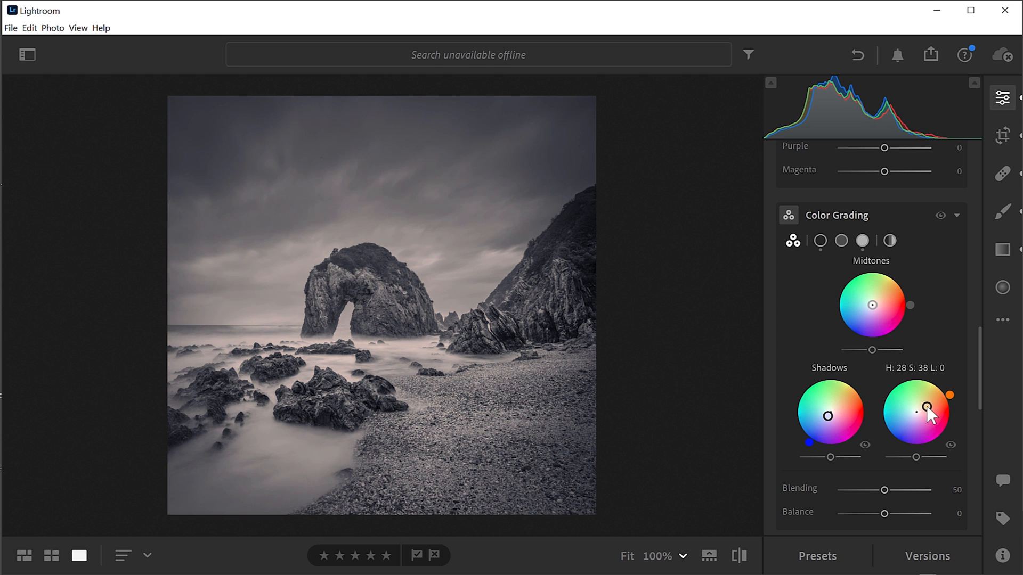
{"action": "left_click_drag", "start_coordinate": [916, 411], "coordinate": [917, 413]}
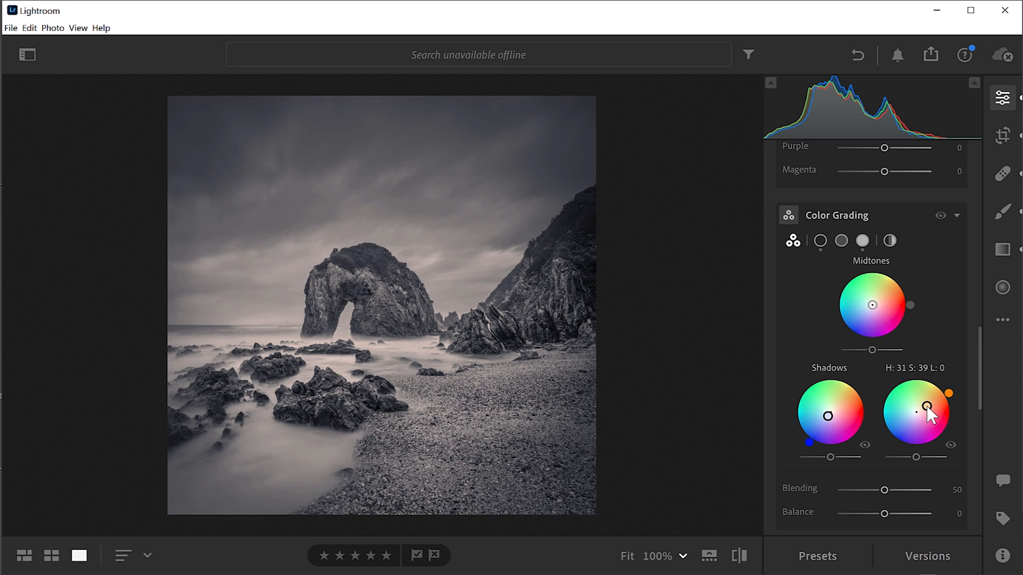
{"action": "left_click_drag", "start_coordinate": [932, 409], "coordinate": [925, 402]}
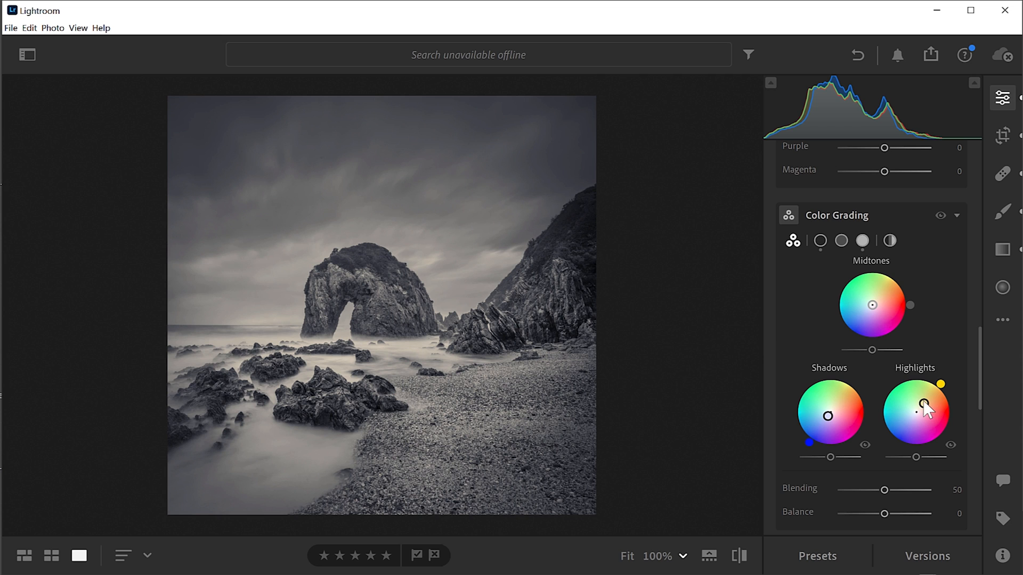
{"action": "left_click_drag", "start_coordinate": [916, 410], "coordinate": [932, 409]}
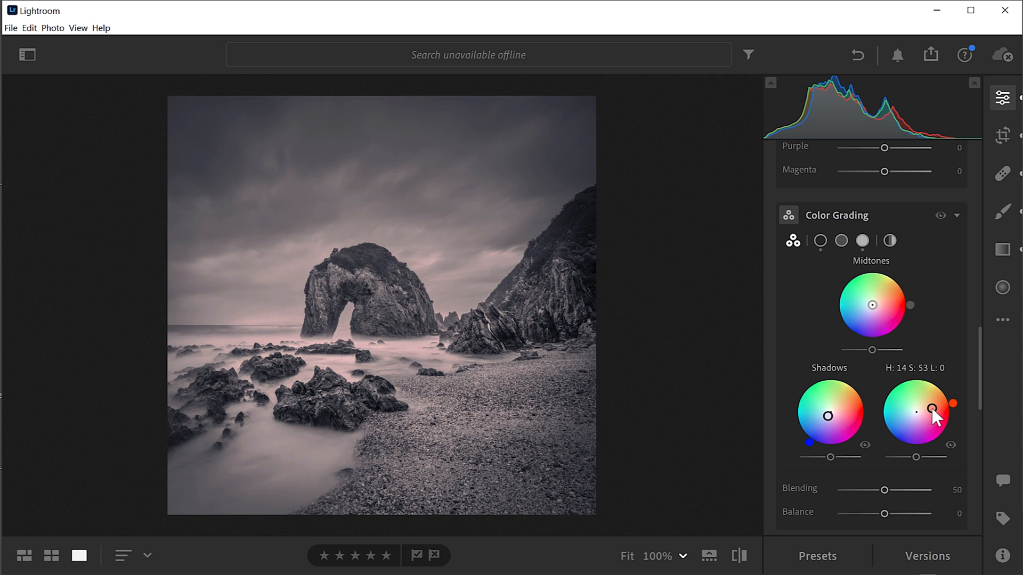
{"action": "left_click_drag", "start_coordinate": [933, 409], "coordinate": [929, 407]}
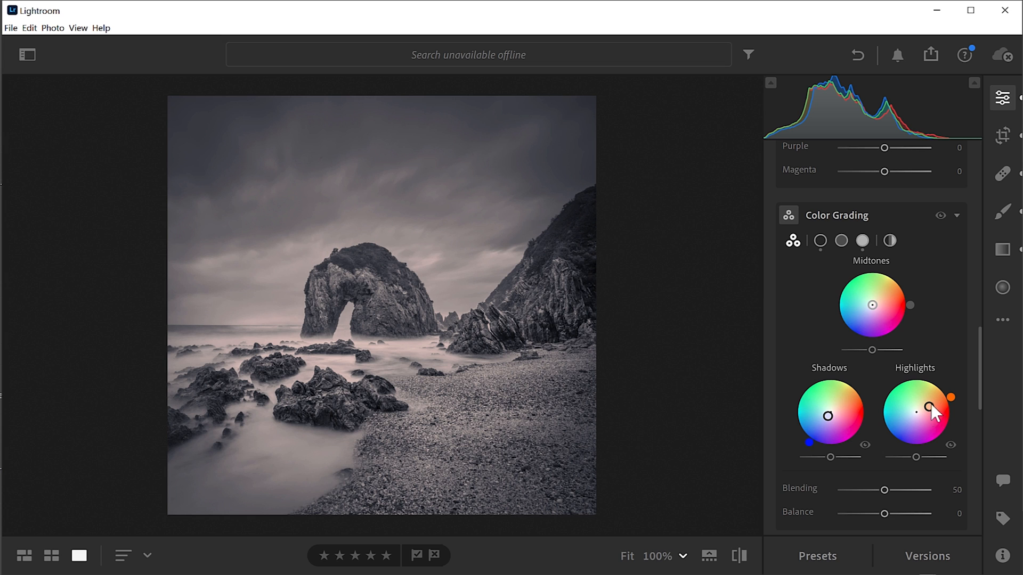
{"action": "left_click_drag", "start_coordinate": [938, 412], "coordinate": [934, 407]}
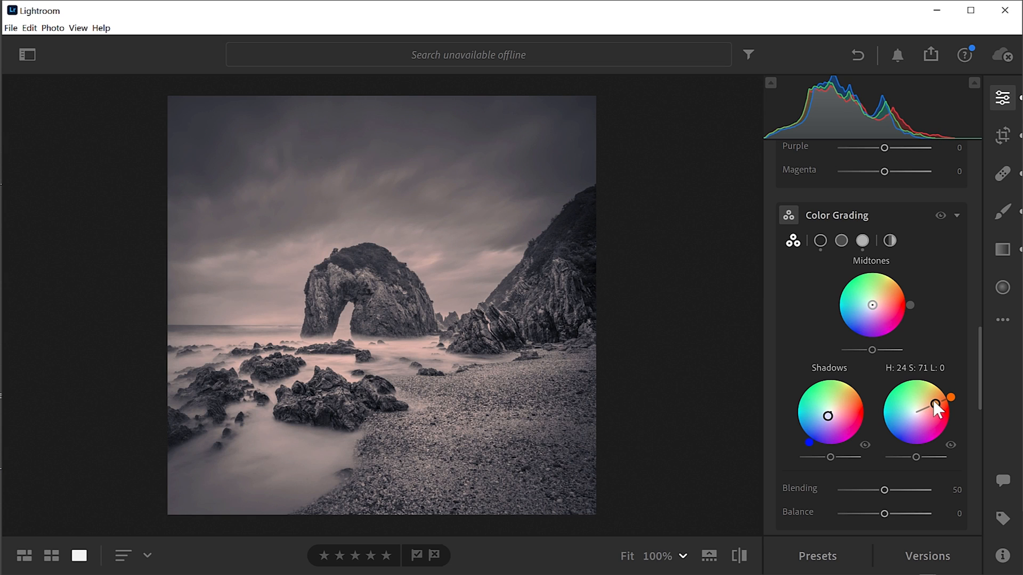
{"action": "left_click_drag", "start_coordinate": [936, 404], "coordinate": [928, 399]}
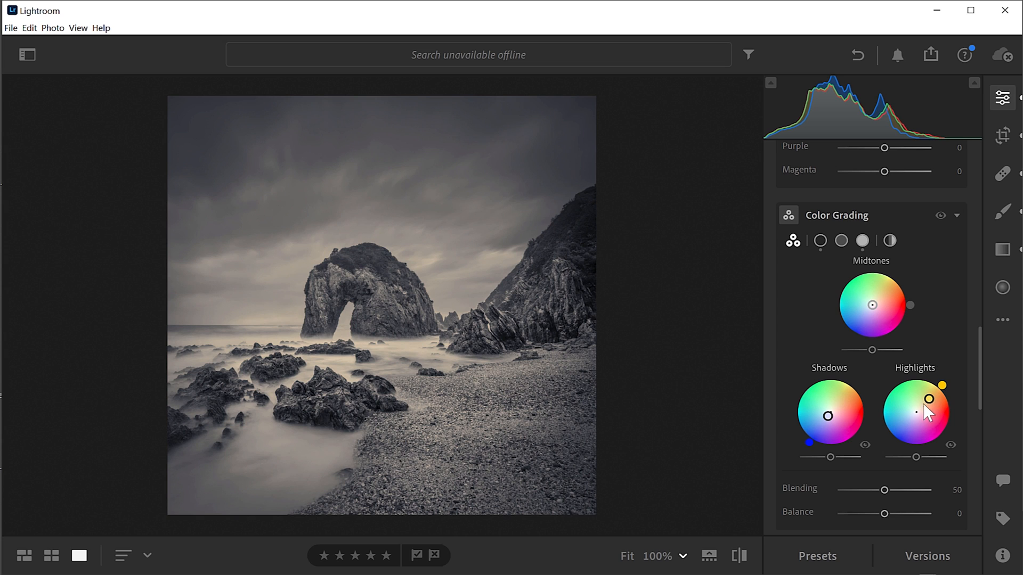
{"action": "mouse_move", "coordinate": [924, 422]}
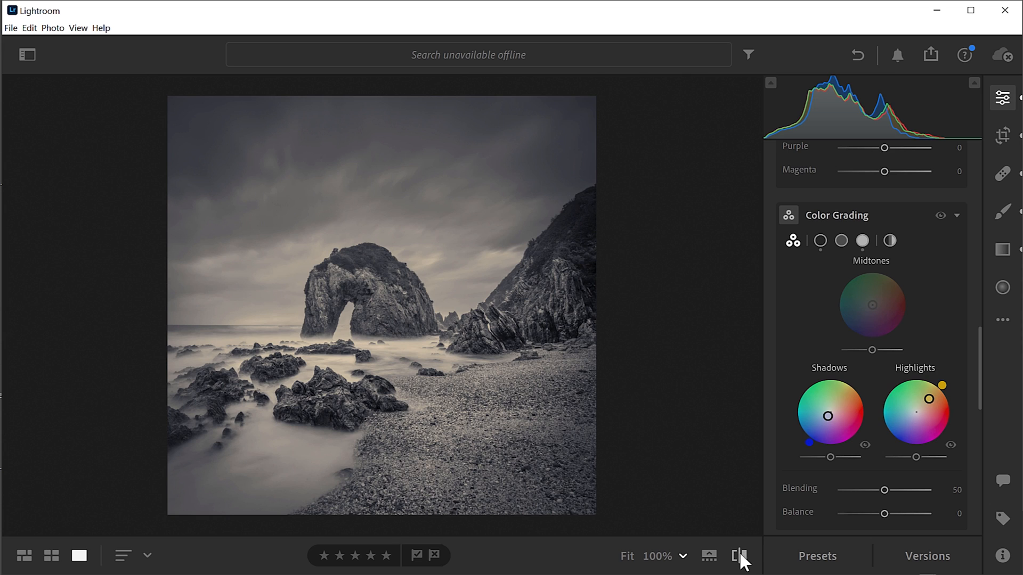
{"action": "left_click", "coordinate": [740, 556]}
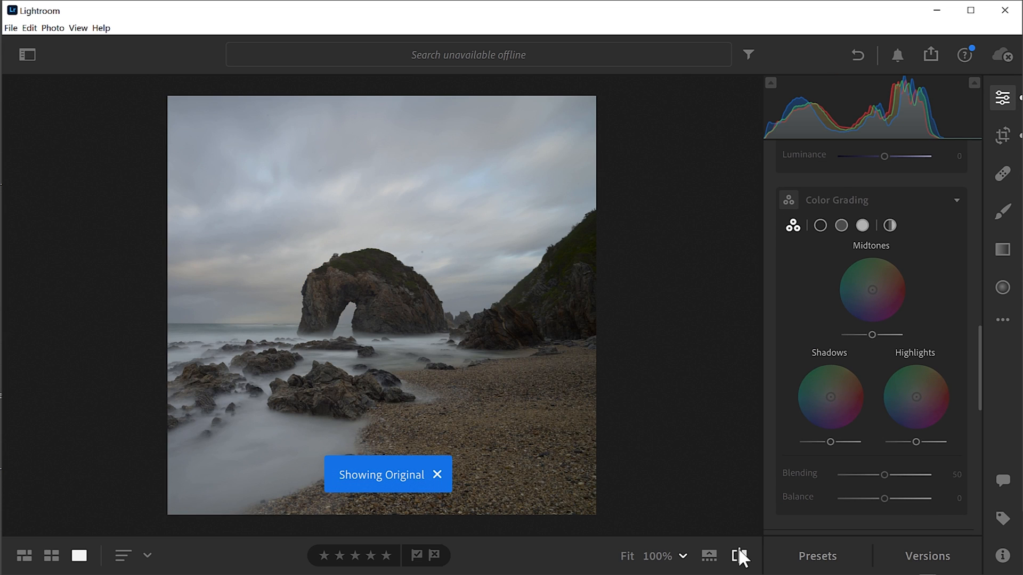